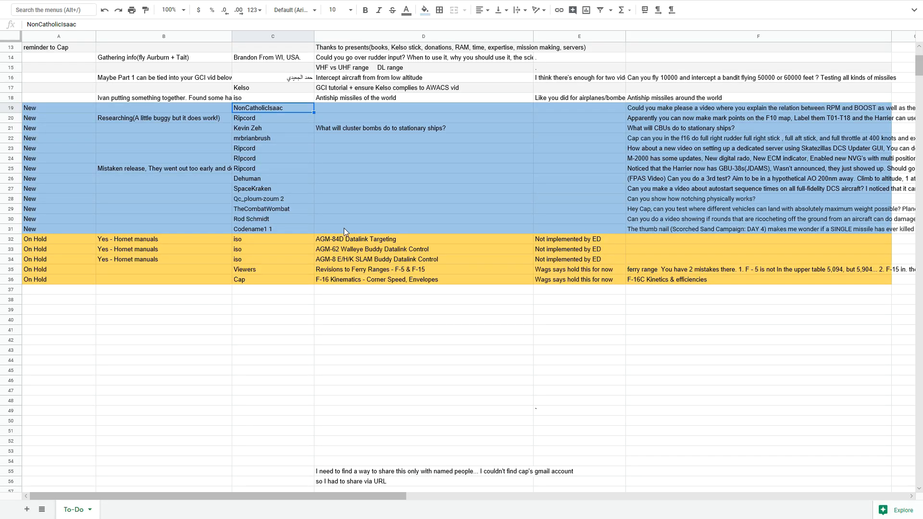
mouse_move(246, 198)
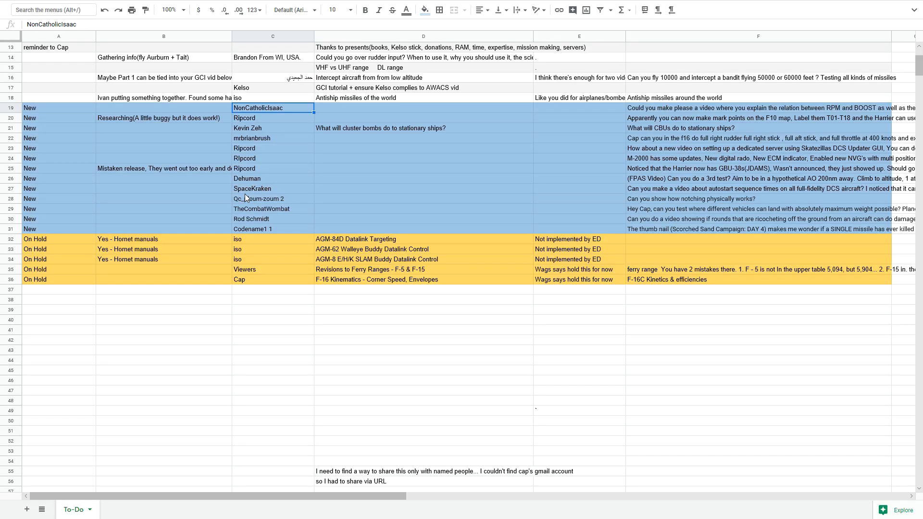
mouse_move(265, 113)
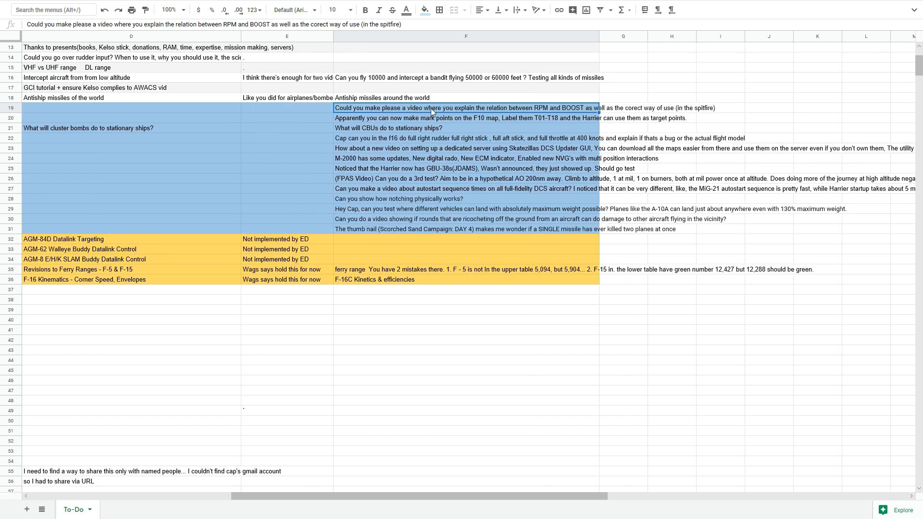
mouse_move(558, 111)
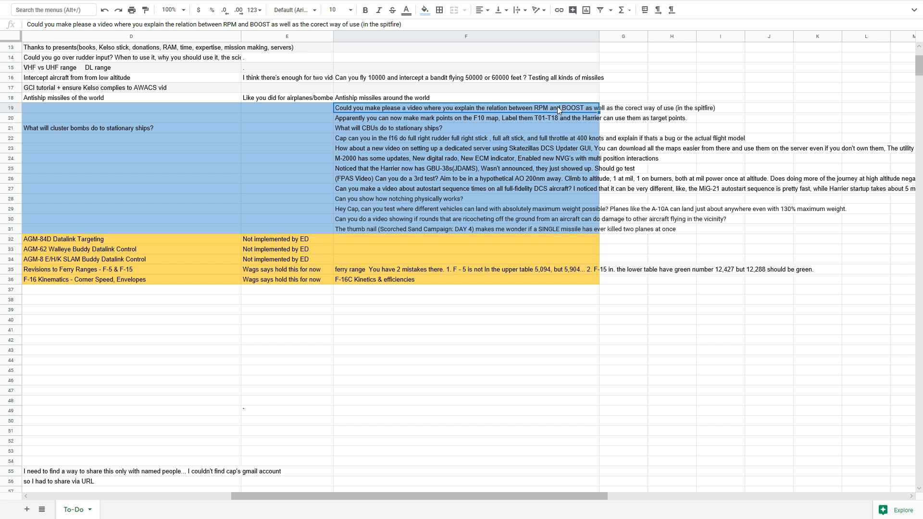
mouse_move(658, 115)
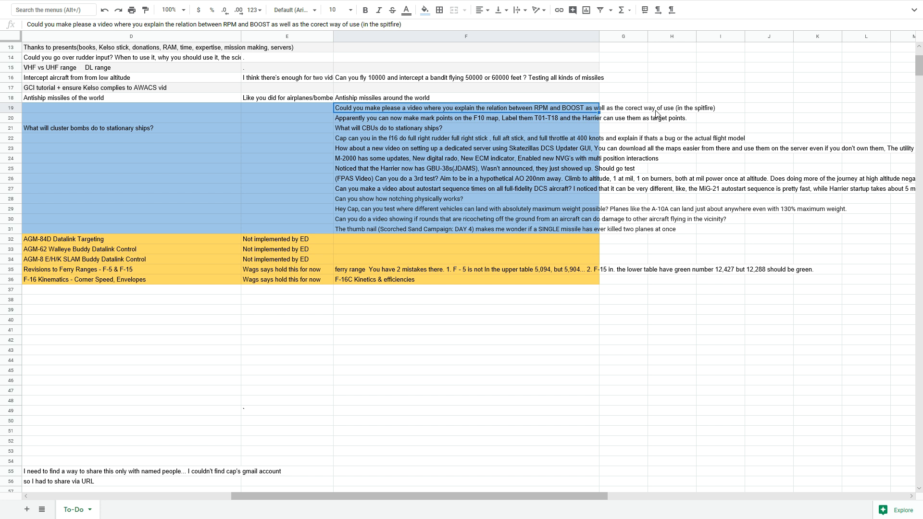
mouse_move(691, 112)
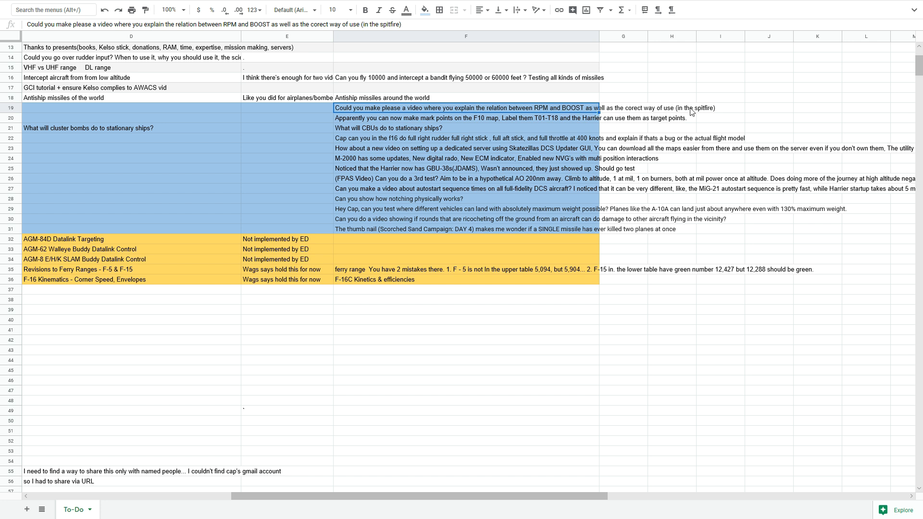
mouse_move(656, 106)
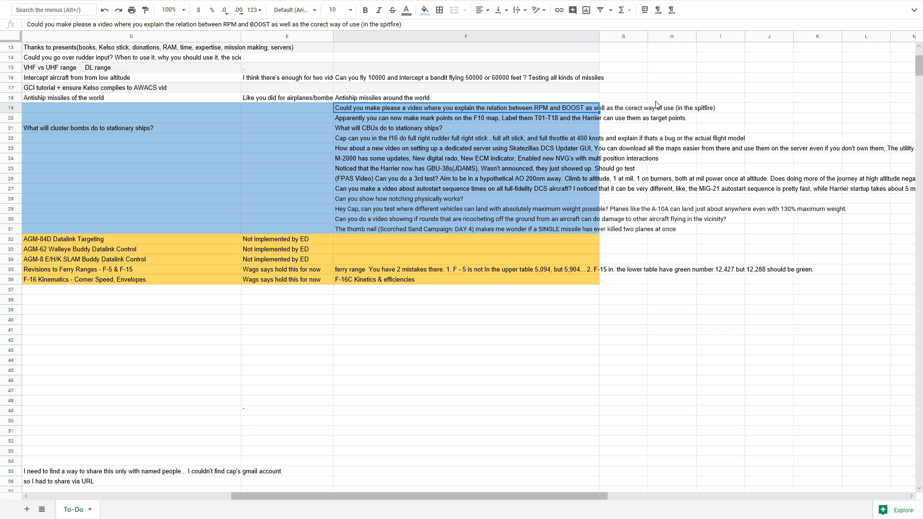
mouse_move(650, 116)
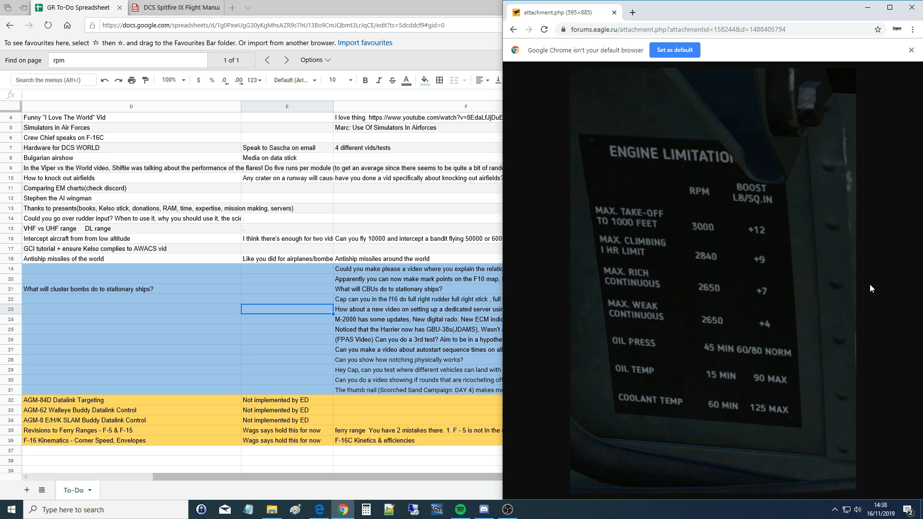
mouse_move(695, 201)
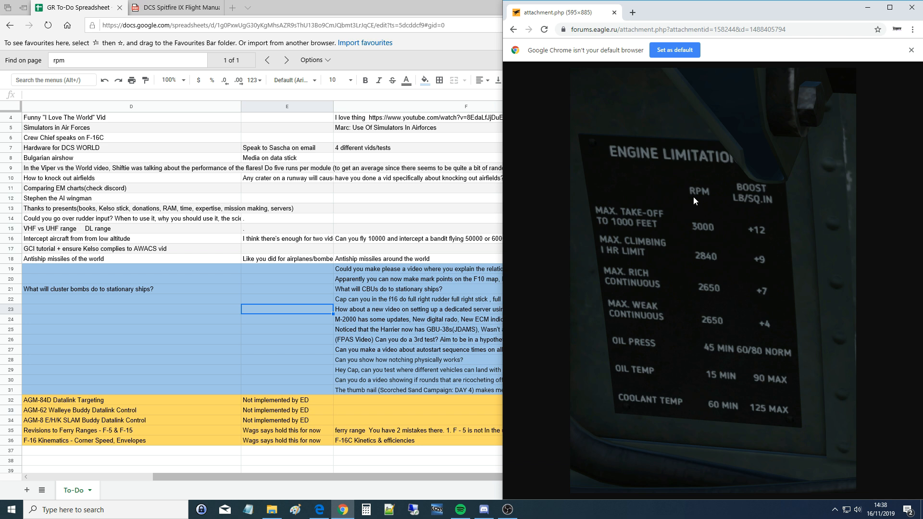
mouse_move(769, 189)
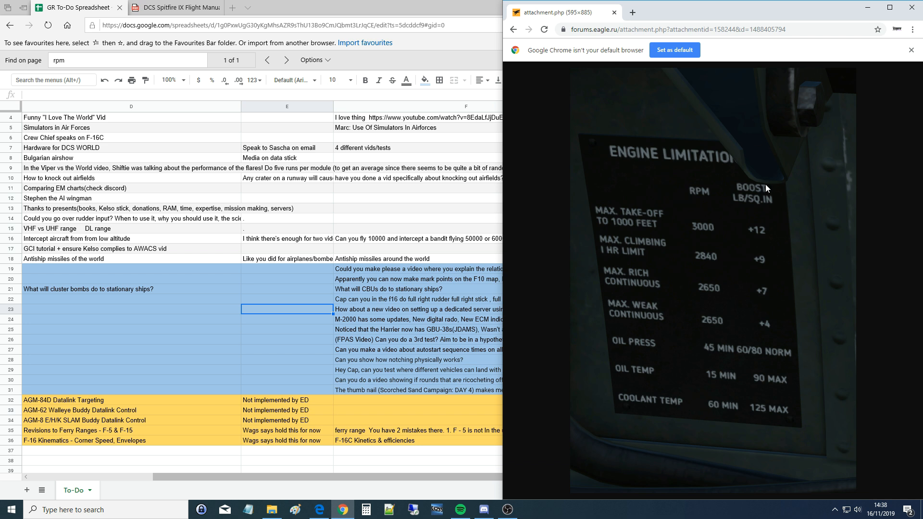
mouse_move(455, 282)
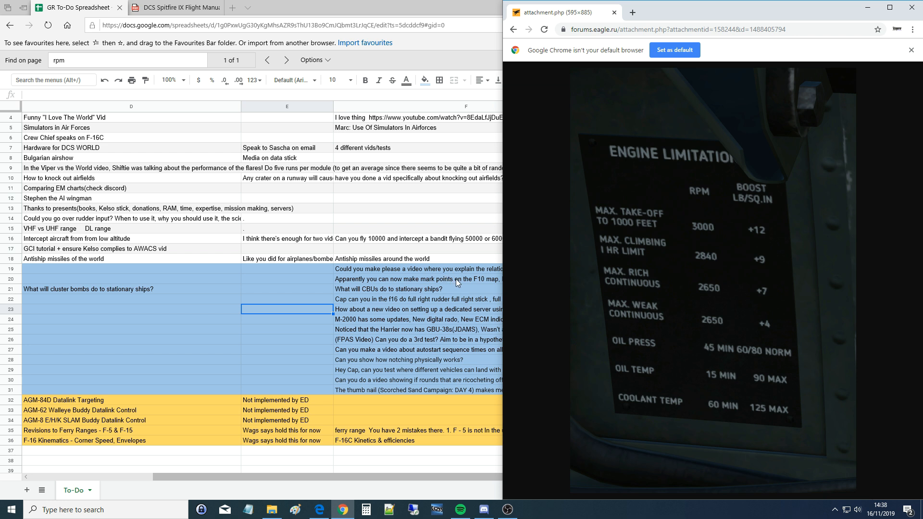
mouse_move(705, 198)
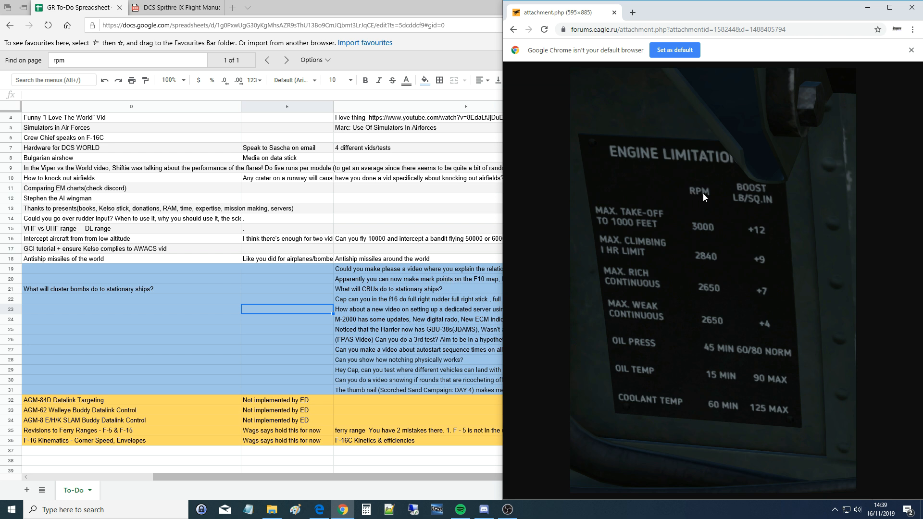
mouse_move(694, 197)
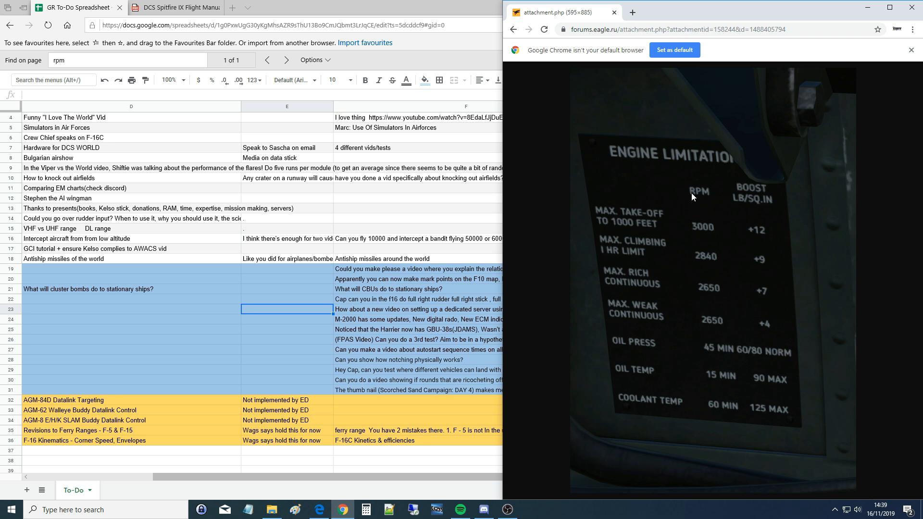
mouse_move(698, 199)
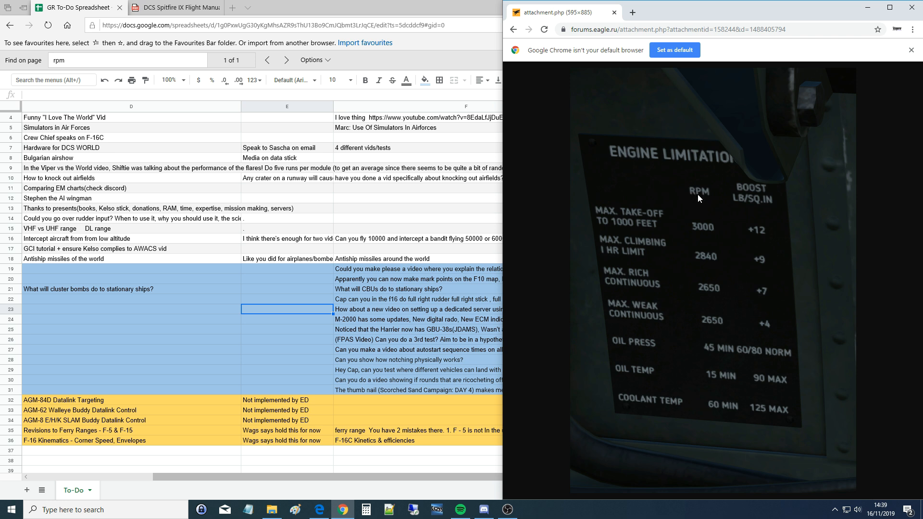
mouse_move(705, 231)
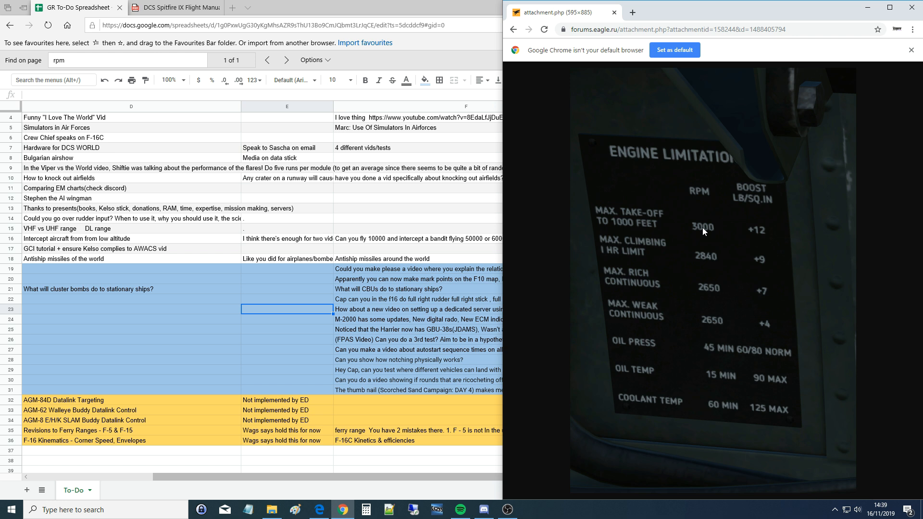
mouse_move(693, 232)
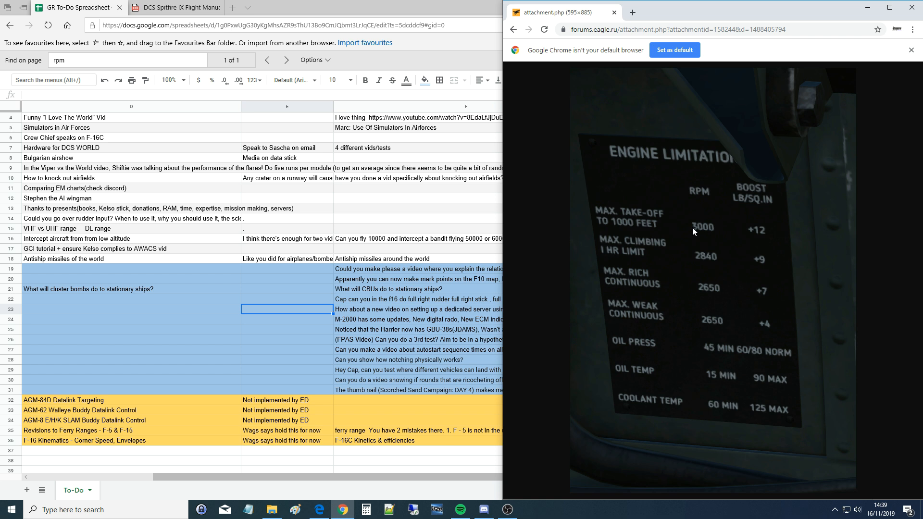
mouse_move(696, 234)
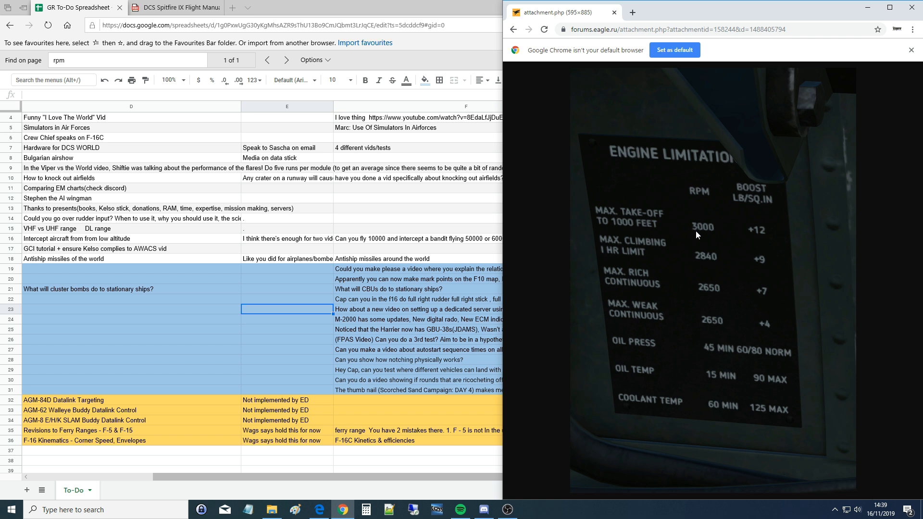
mouse_move(715, 237)
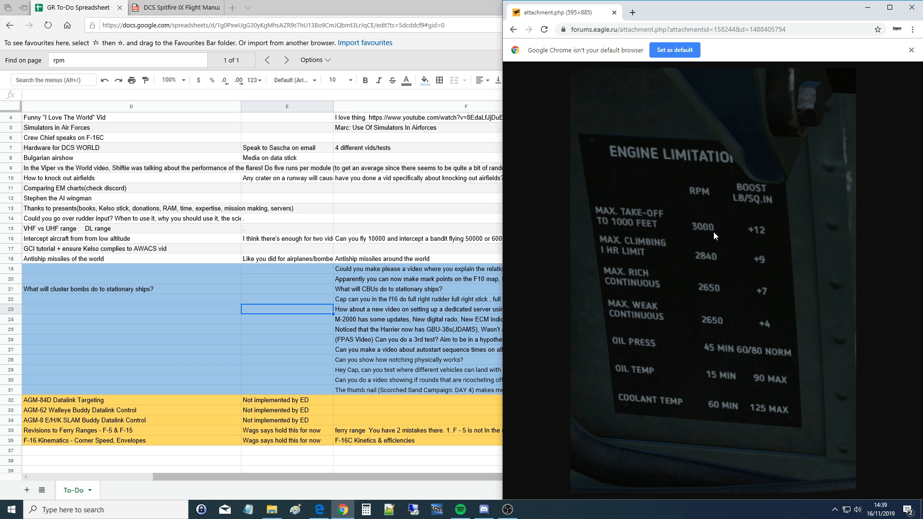
mouse_move(695, 232)
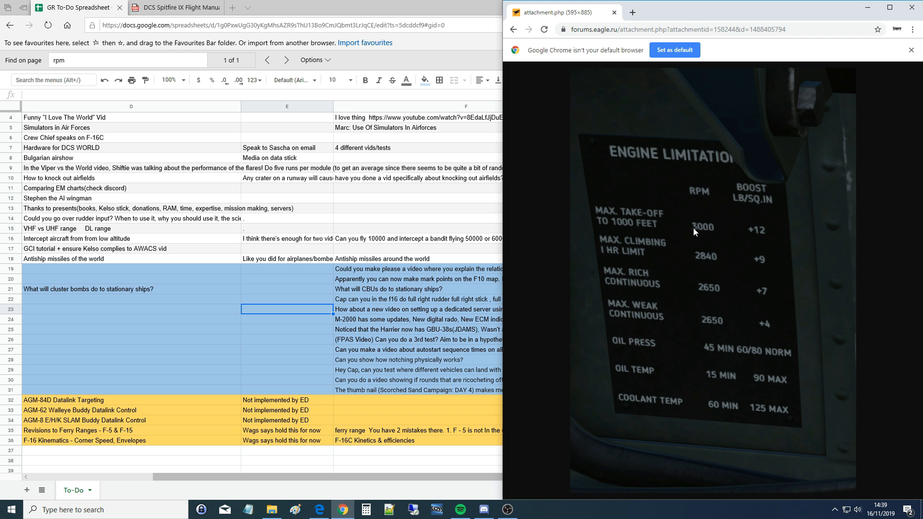
mouse_move(699, 197)
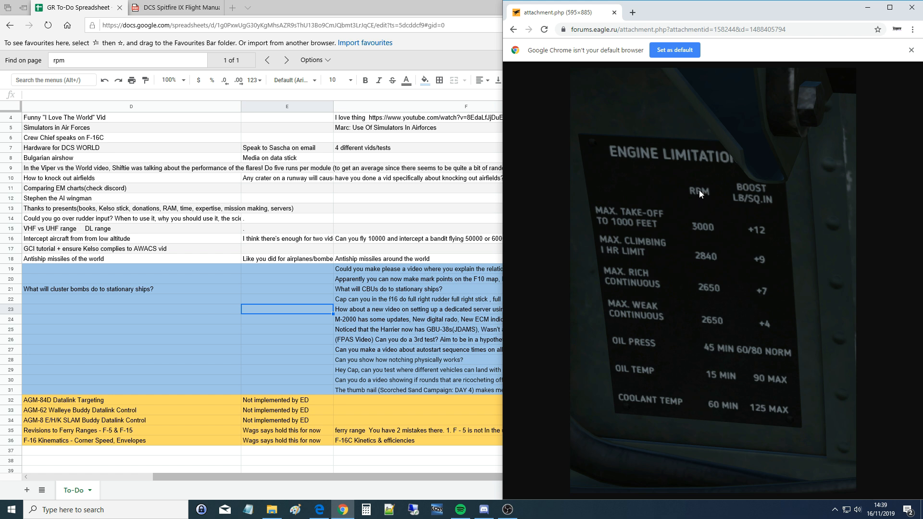
mouse_move(693, 211)
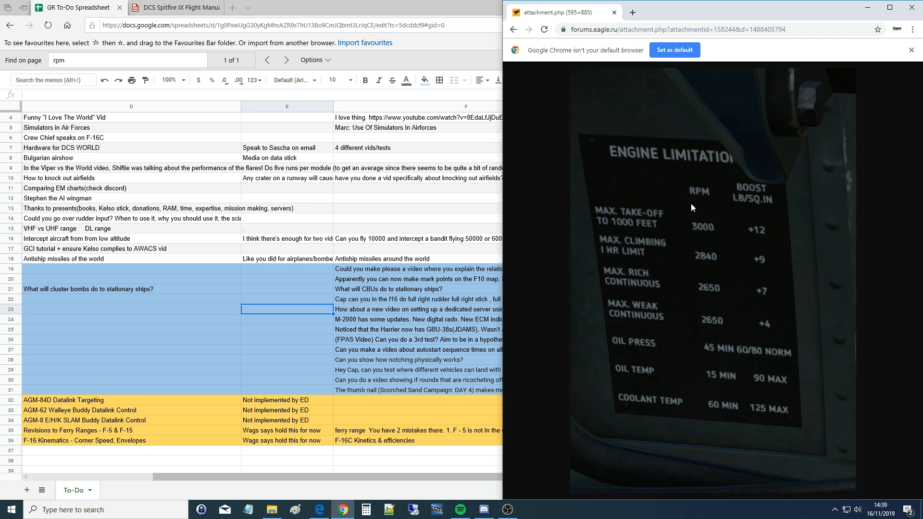
mouse_move(707, 234)
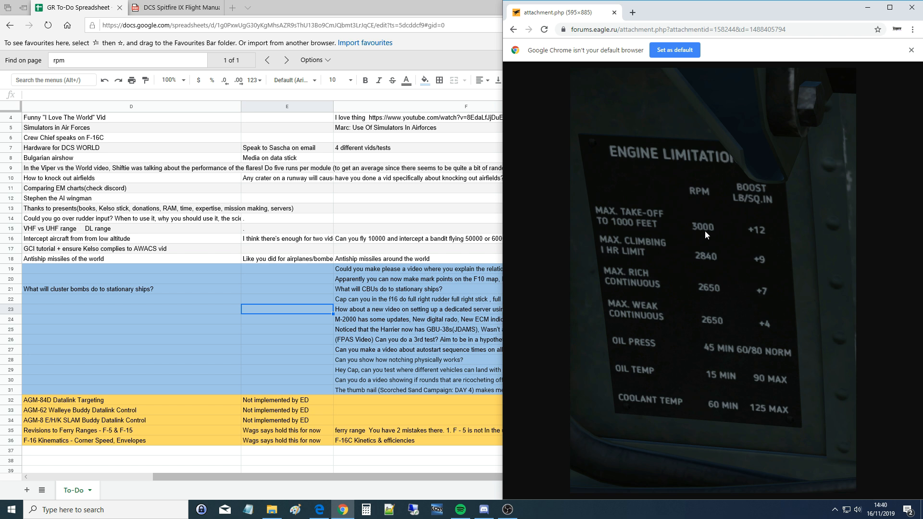
mouse_move(694, 269)
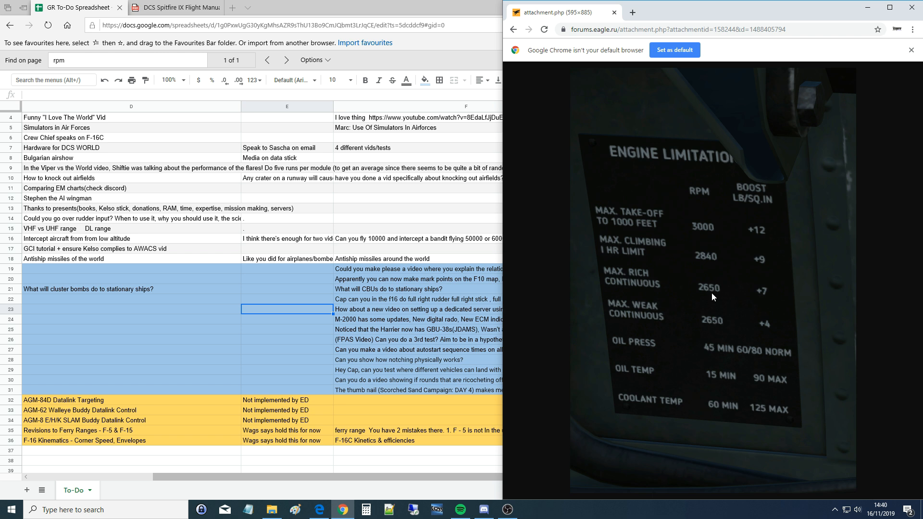
mouse_move(697, 234)
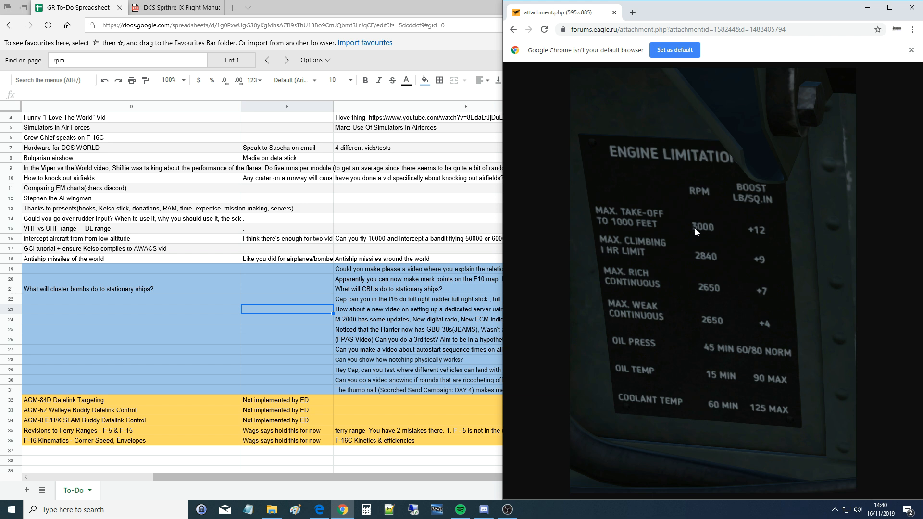
mouse_move(696, 218)
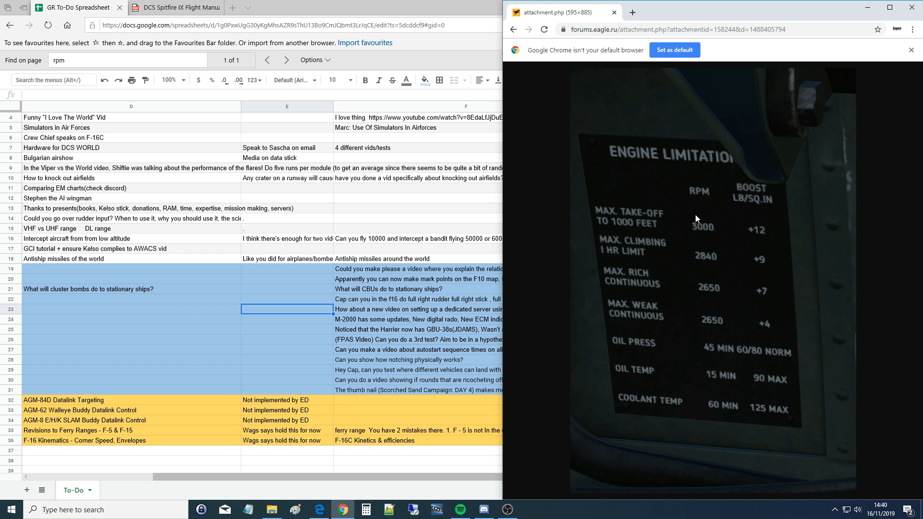
mouse_move(751, 198)
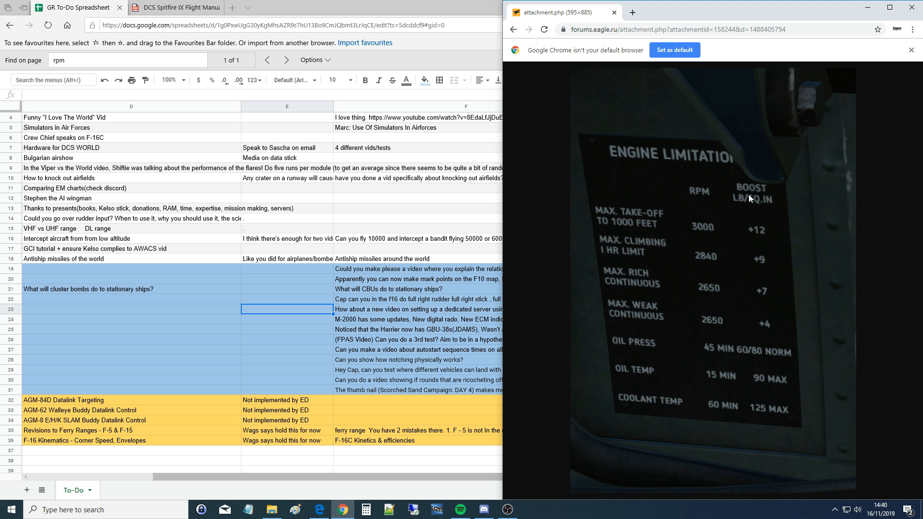
mouse_move(756, 204)
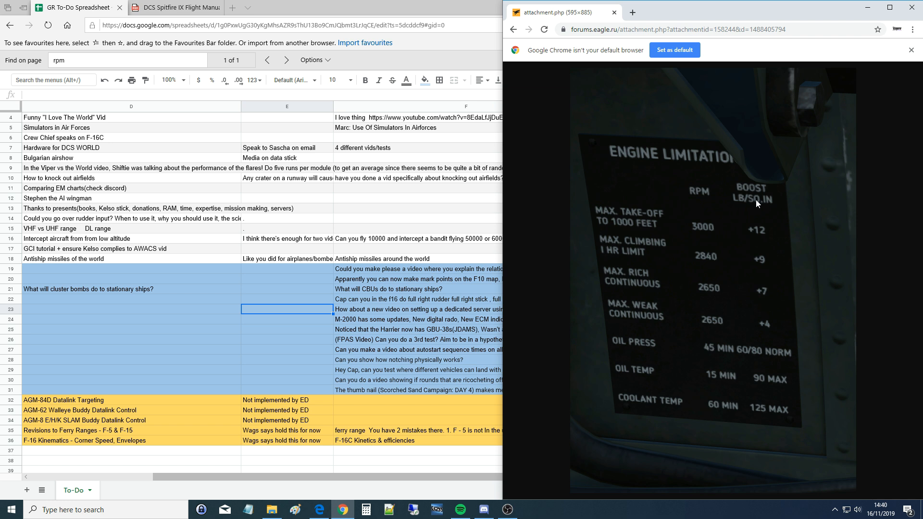
mouse_move(769, 207)
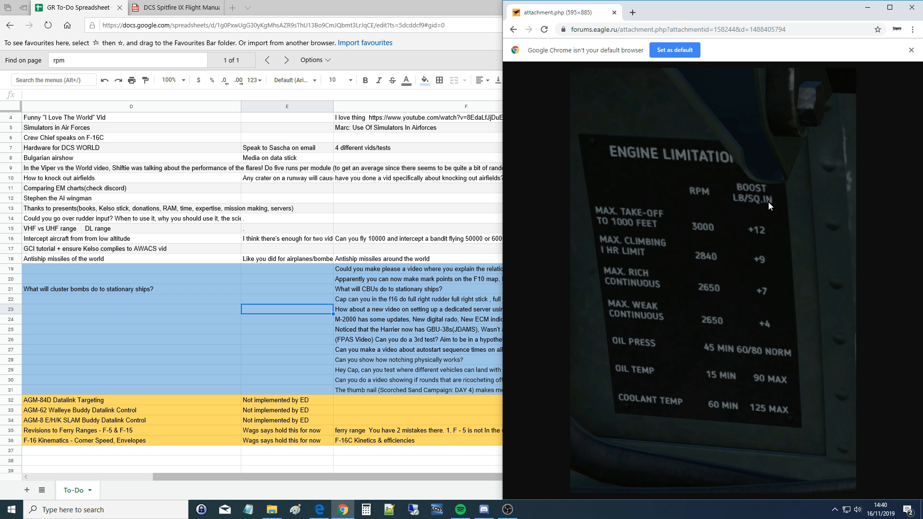
mouse_move(734, 190)
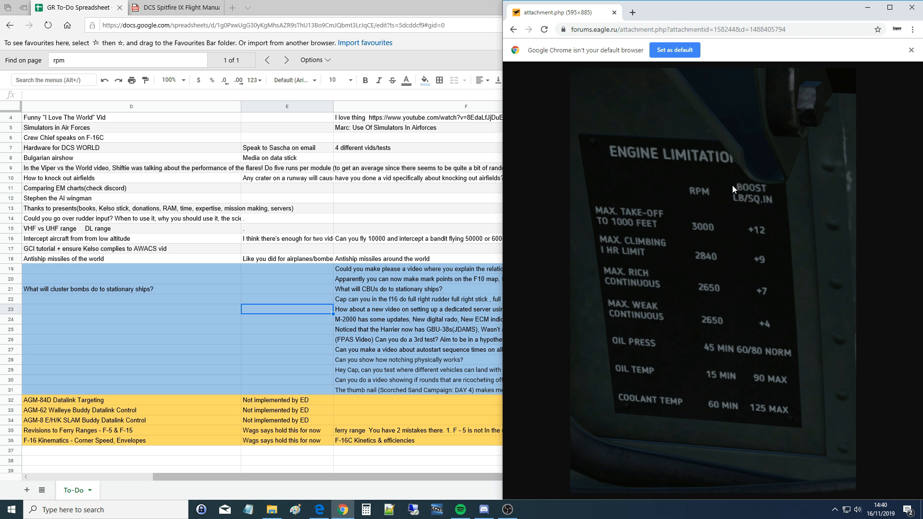
mouse_move(771, 194)
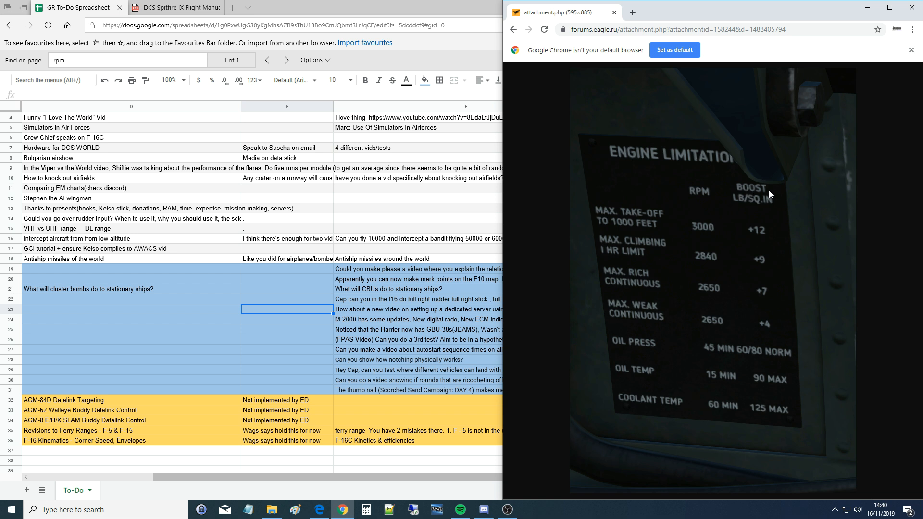
mouse_move(770, 197)
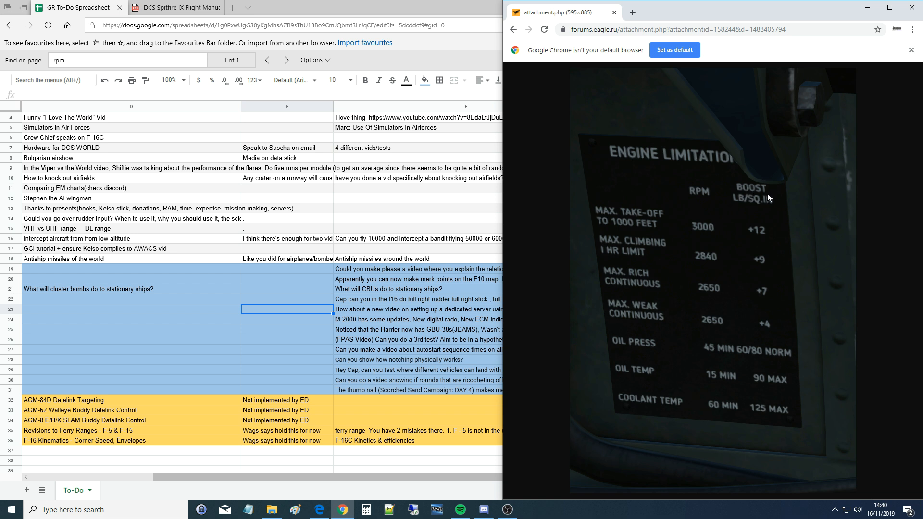
mouse_move(743, 190)
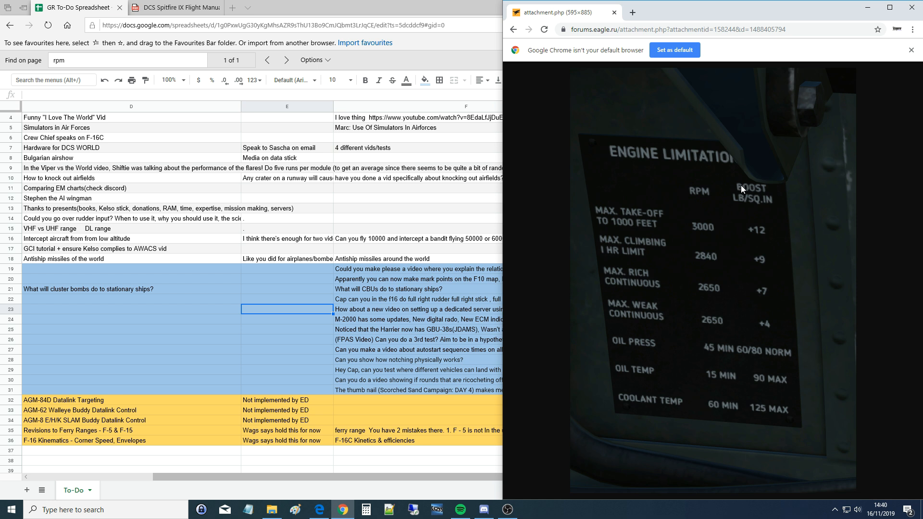
mouse_move(754, 235)
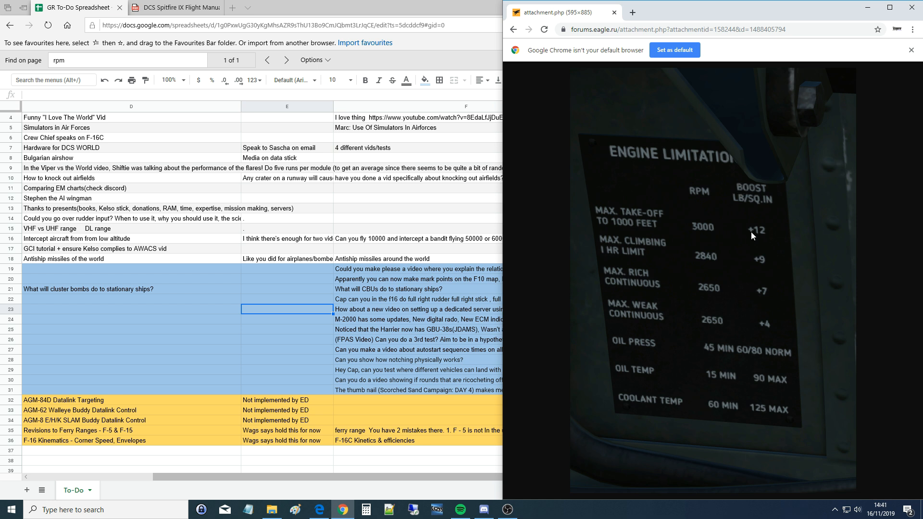
mouse_move(757, 239)
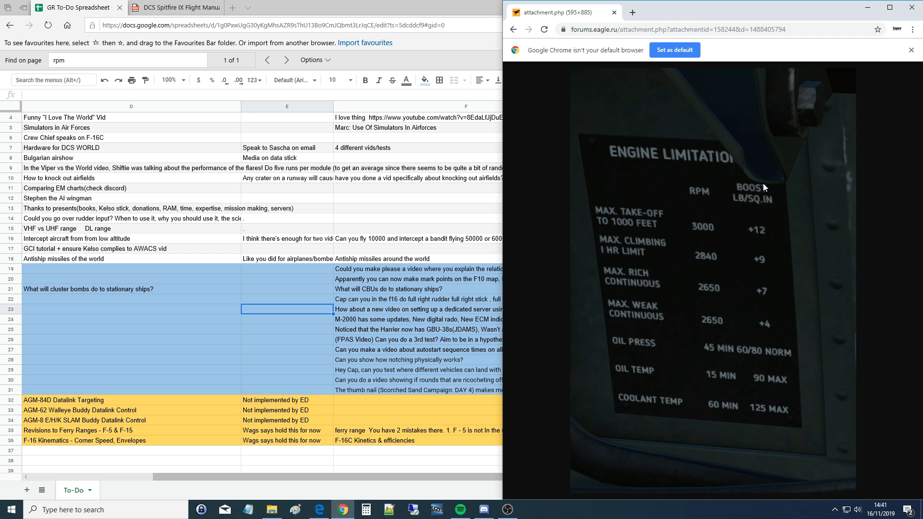
mouse_move(755, 240)
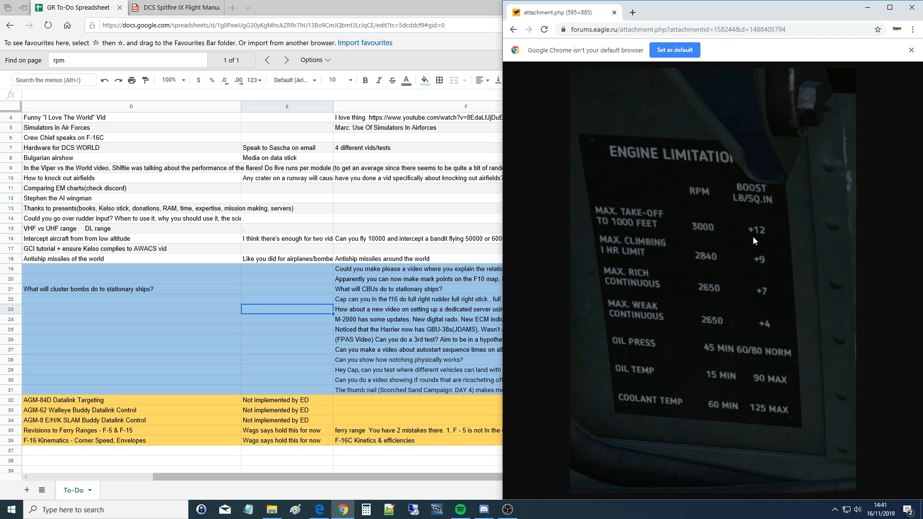
mouse_move(736, 189)
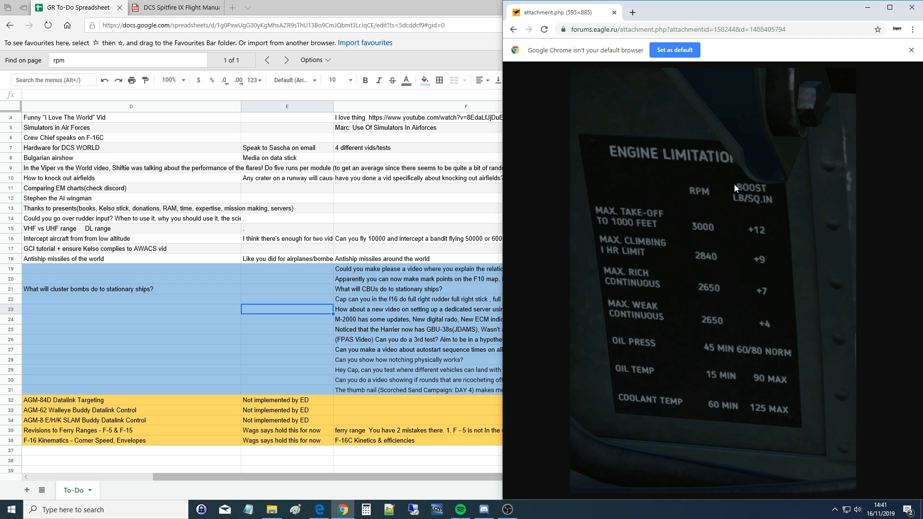
mouse_move(780, 318)
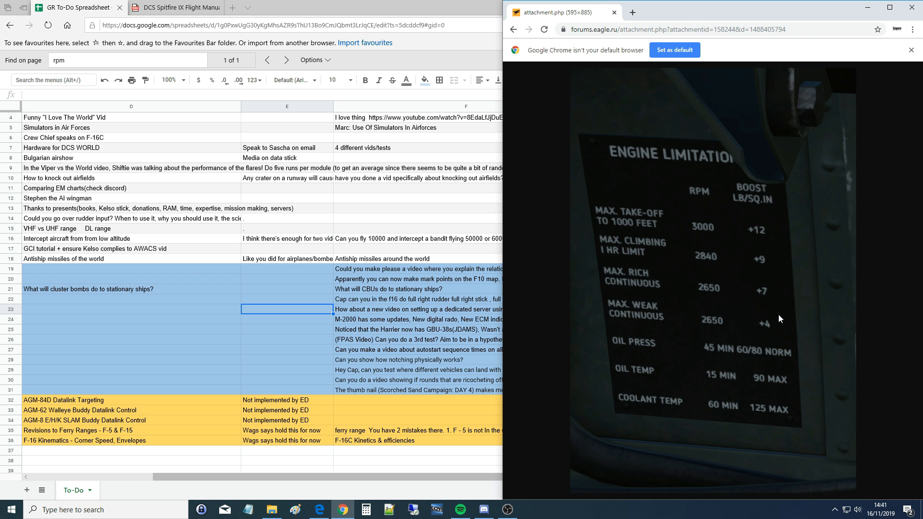
mouse_move(751, 221)
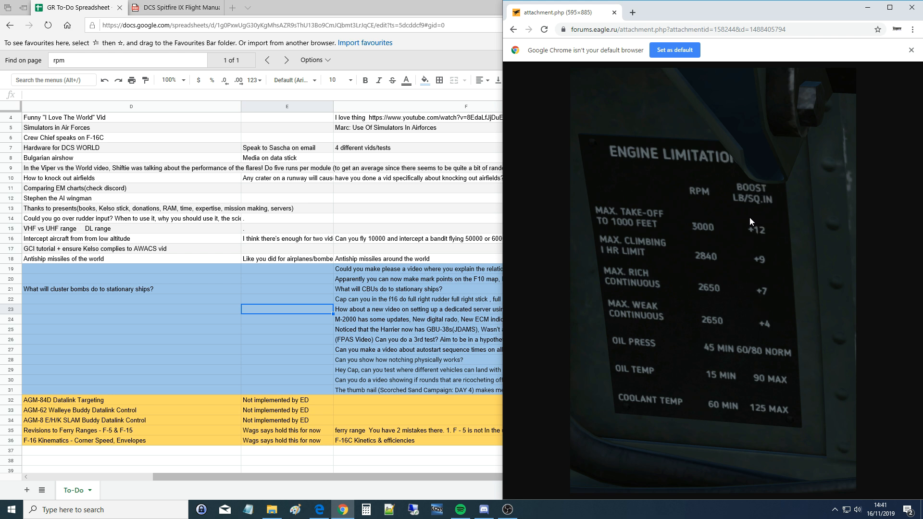
mouse_move(747, 224)
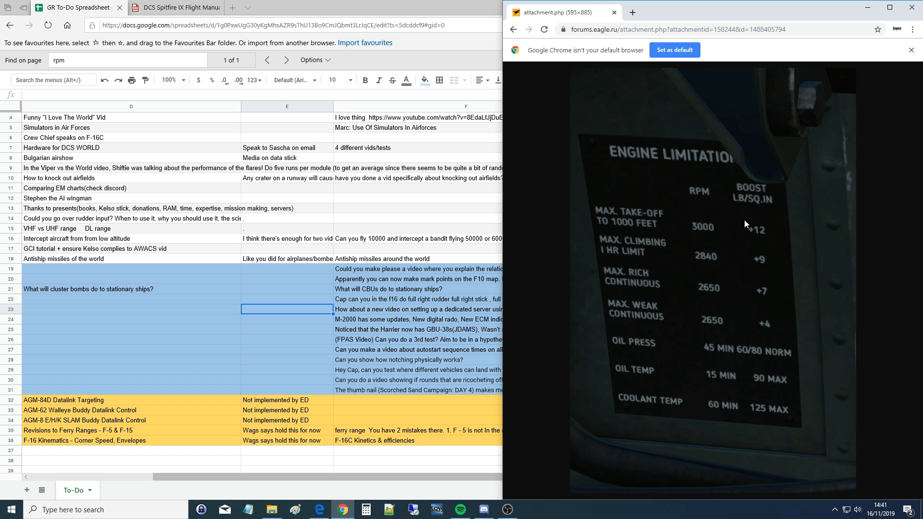
mouse_move(766, 242)
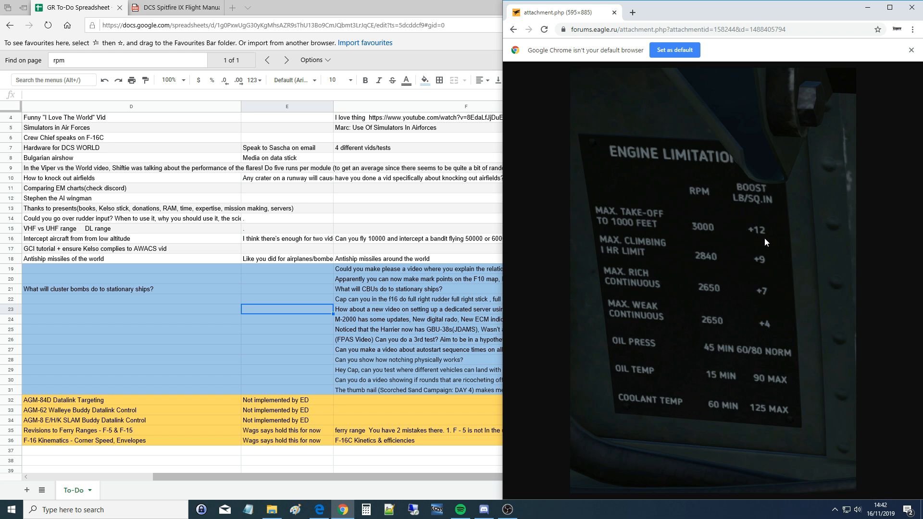
mouse_move(769, 235)
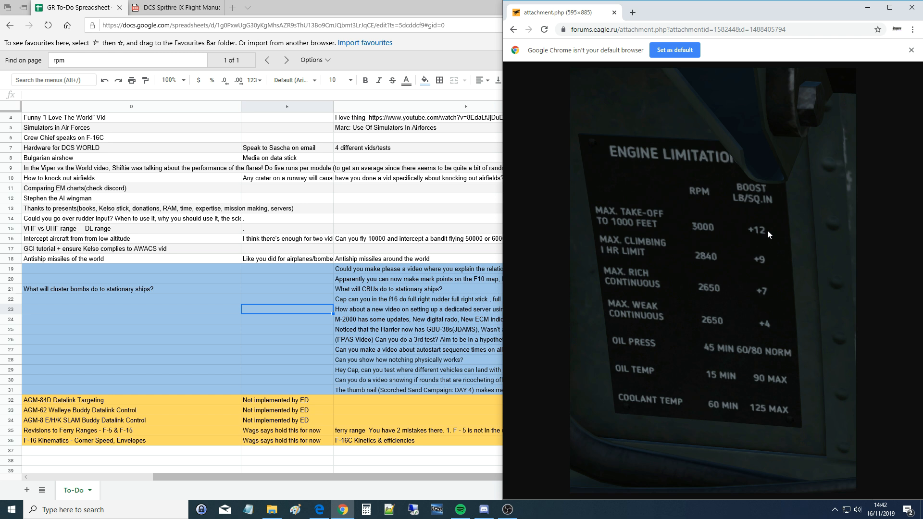
mouse_move(769, 233)
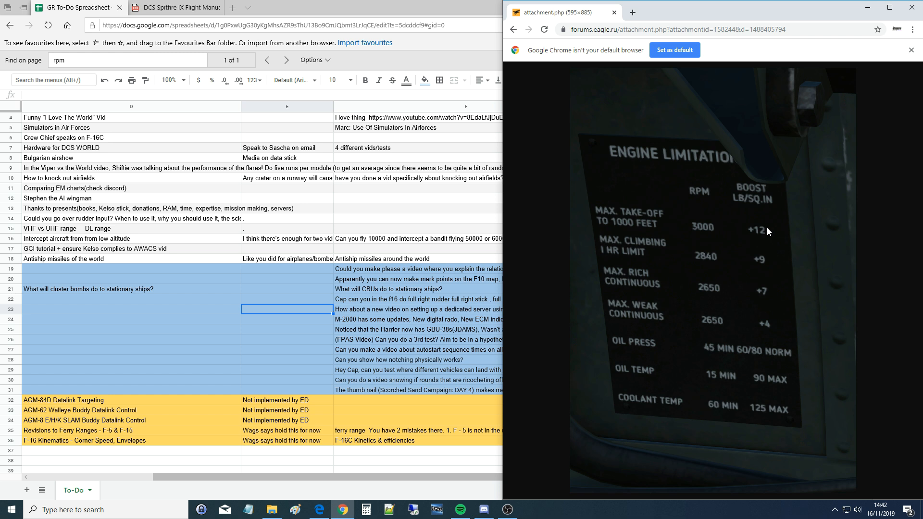
mouse_move(759, 244)
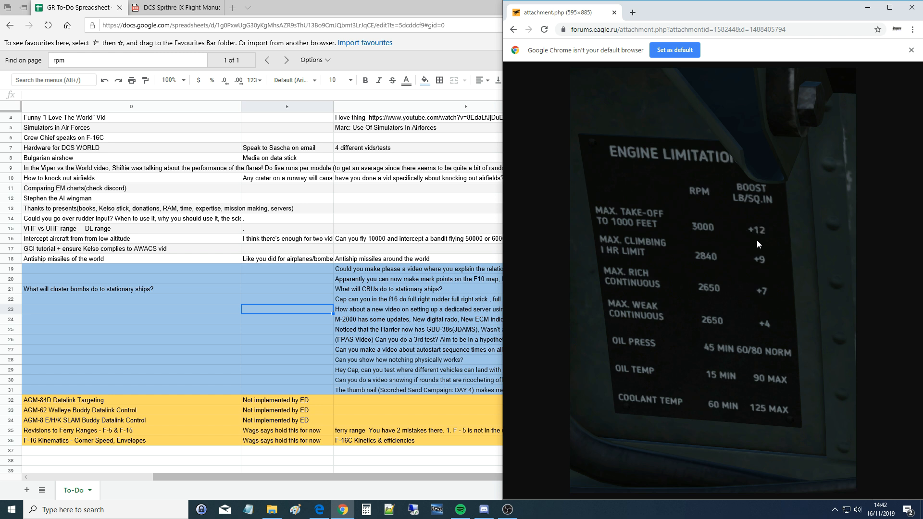
mouse_move(767, 236)
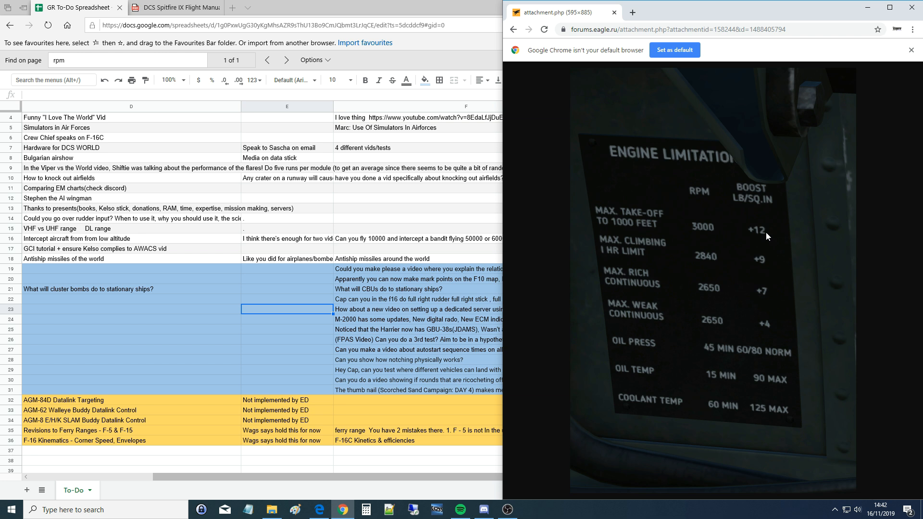
mouse_move(757, 227)
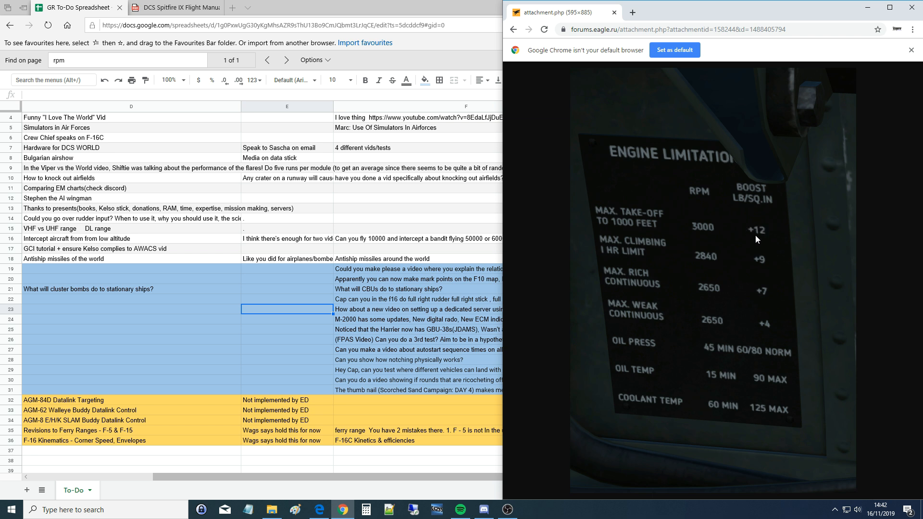
mouse_move(767, 224)
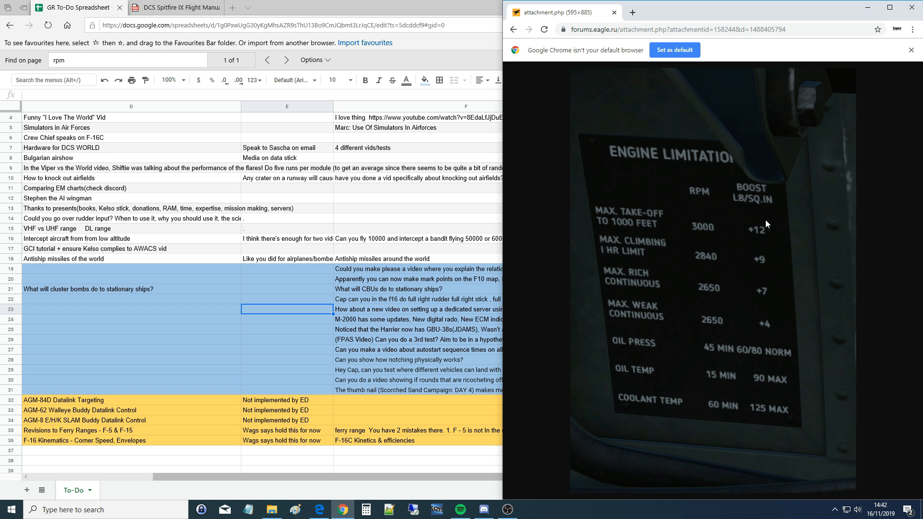
mouse_move(768, 224)
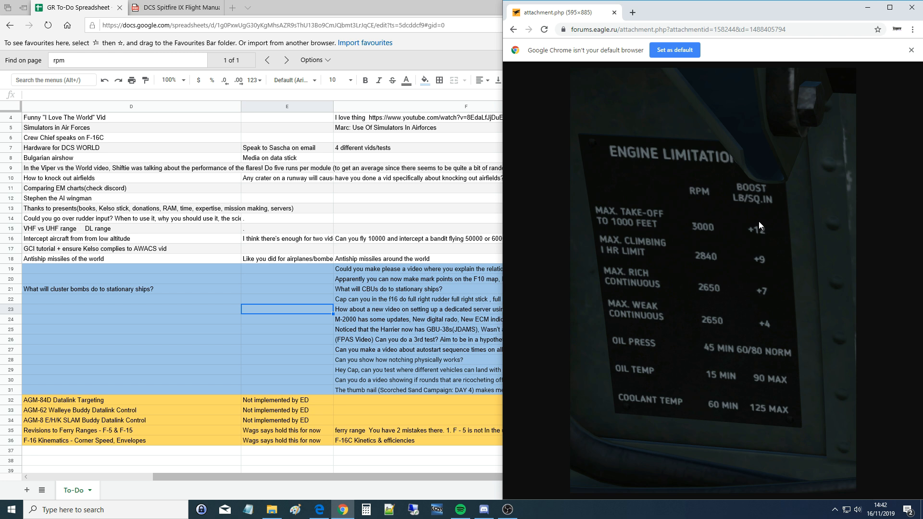
mouse_move(751, 239)
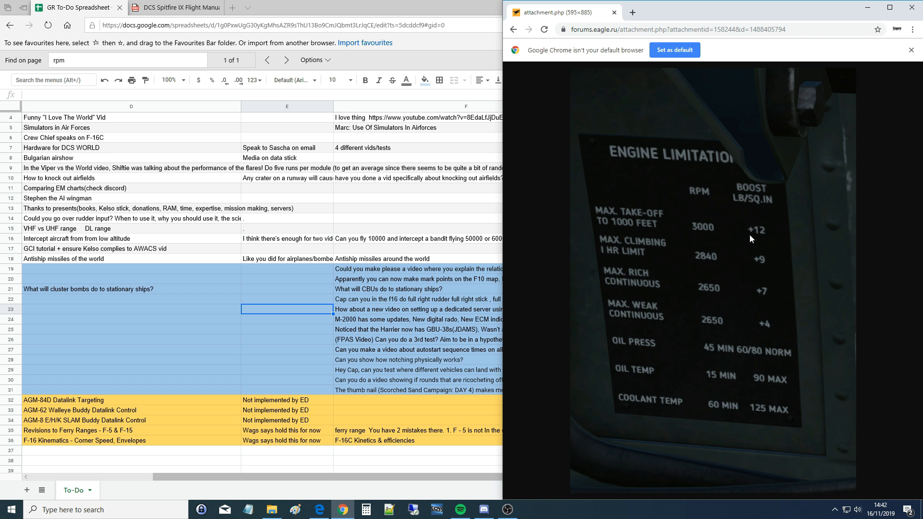
mouse_move(760, 227)
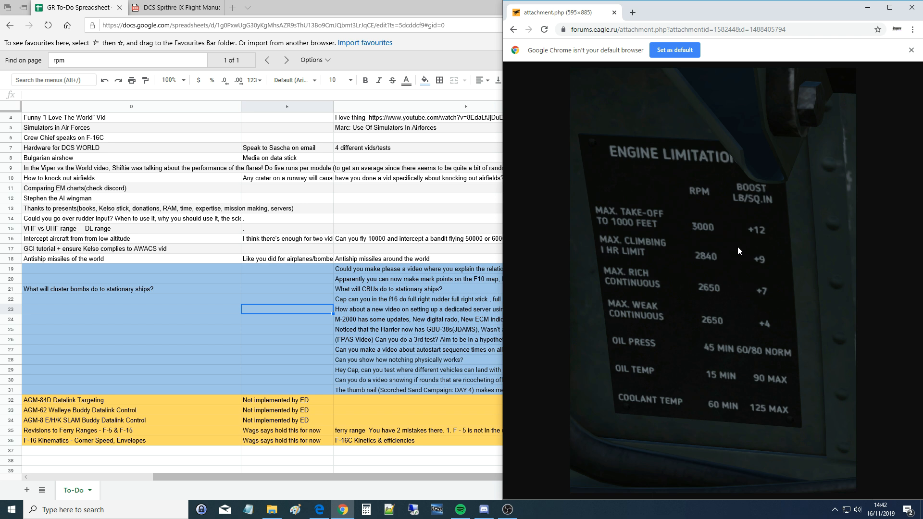
mouse_move(740, 247)
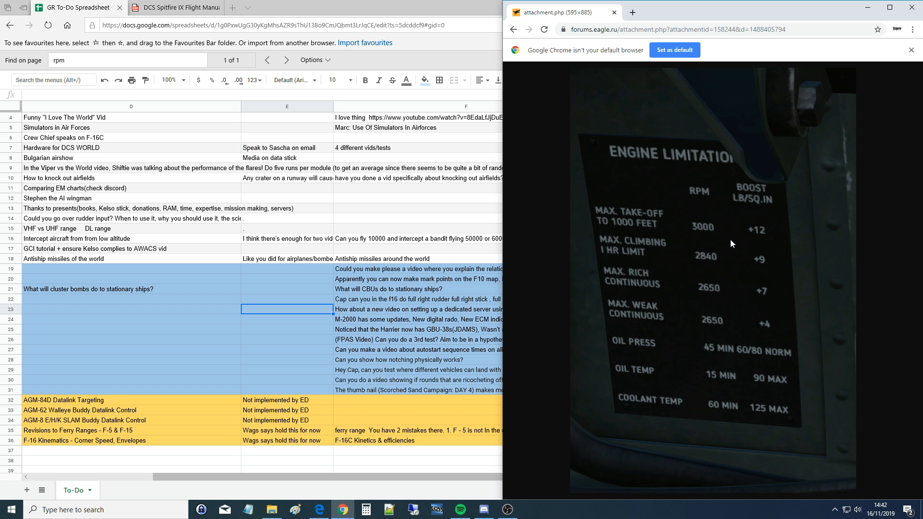
mouse_move(762, 266)
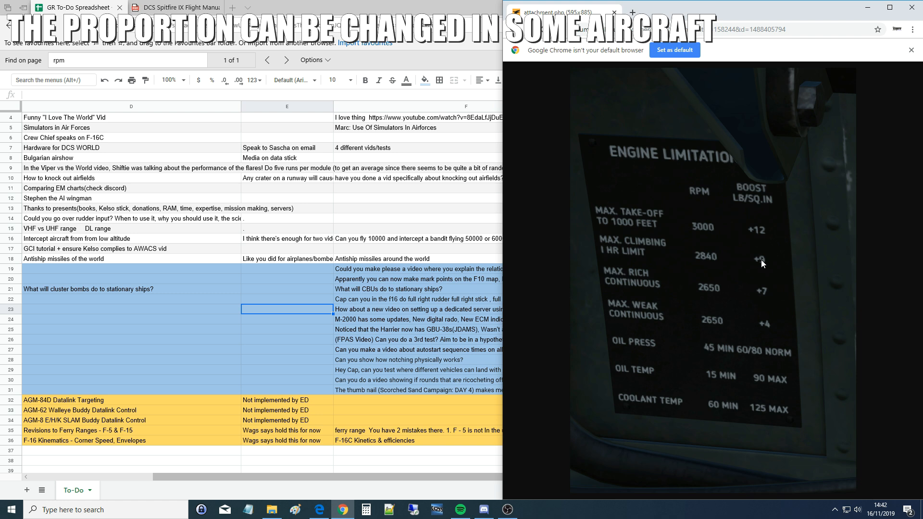
mouse_move(762, 246)
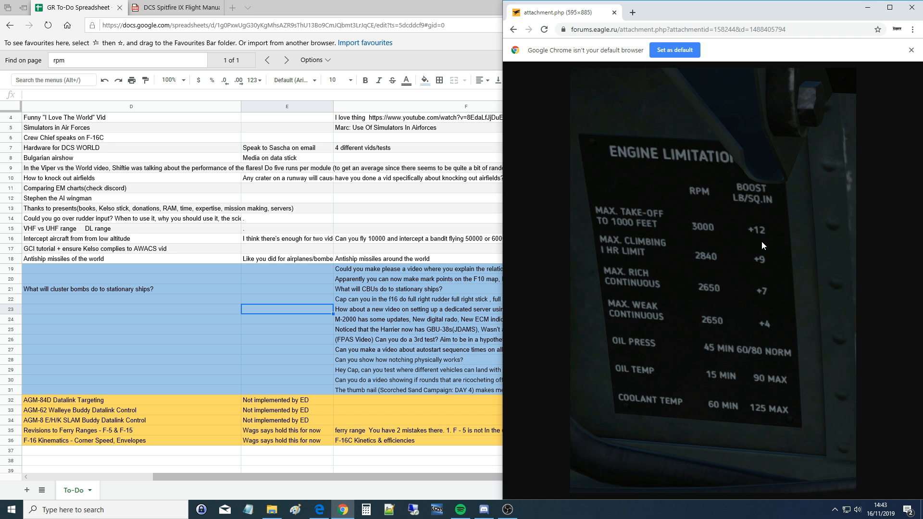
mouse_move(736, 318)
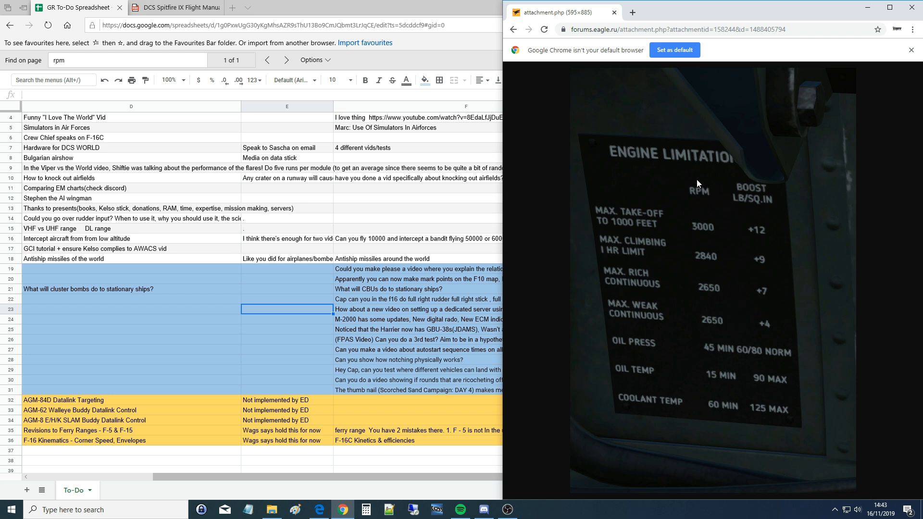
mouse_move(727, 209)
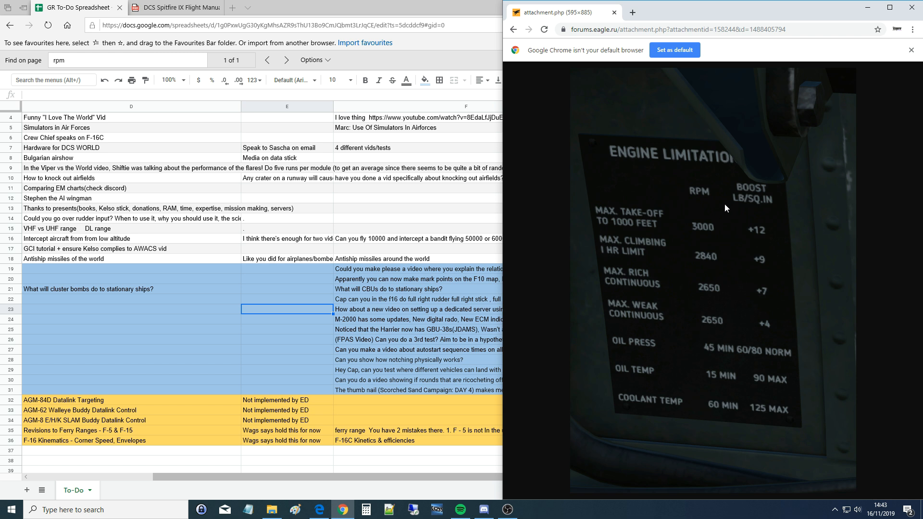
mouse_move(693, 183)
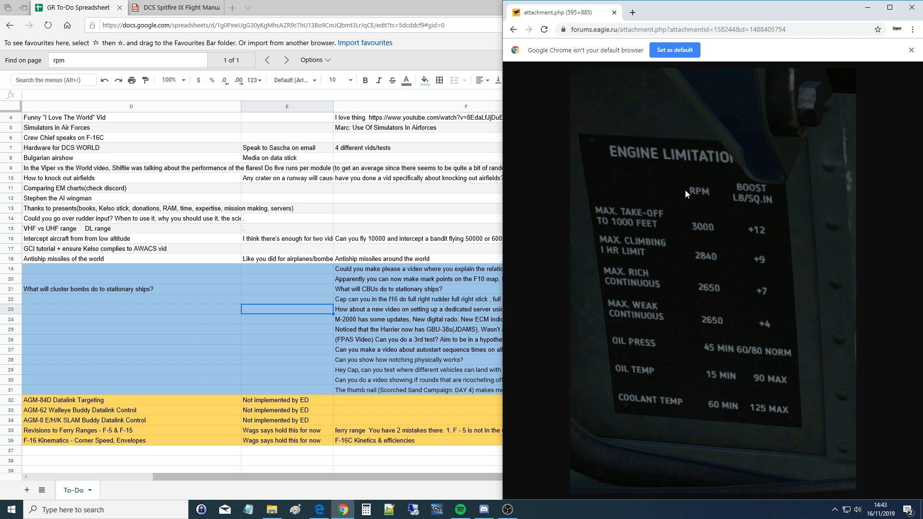
mouse_move(699, 318)
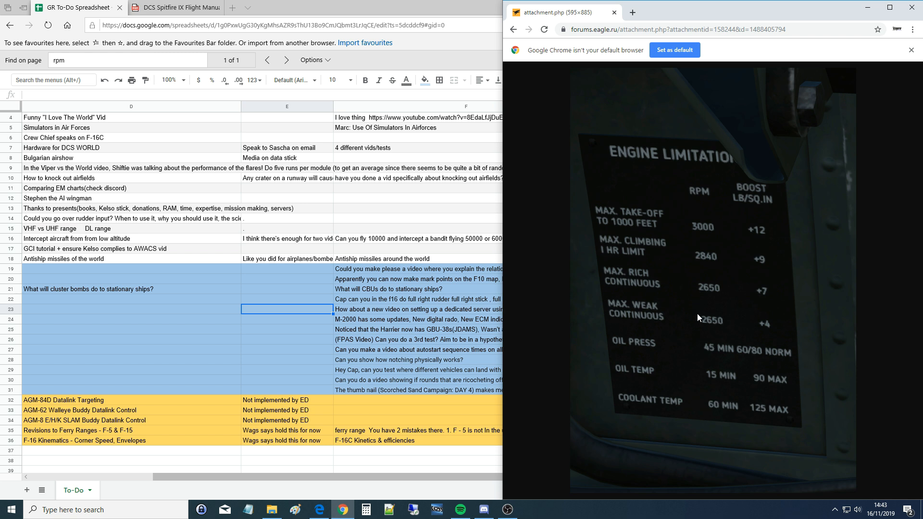
mouse_move(695, 218)
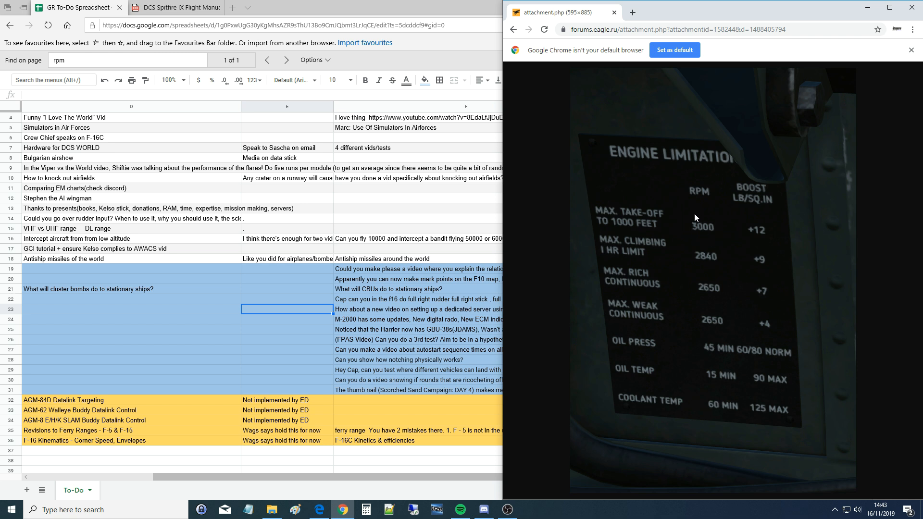
mouse_move(687, 223)
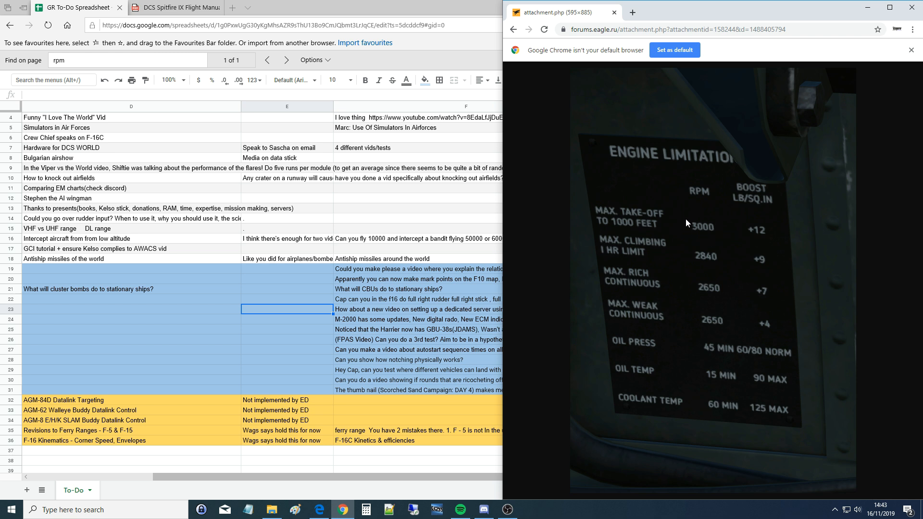
mouse_move(713, 239)
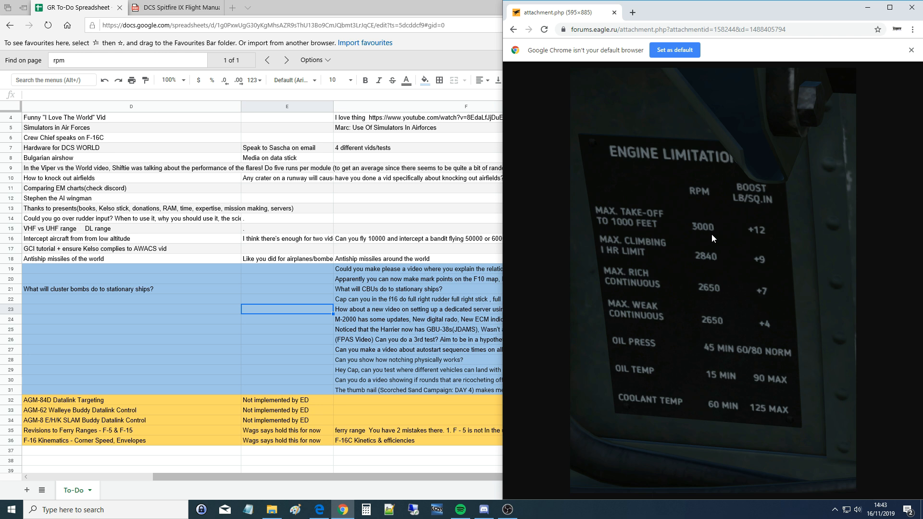
mouse_move(715, 226)
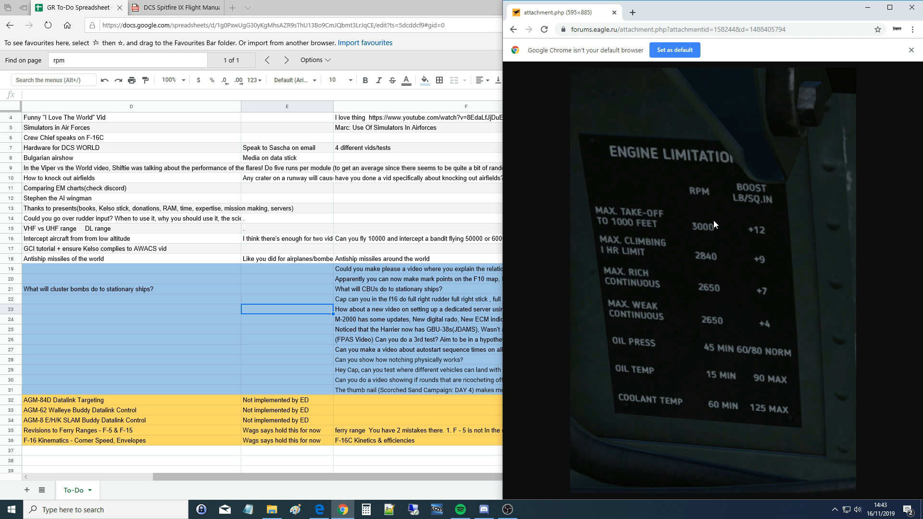
mouse_move(713, 226)
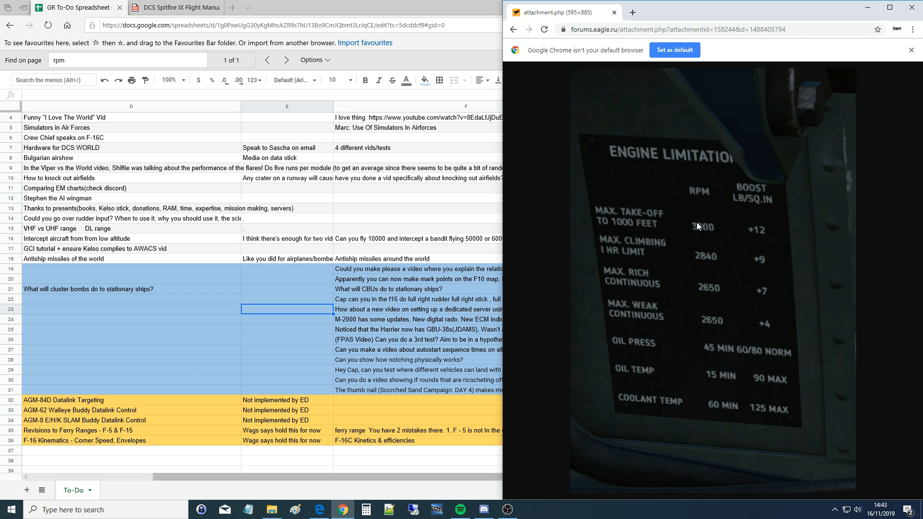
mouse_move(699, 314)
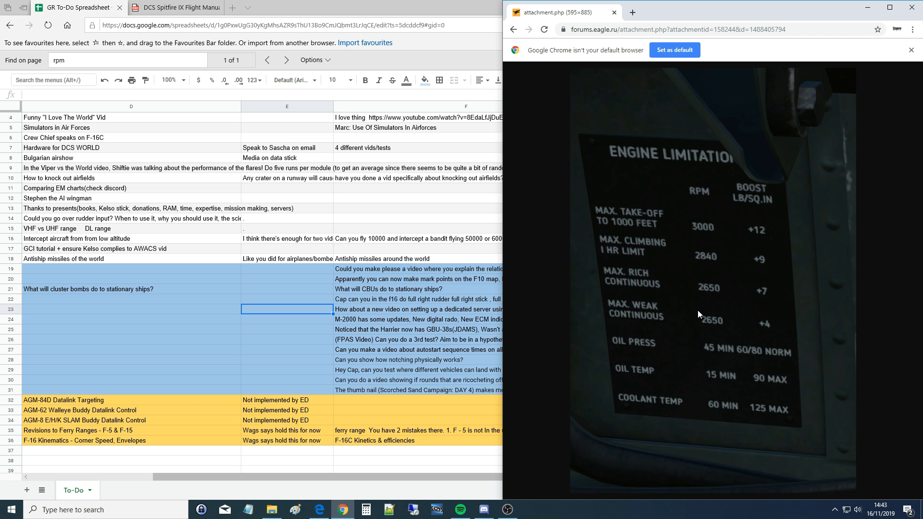
mouse_move(709, 289)
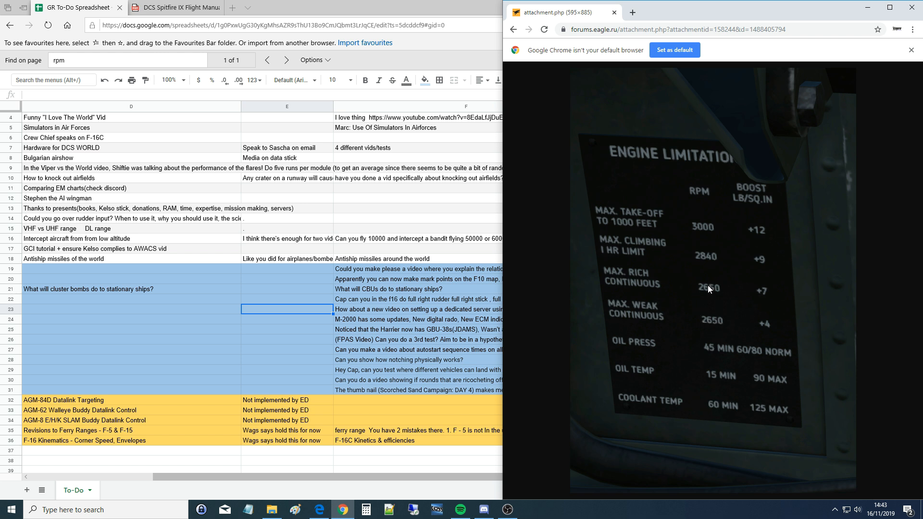
mouse_move(704, 268)
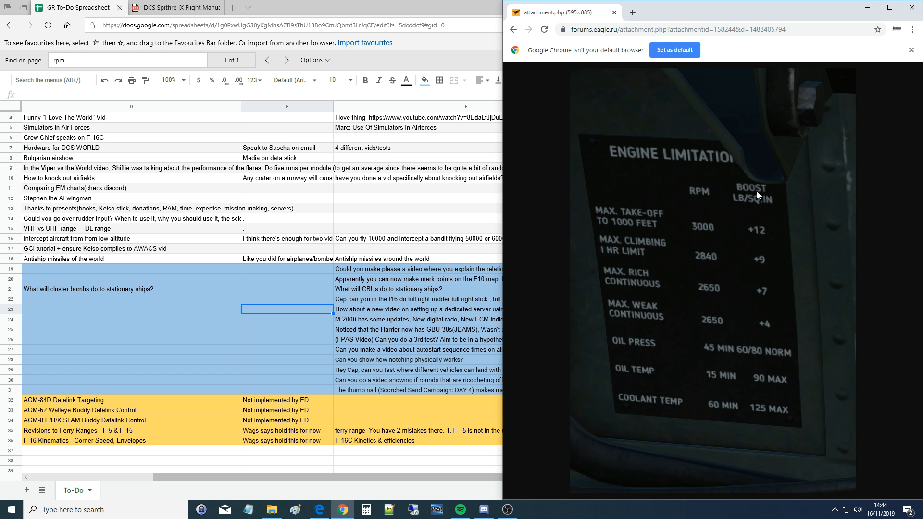
mouse_move(759, 197)
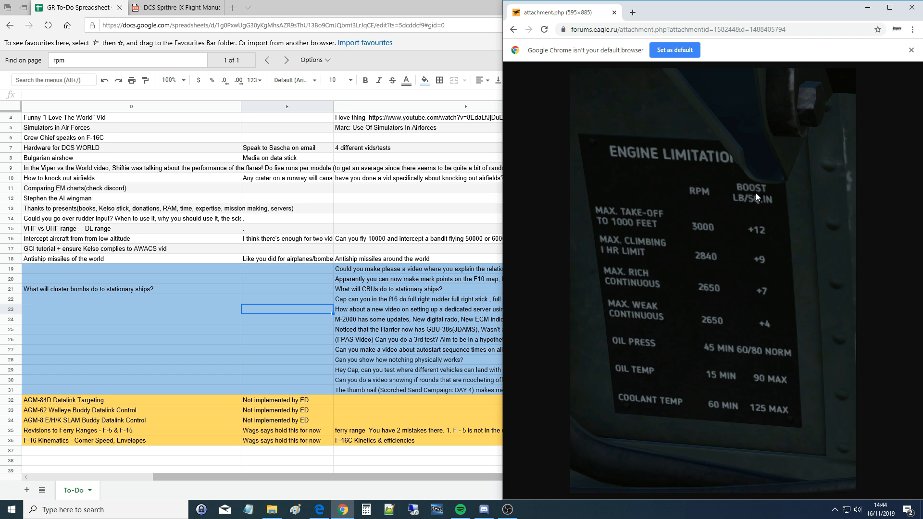
mouse_move(757, 197)
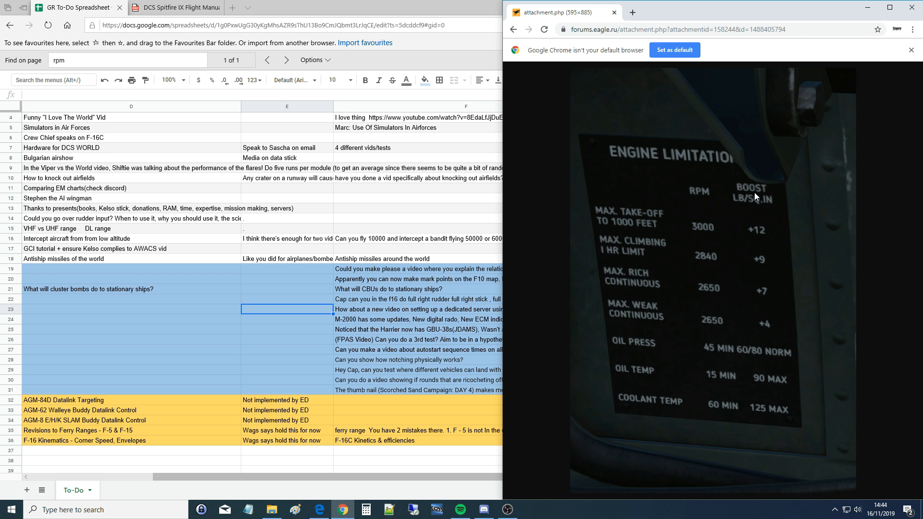
mouse_move(710, 186)
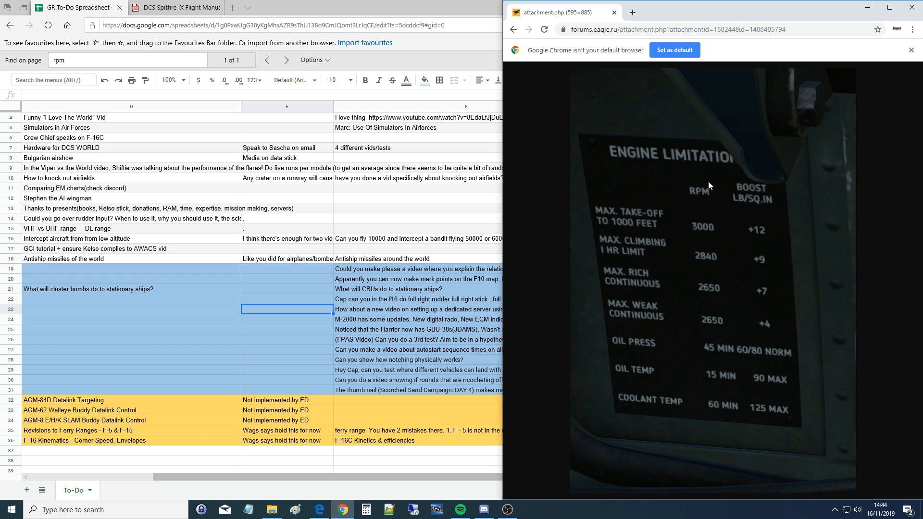
mouse_move(756, 197)
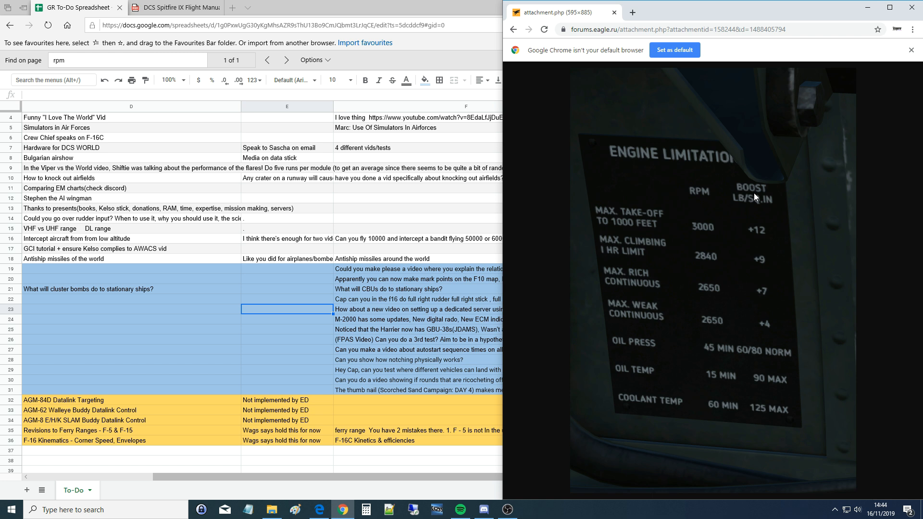
mouse_move(701, 195)
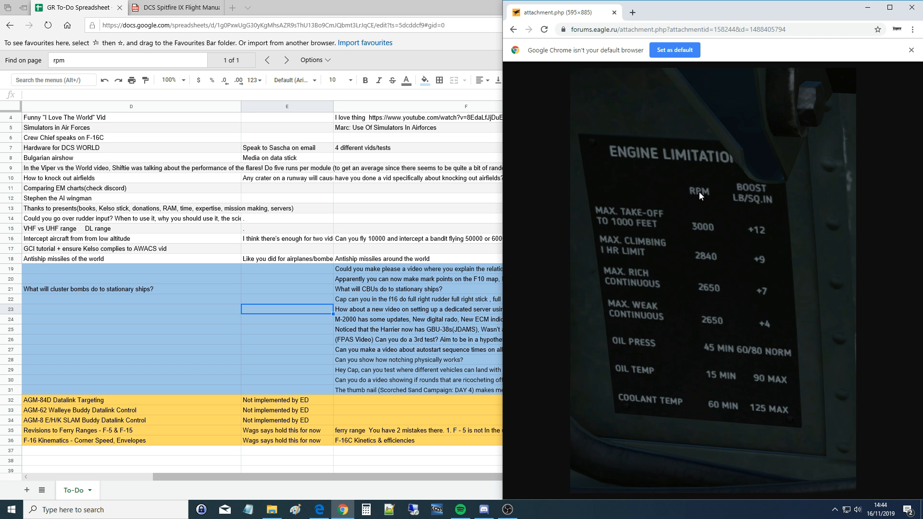
mouse_move(752, 196)
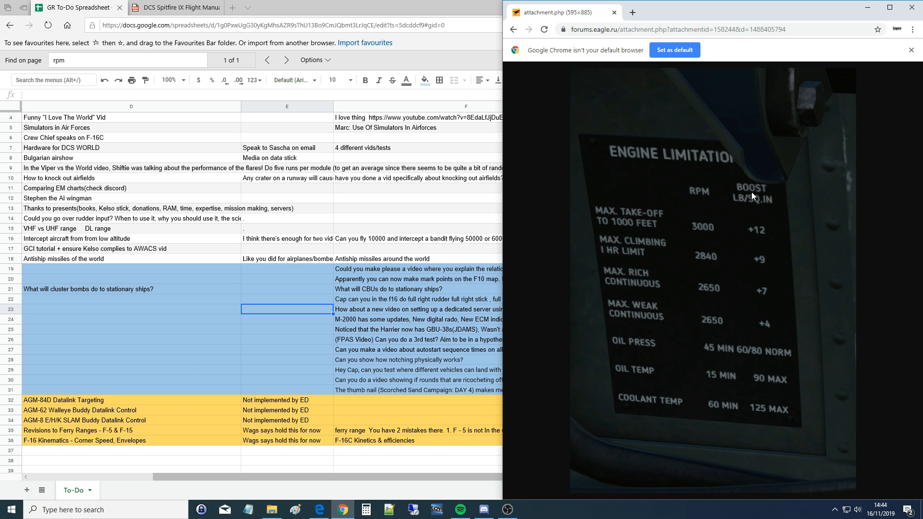
mouse_move(778, 235)
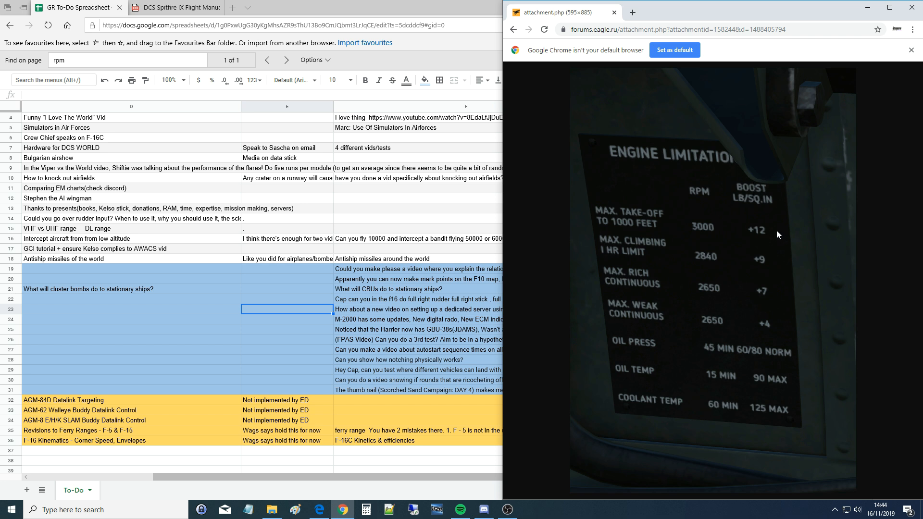
mouse_move(759, 209)
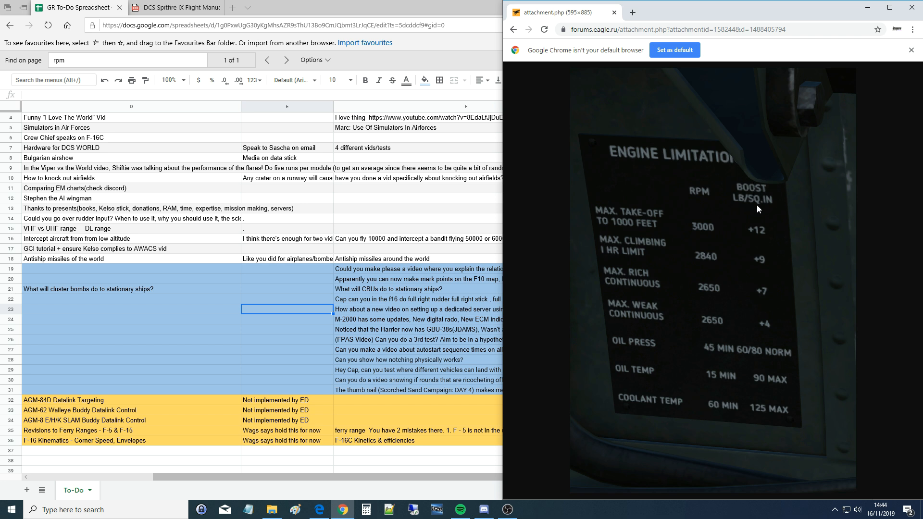
mouse_move(744, 211)
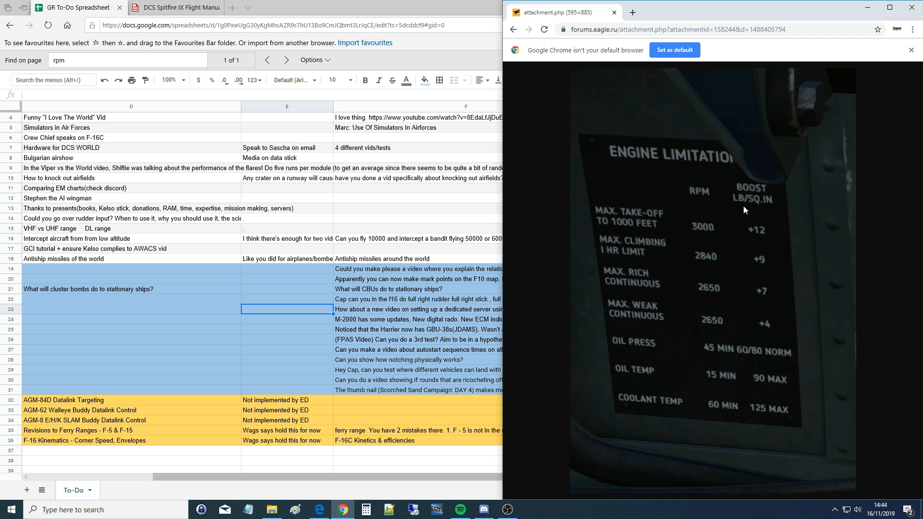
mouse_move(756, 191)
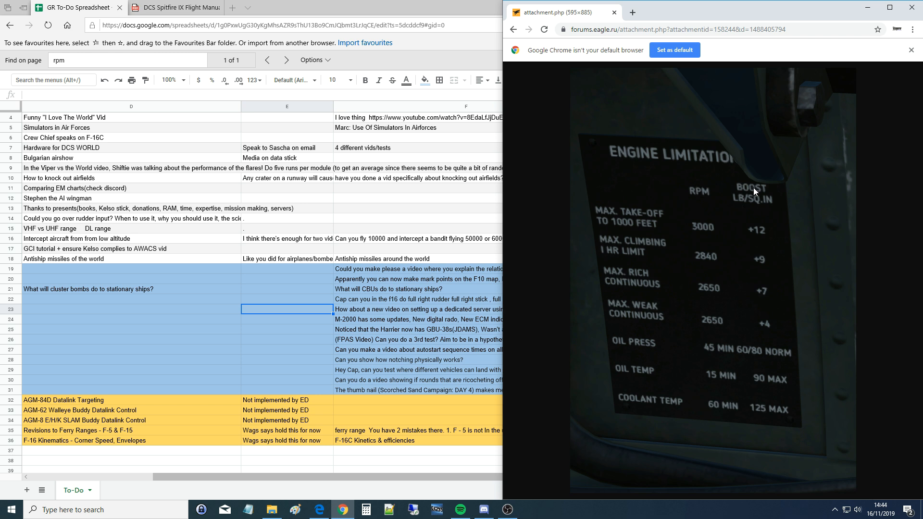
mouse_move(755, 194)
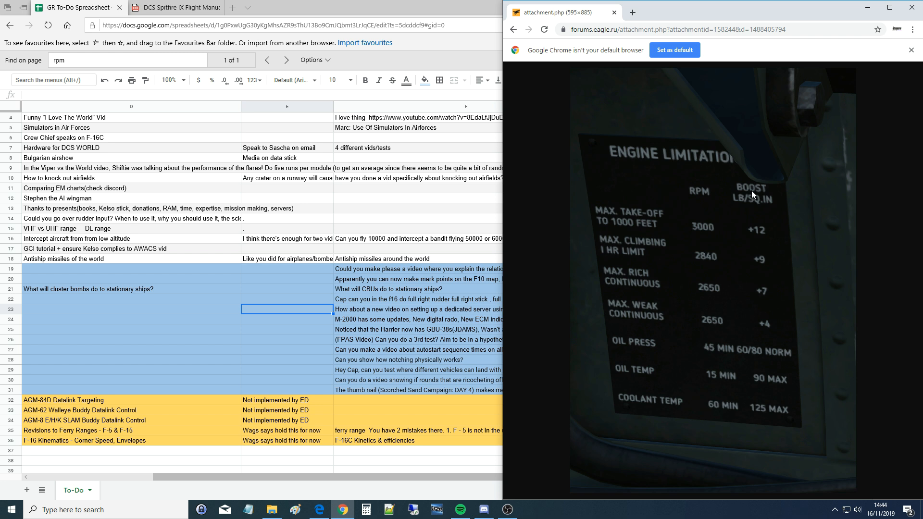
mouse_move(733, 183)
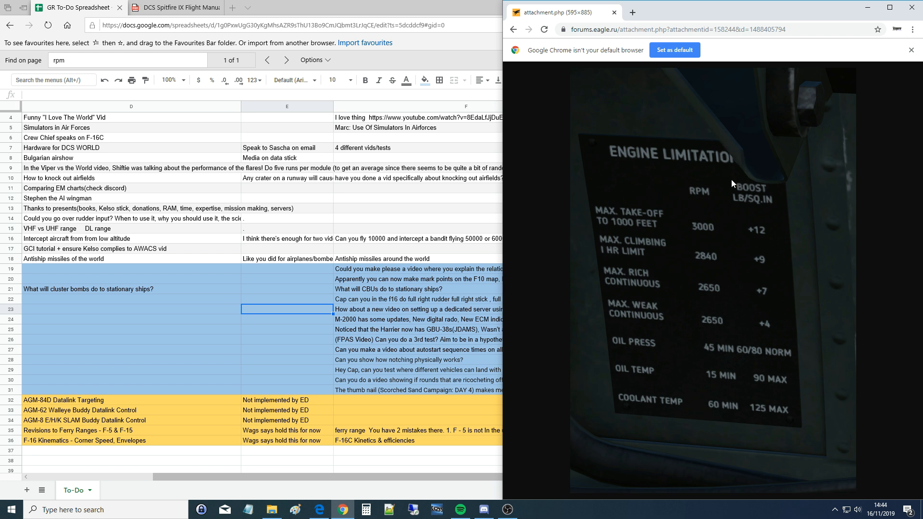
mouse_move(694, 216)
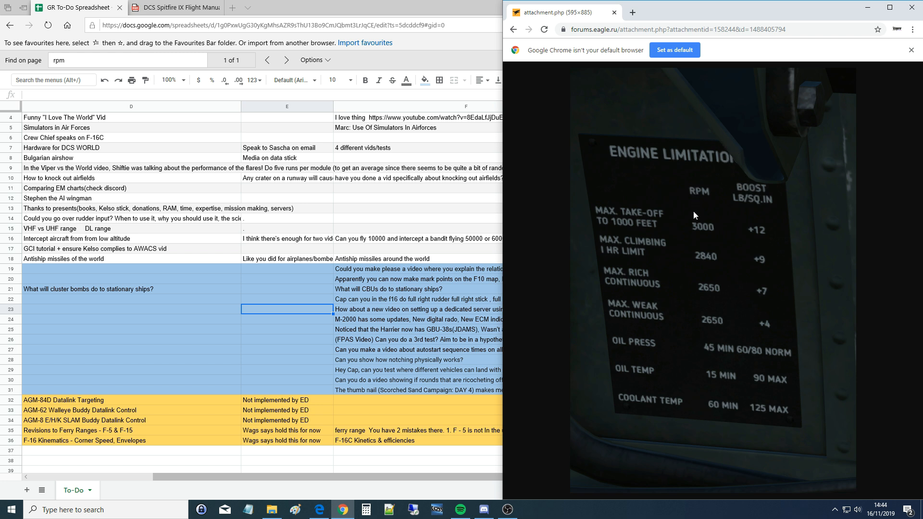
mouse_move(767, 320)
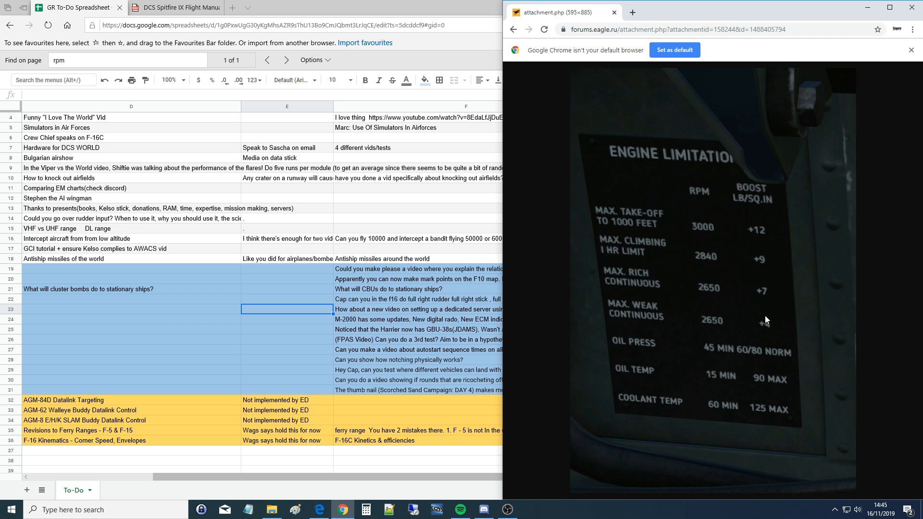
mouse_move(768, 334)
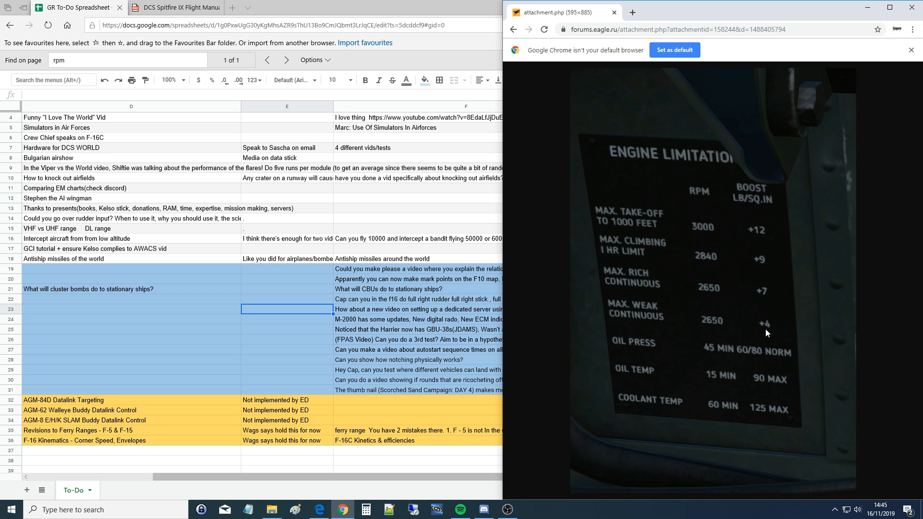
mouse_move(768, 271)
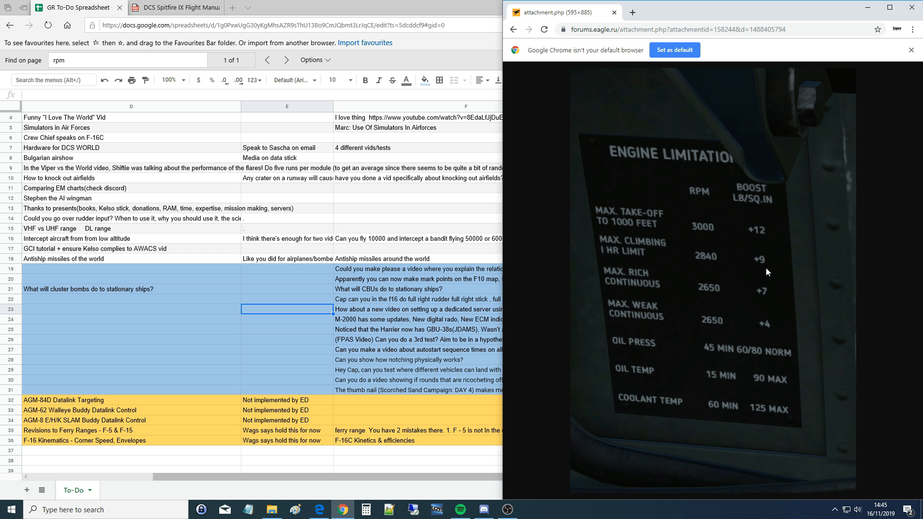
mouse_move(763, 234)
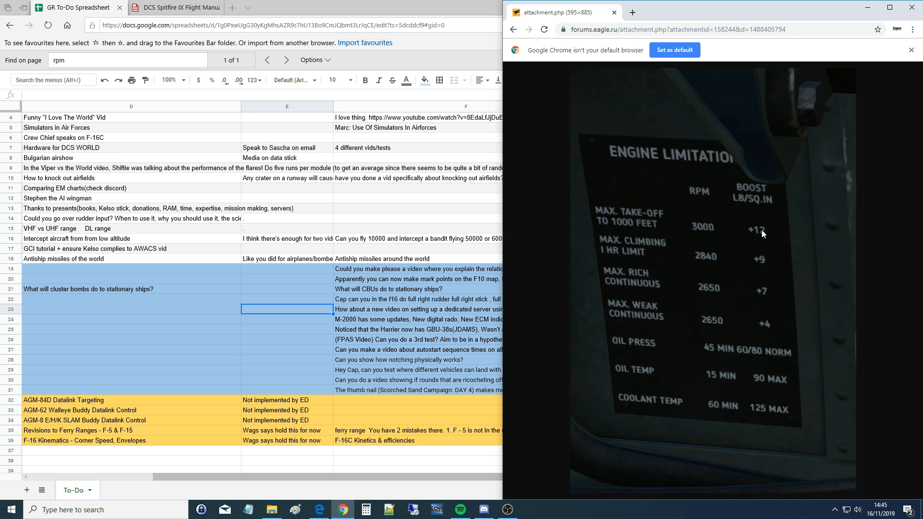
mouse_move(762, 233)
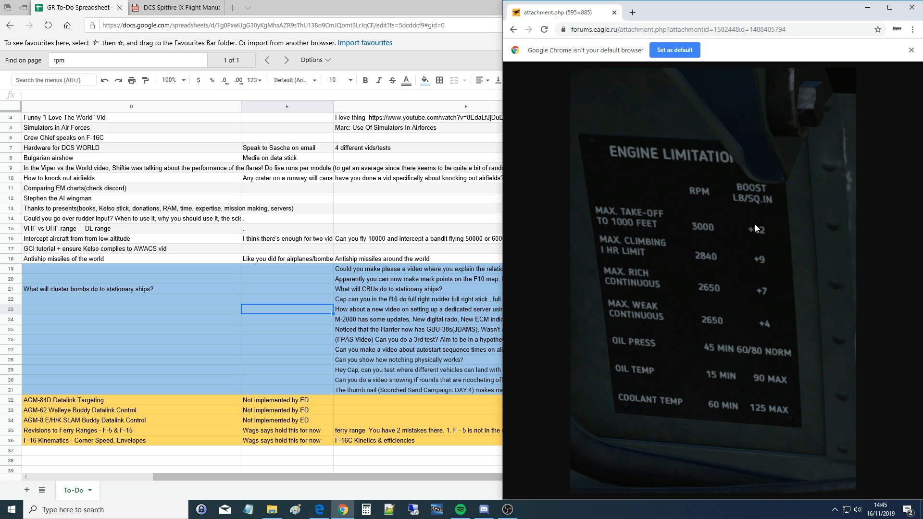
mouse_move(730, 225)
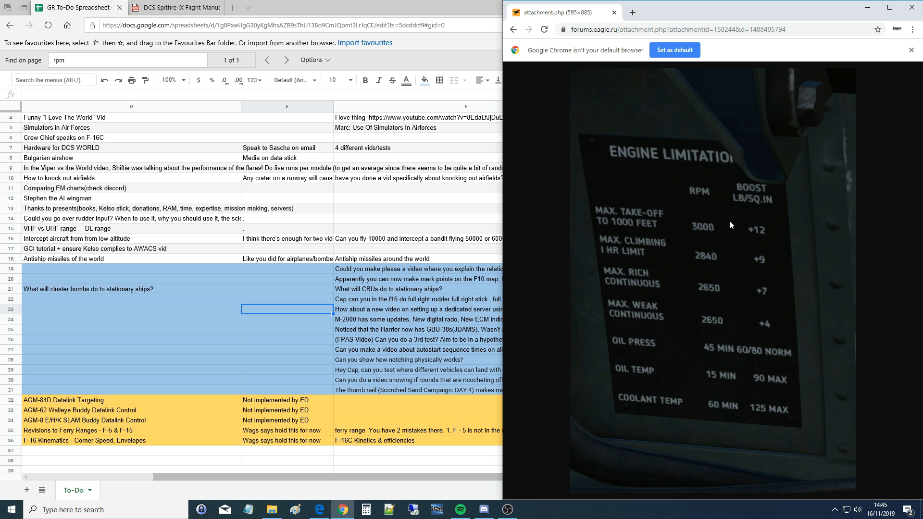
mouse_move(700, 193)
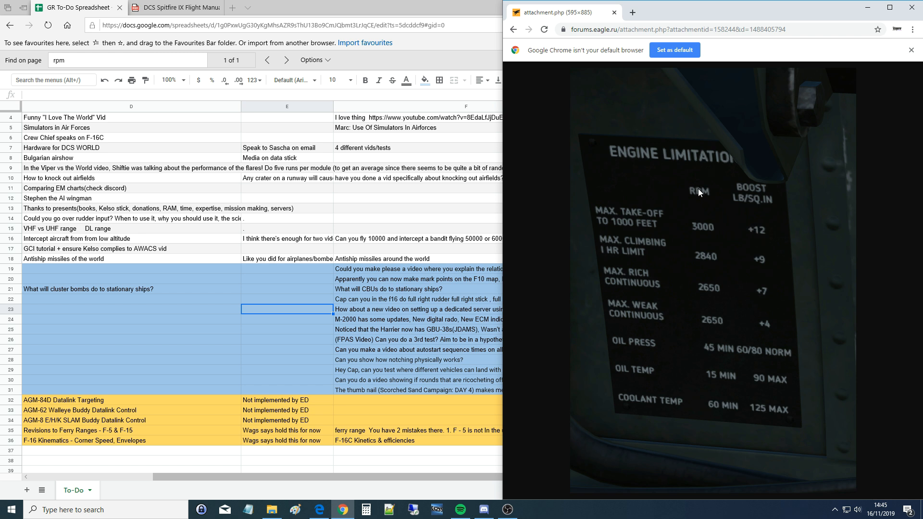
mouse_move(728, 180)
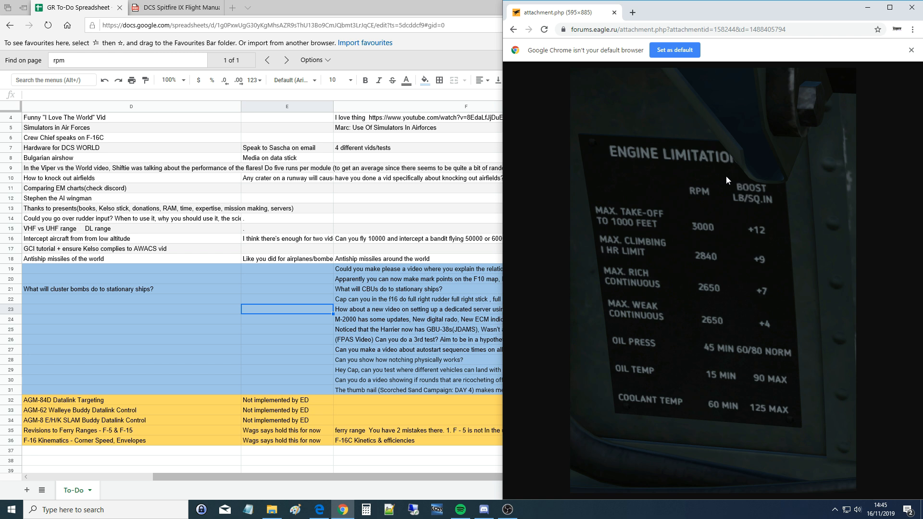
mouse_move(754, 195)
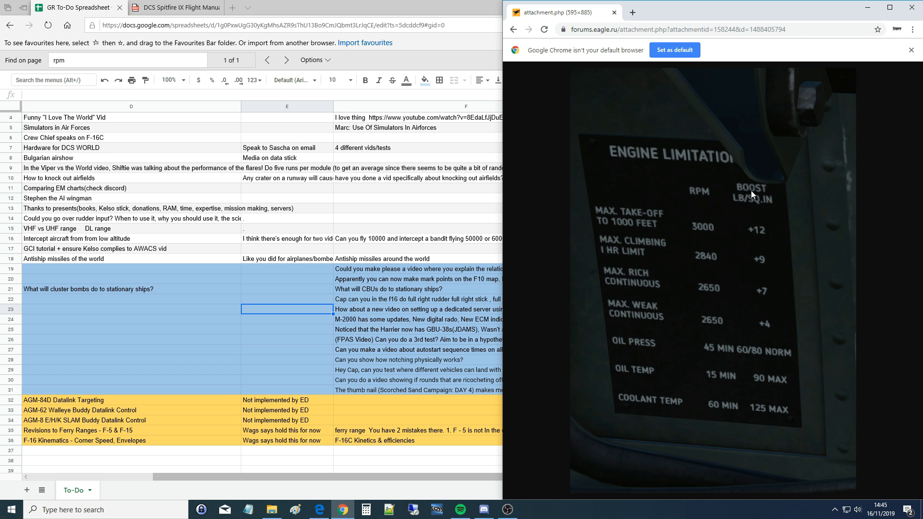
mouse_move(732, 243)
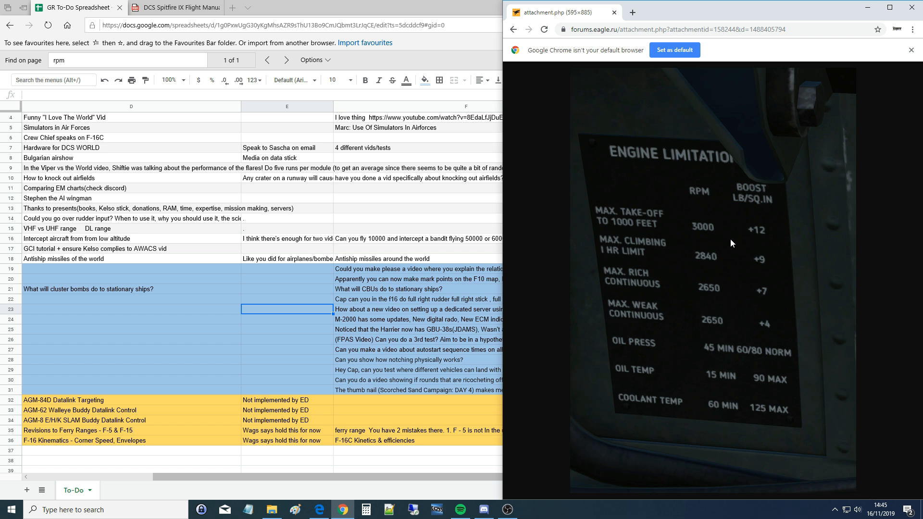
mouse_move(766, 200)
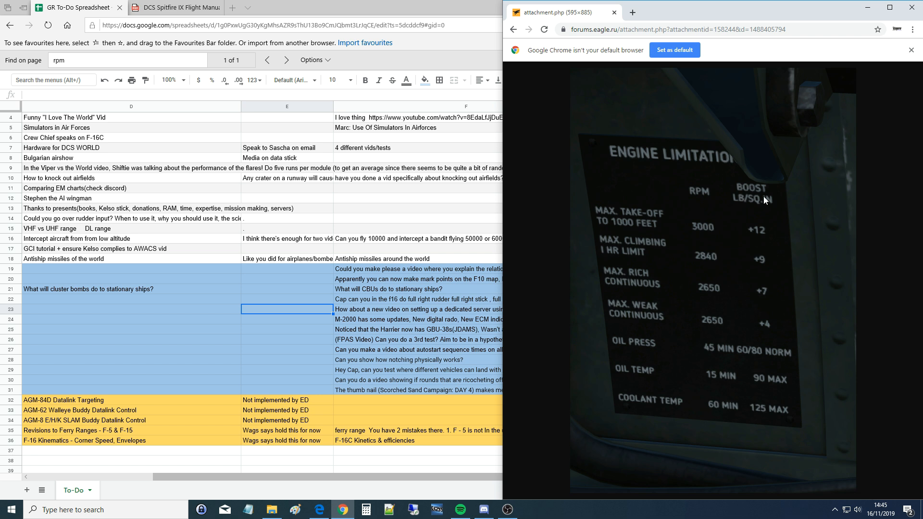
mouse_move(707, 244)
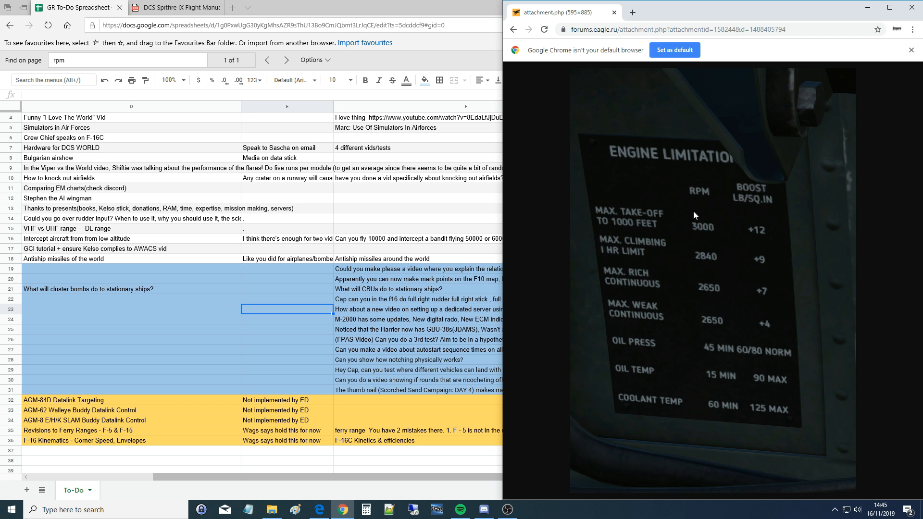
mouse_move(746, 169)
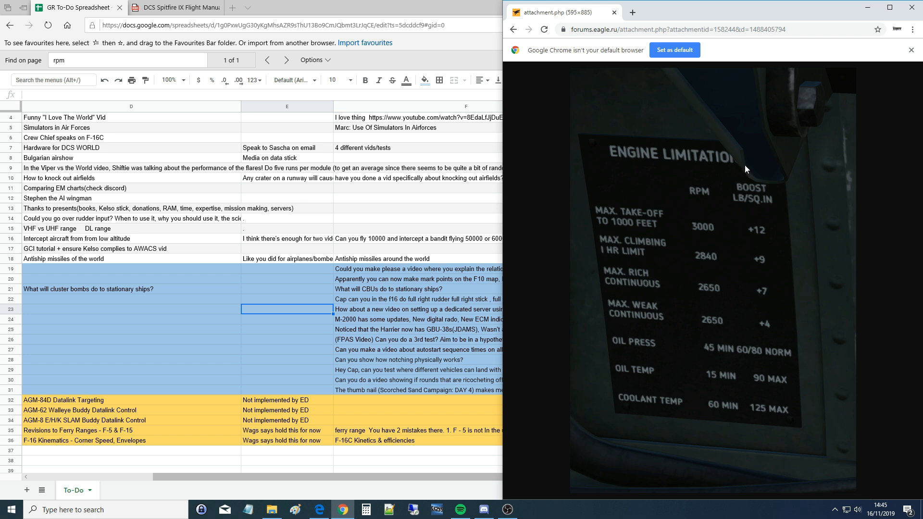
mouse_move(756, 193)
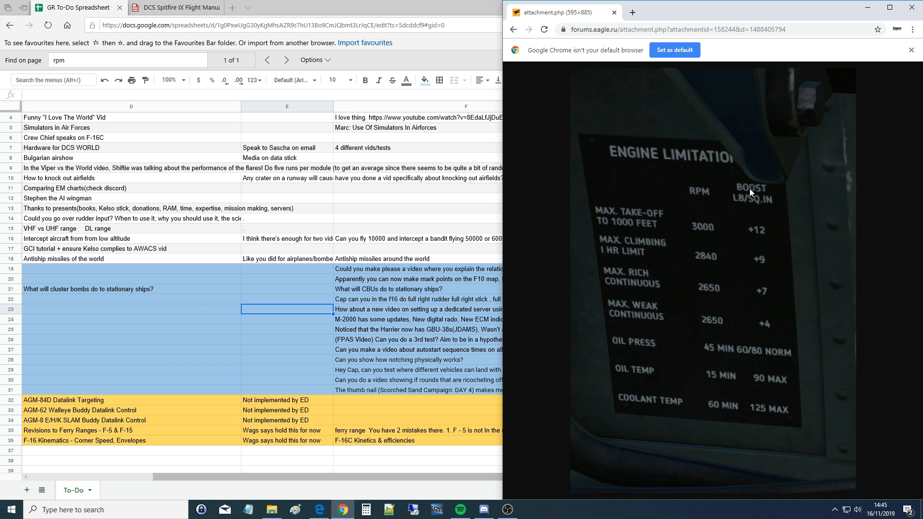
mouse_move(762, 230)
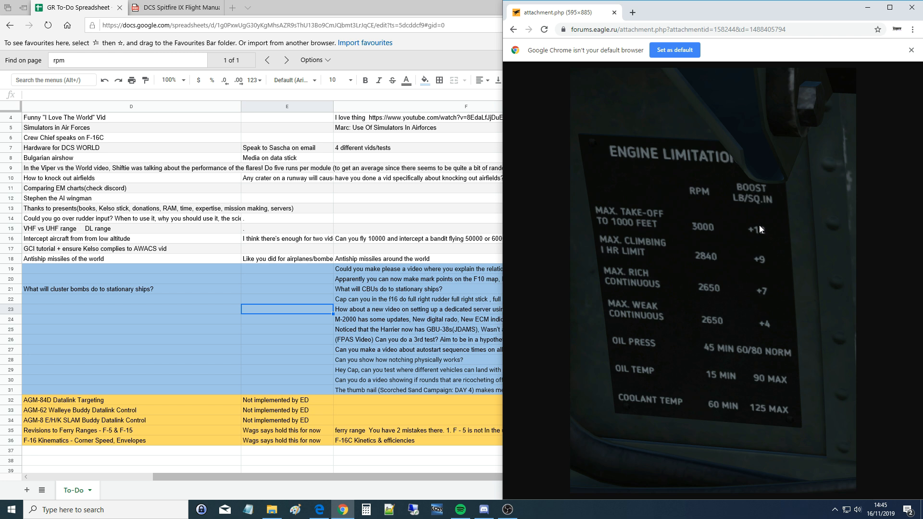
mouse_move(689, 227)
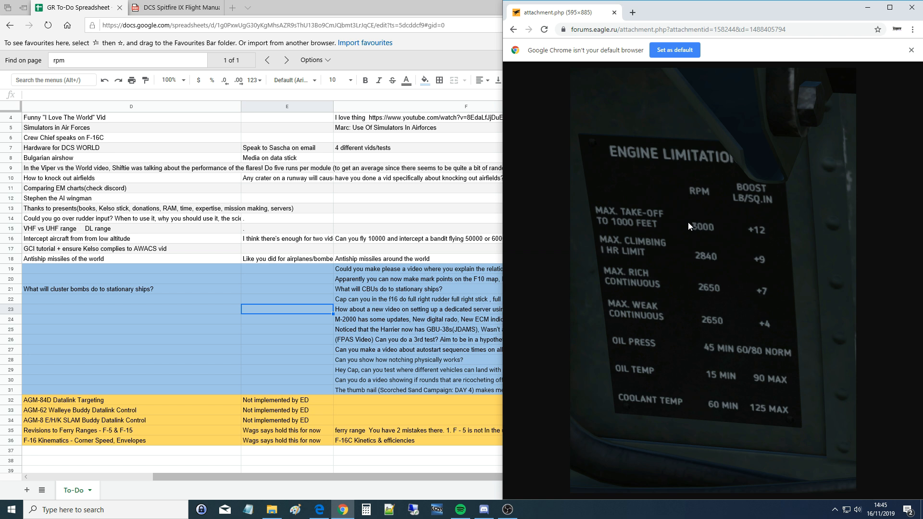
mouse_move(710, 232)
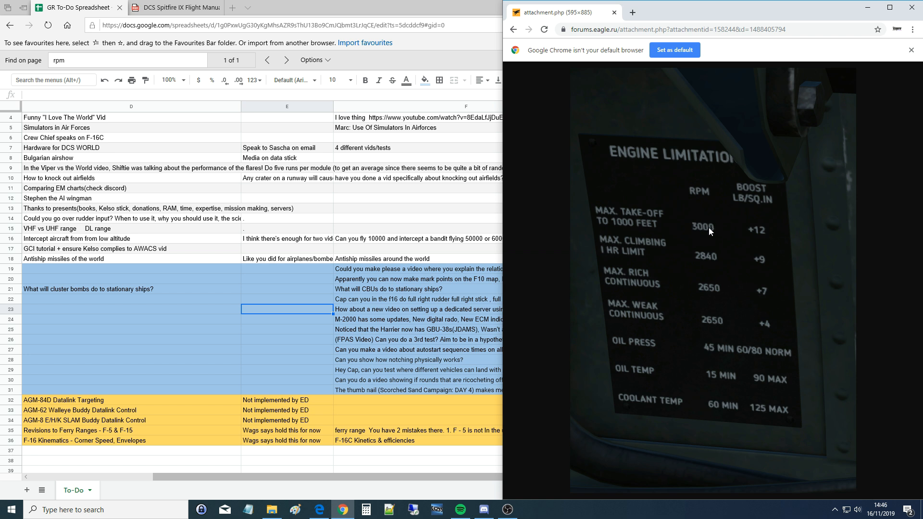
mouse_move(708, 232)
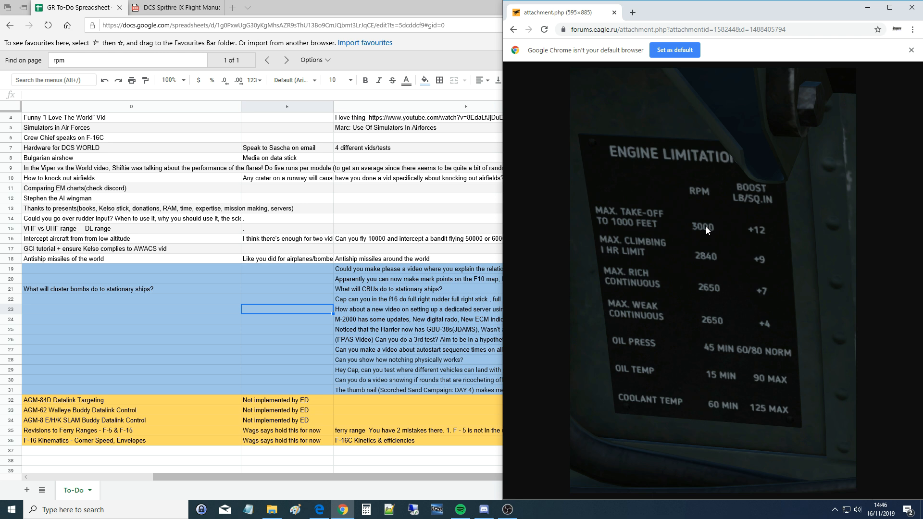
mouse_move(749, 257)
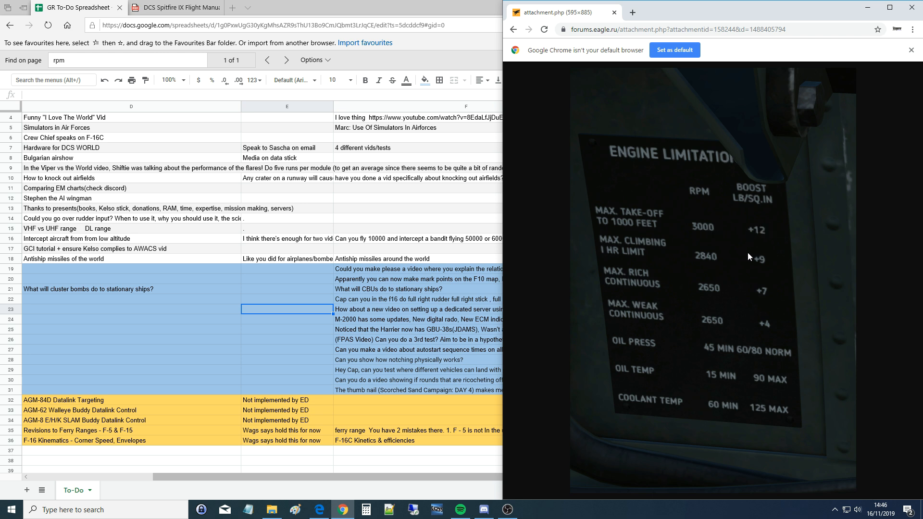
mouse_move(755, 256)
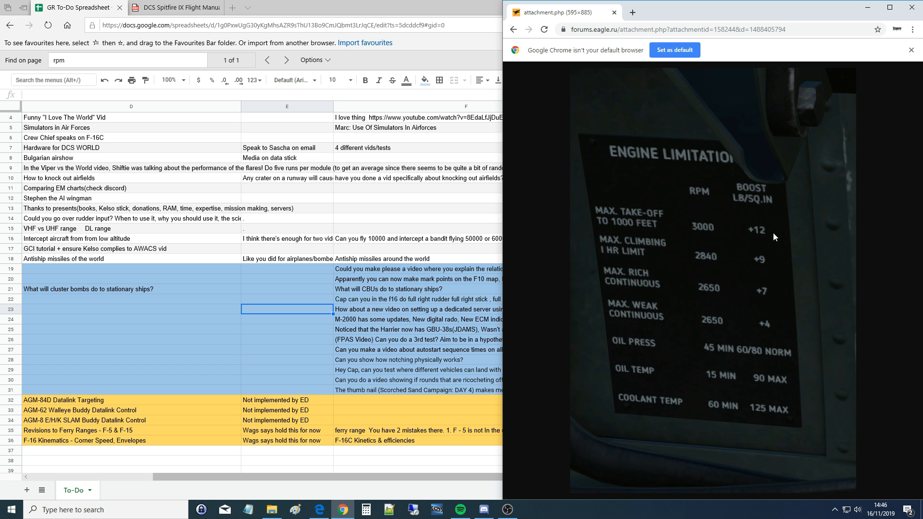
mouse_move(699, 229)
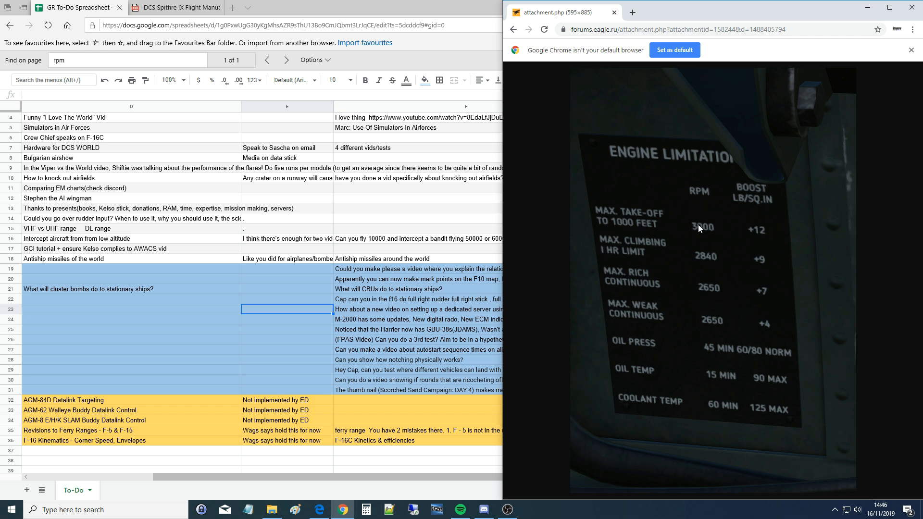
mouse_move(699, 193)
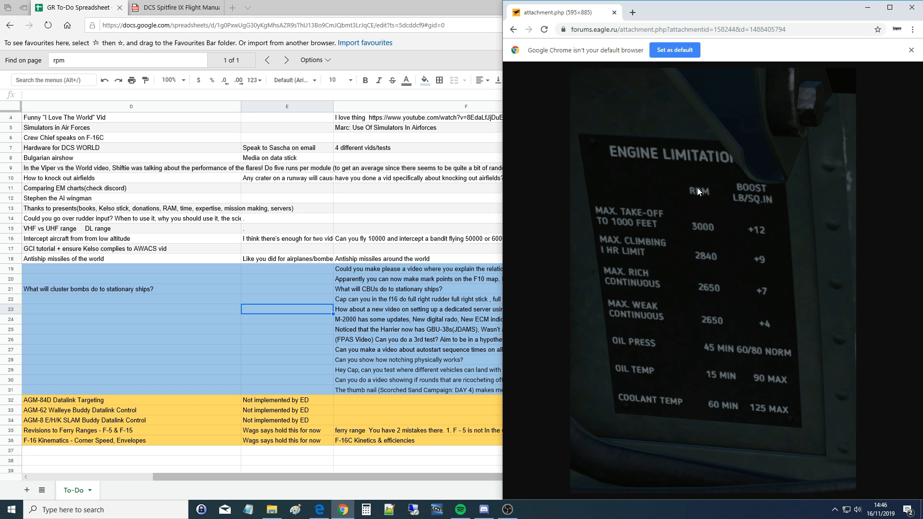
mouse_move(757, 184)
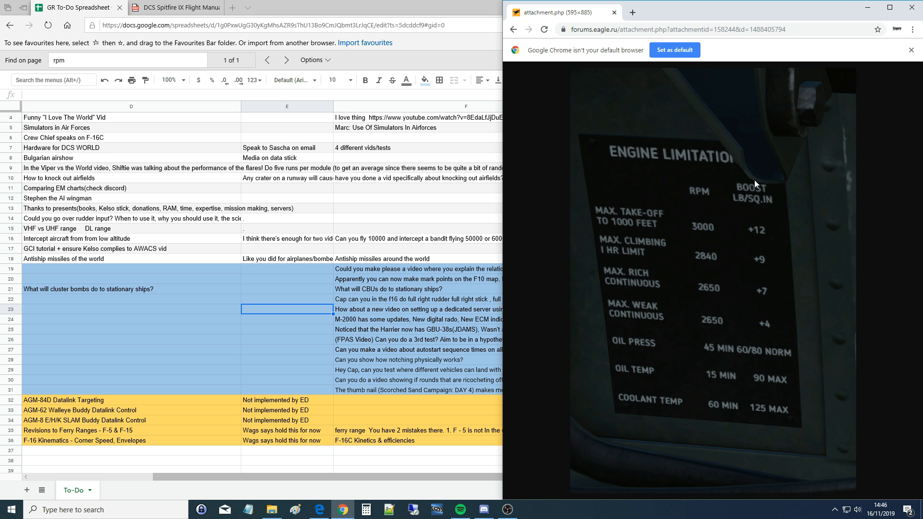
mouse_move(724, 151)
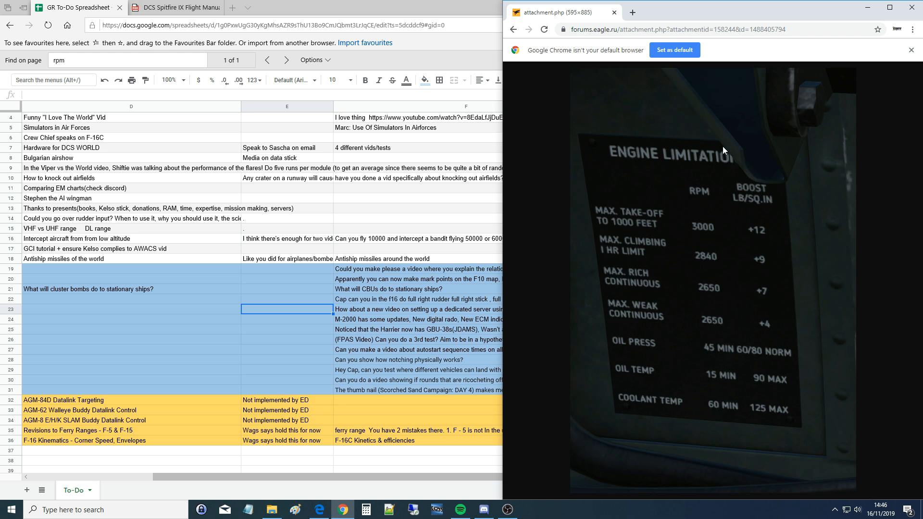
mouse_move(756, 188)
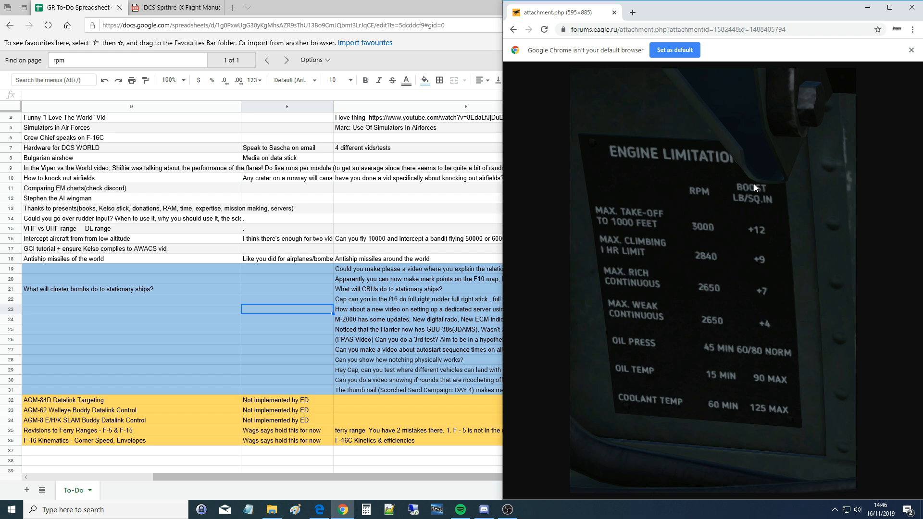
mouse_move(756, 176)
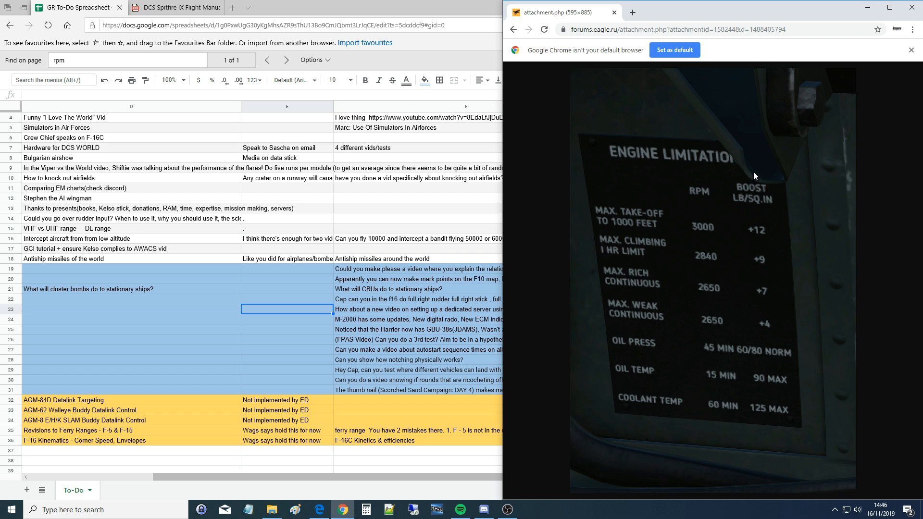
mouse_move(699, 170)
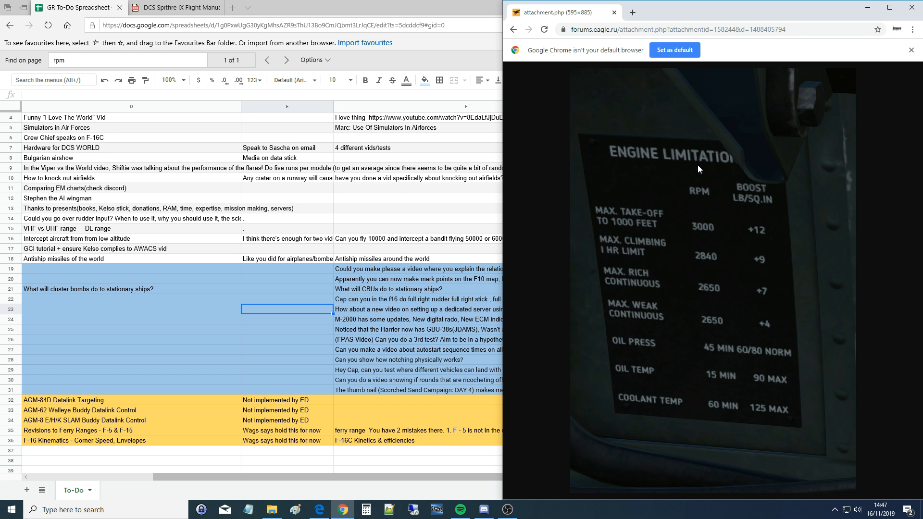
mouse_move(745, 191)
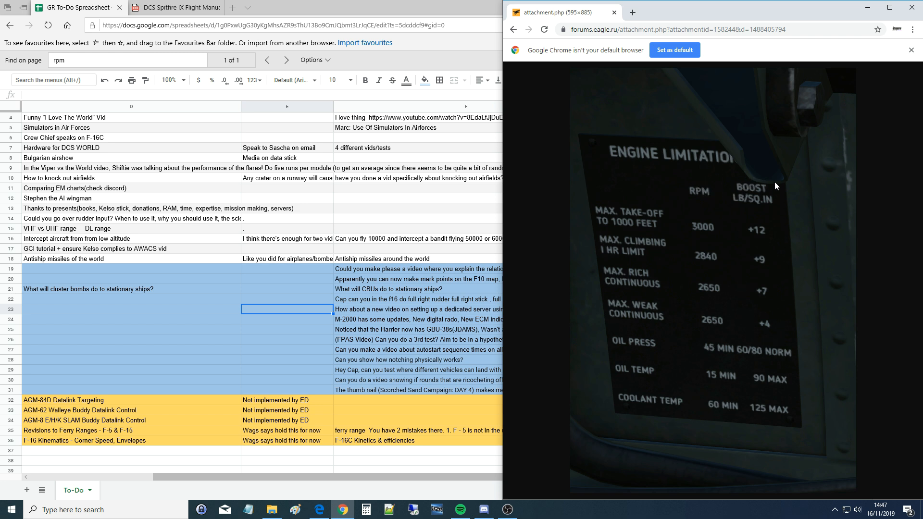
mouse_move(760, 176)
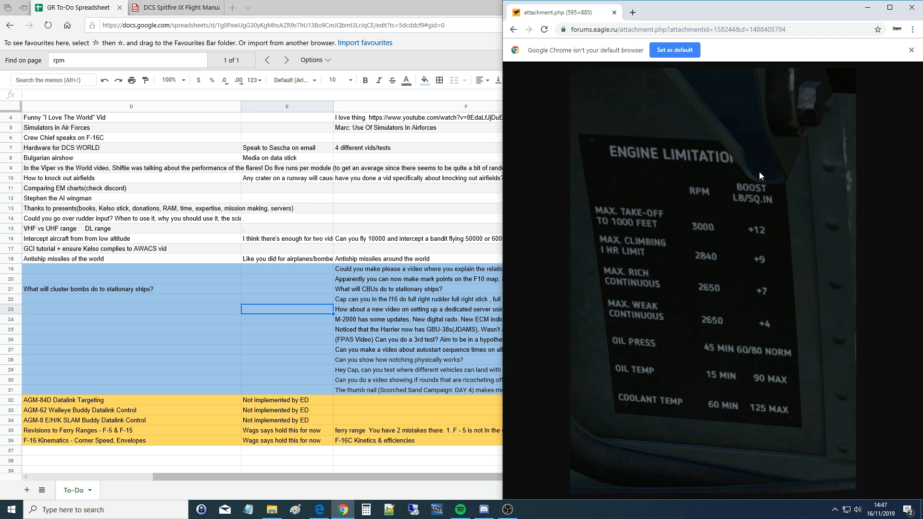
mouse_move(702, 191)
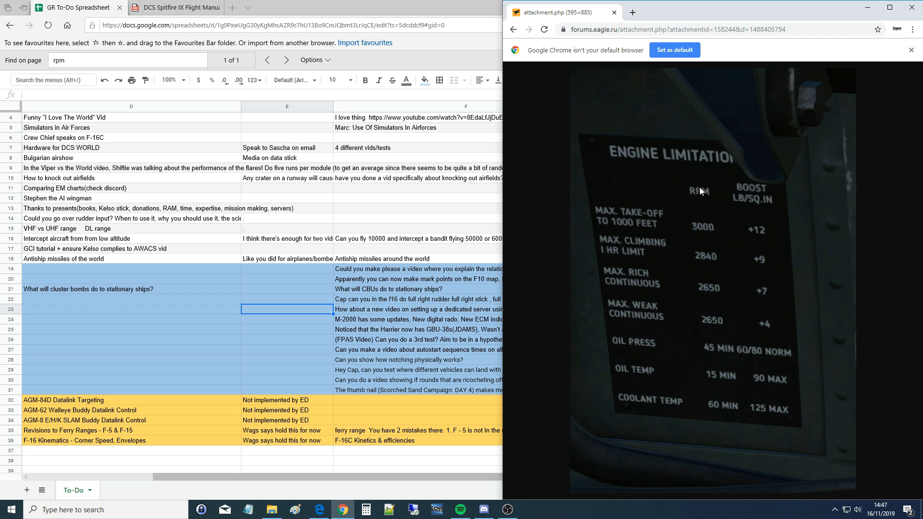
mouse_move(700, 215)
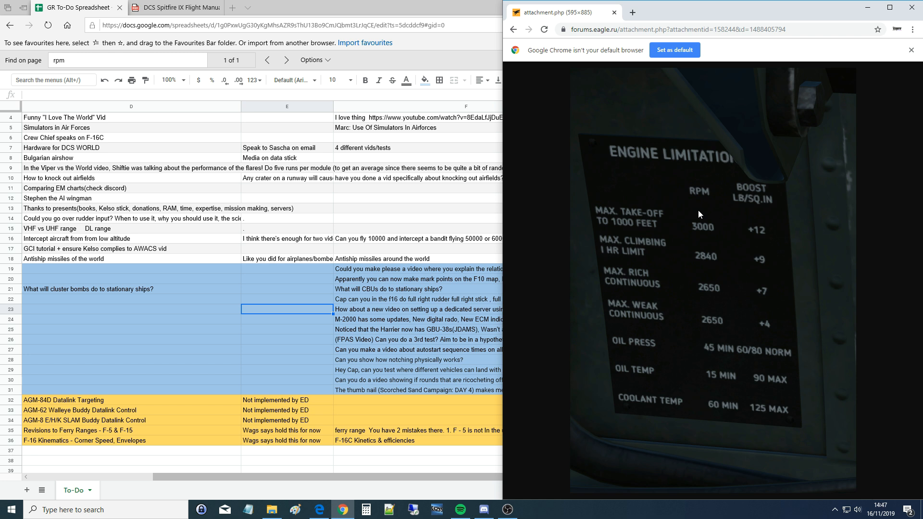
mouse_move(666, 423)
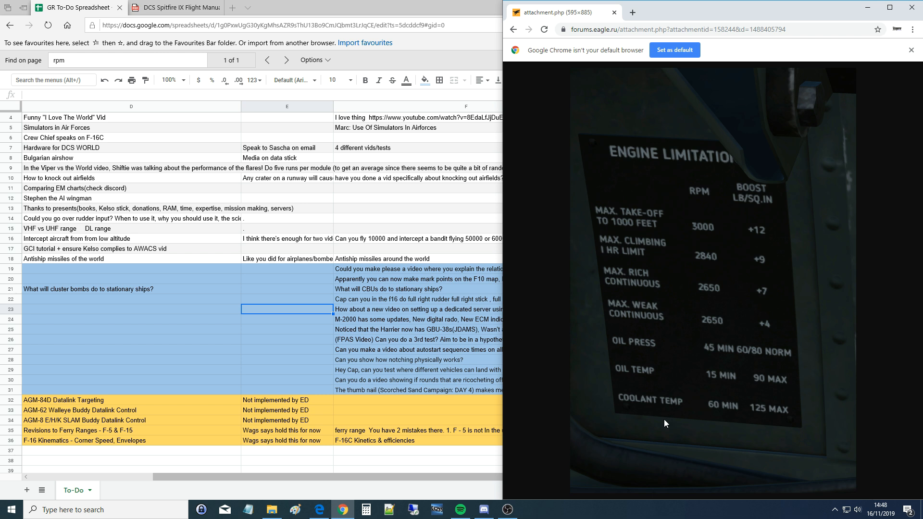
mouse_move(643, 237)
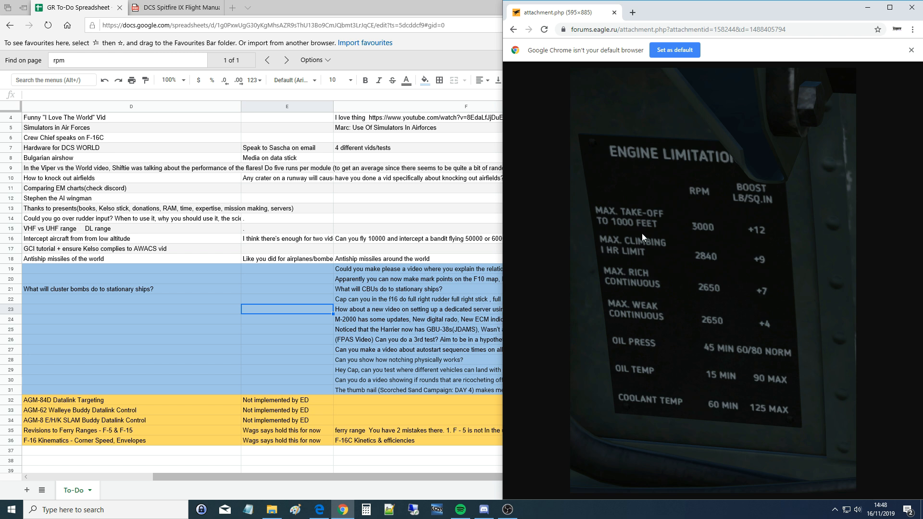
mouse_move(791, 207)
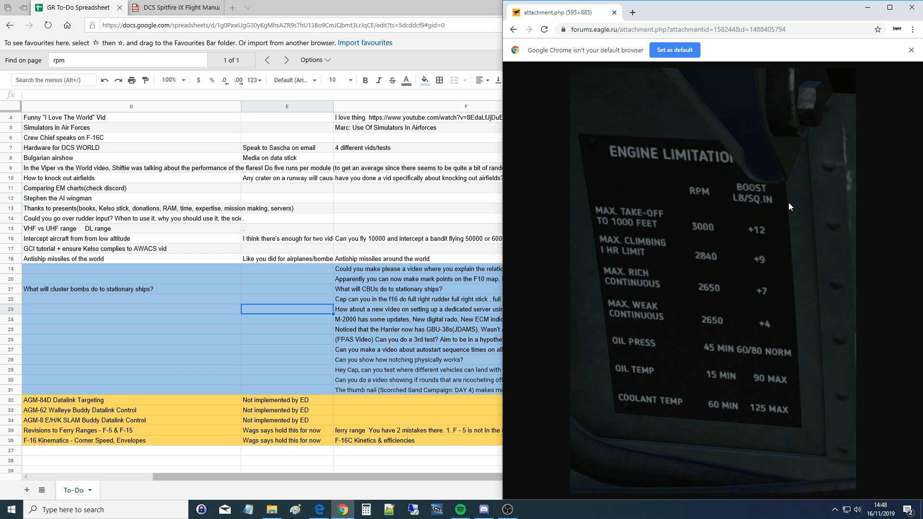
mouse_move(757, 187)
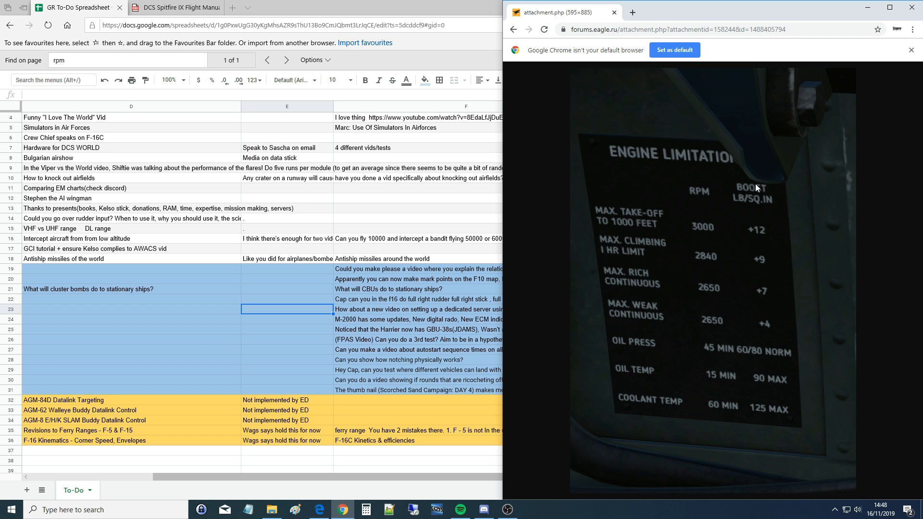
mouse_move(750, 186)
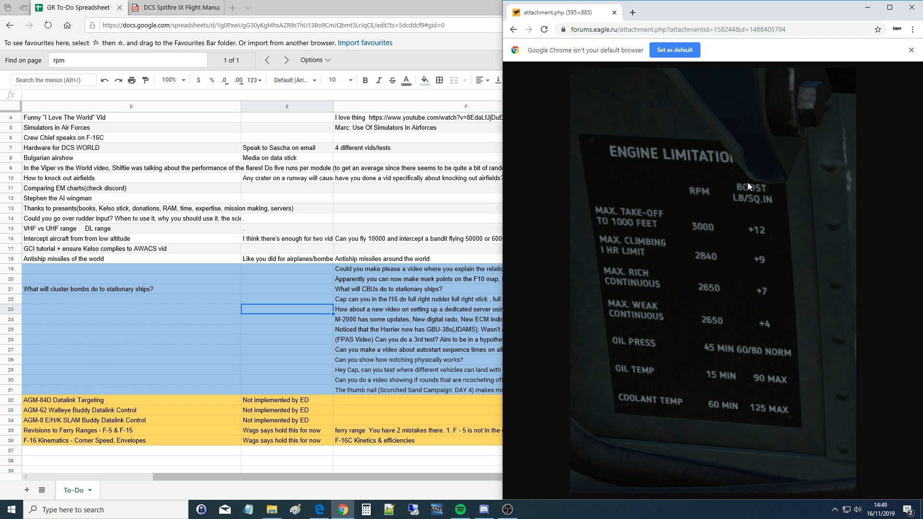
mouse_move(601, 190)
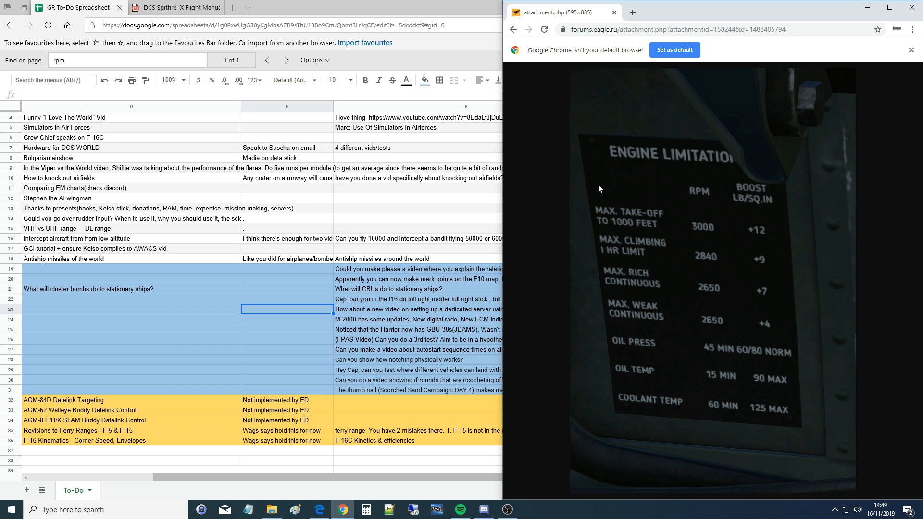
mouse_move(641, 228)
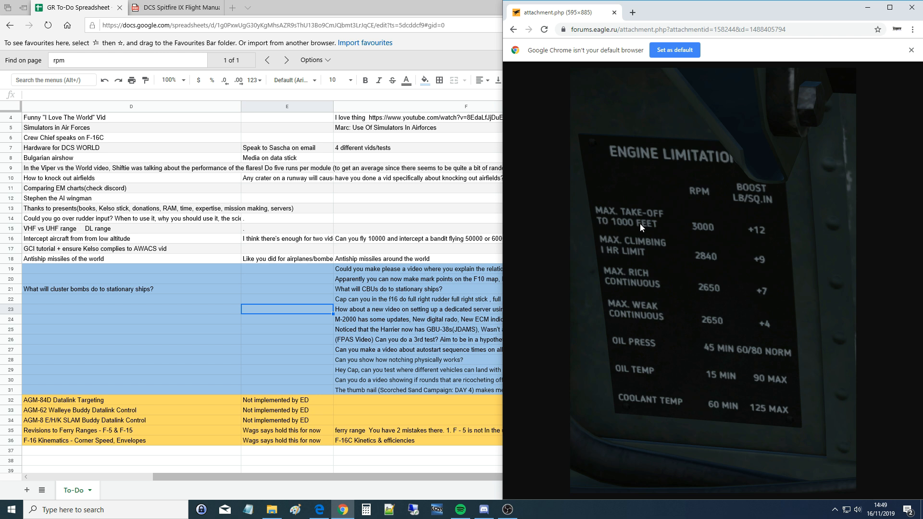
mouse_move(701, 230)
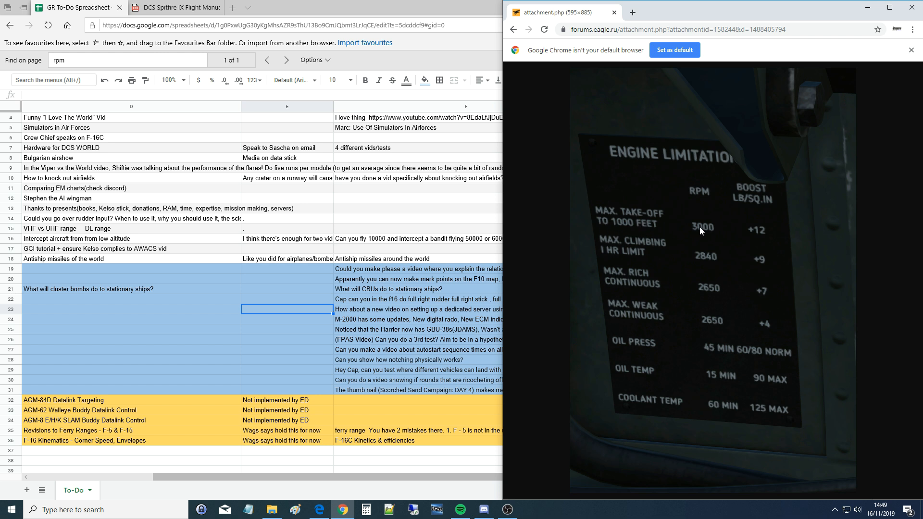
mouse_move(764, 239)
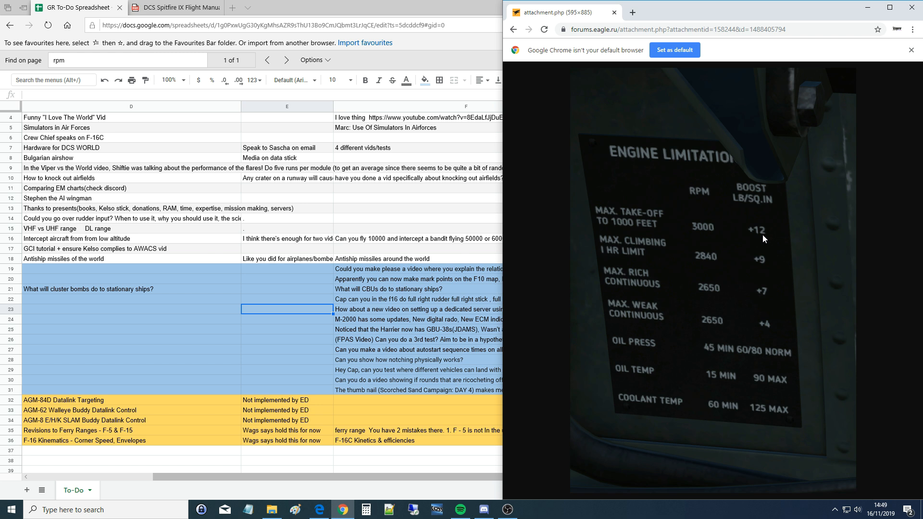
mouse_move(755, 228)
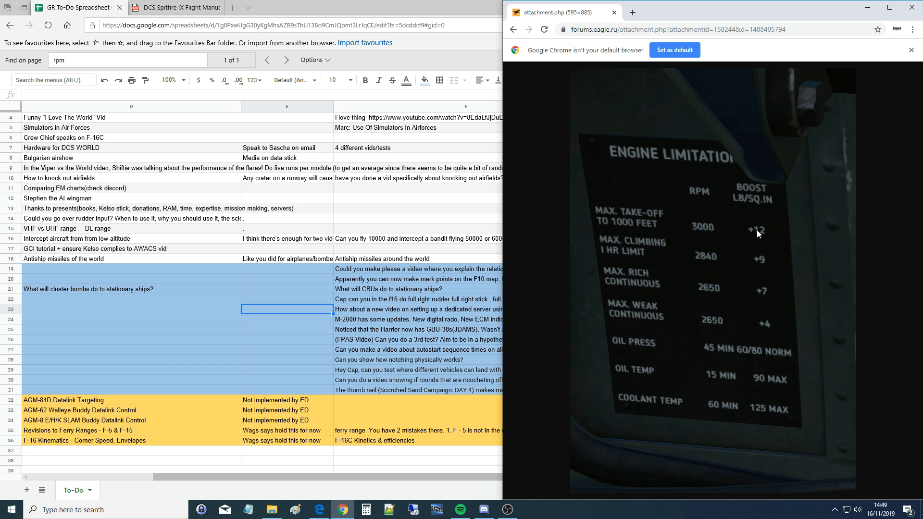
mouse_move(755, 232)
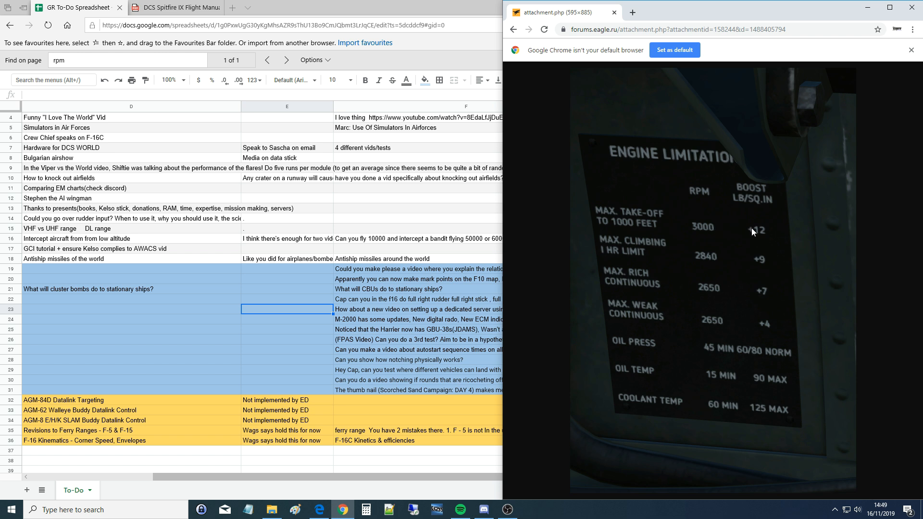
mouse_move(752, 235)
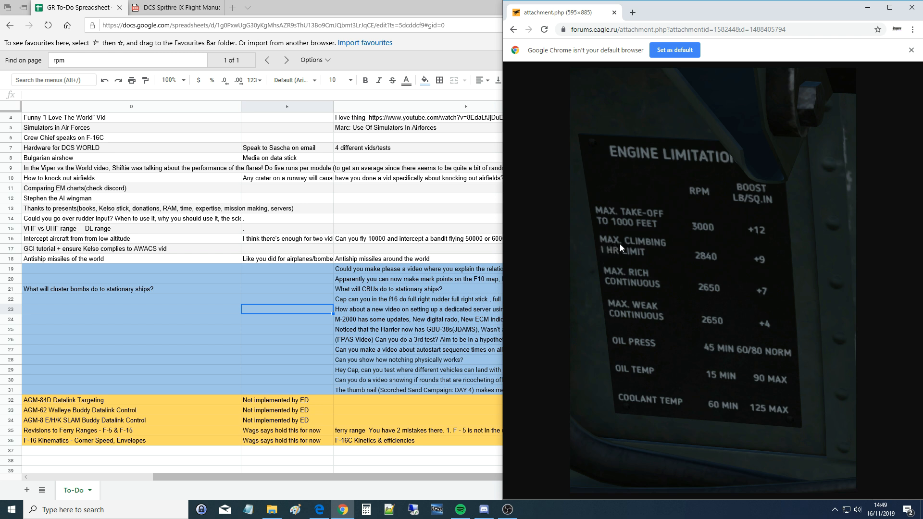
mouse_move(639, 258)
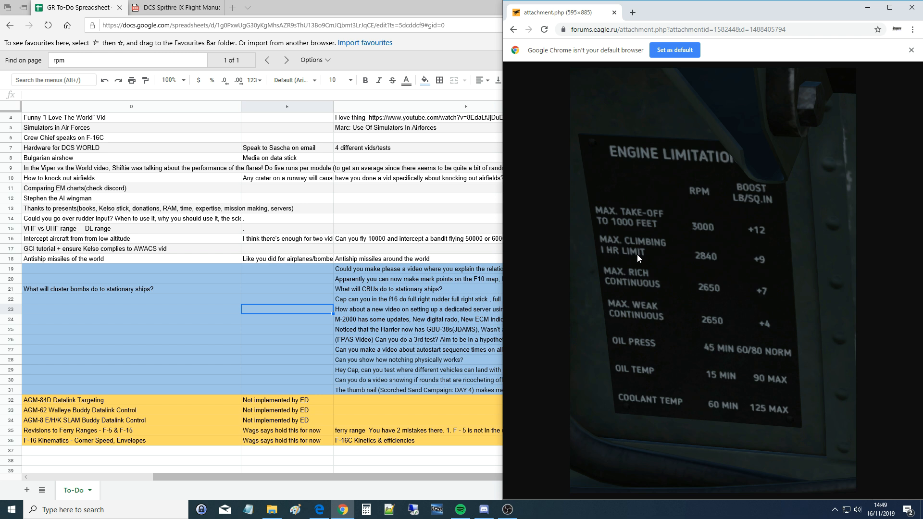
mouse_move(669, 266)
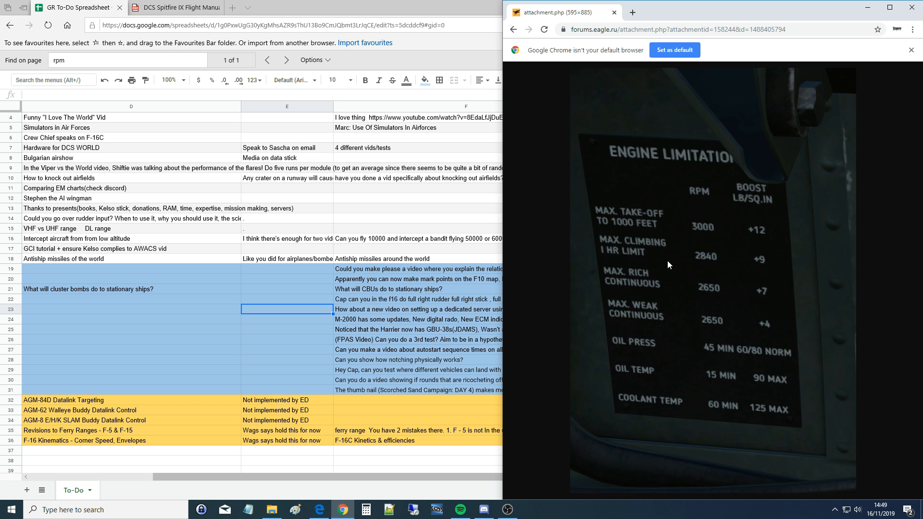
mouse_move(714, 260)
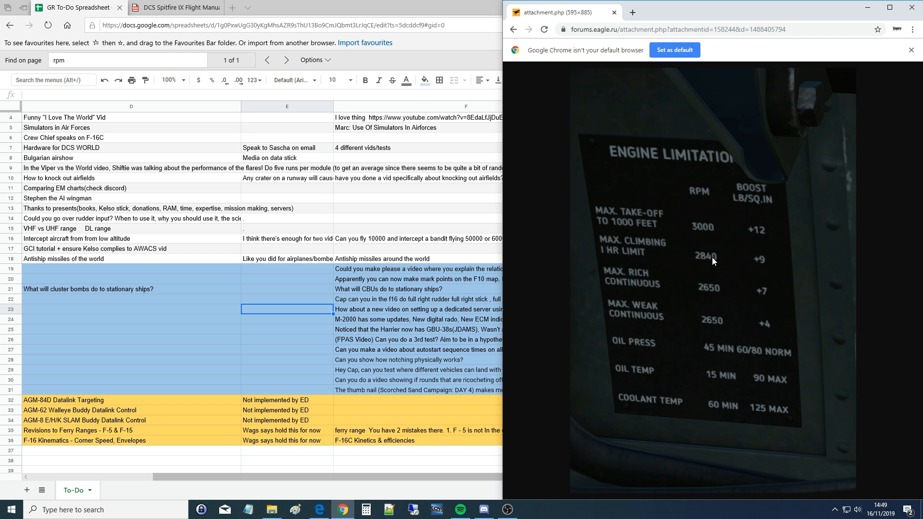
mouse_move(763, 267)
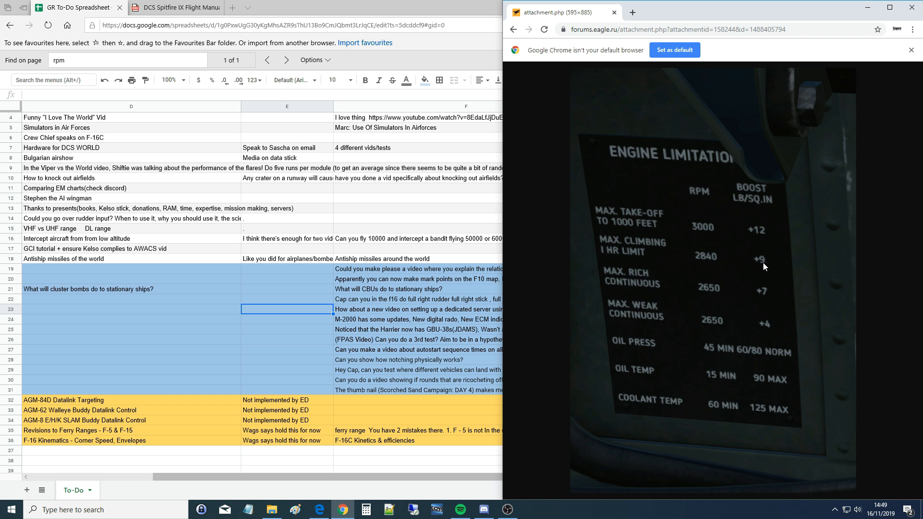
mouse_move(608, 288)
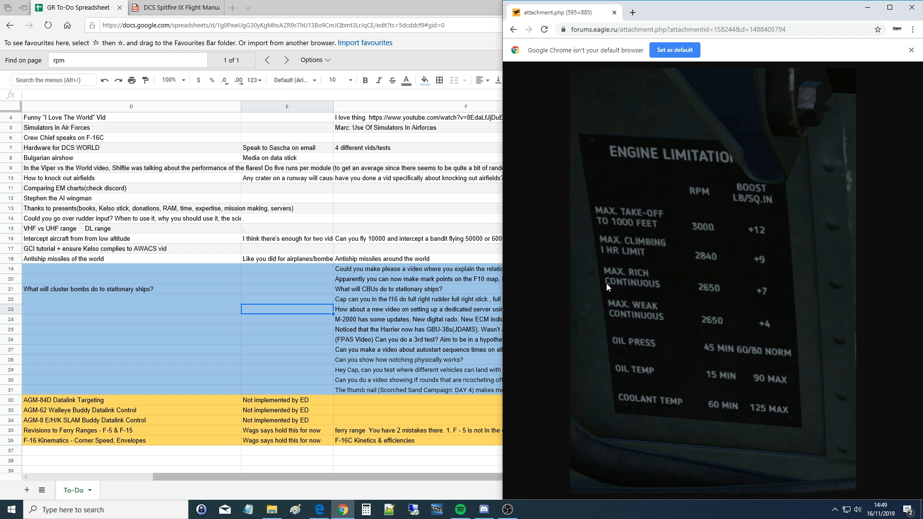
mouse_move(641, 290)
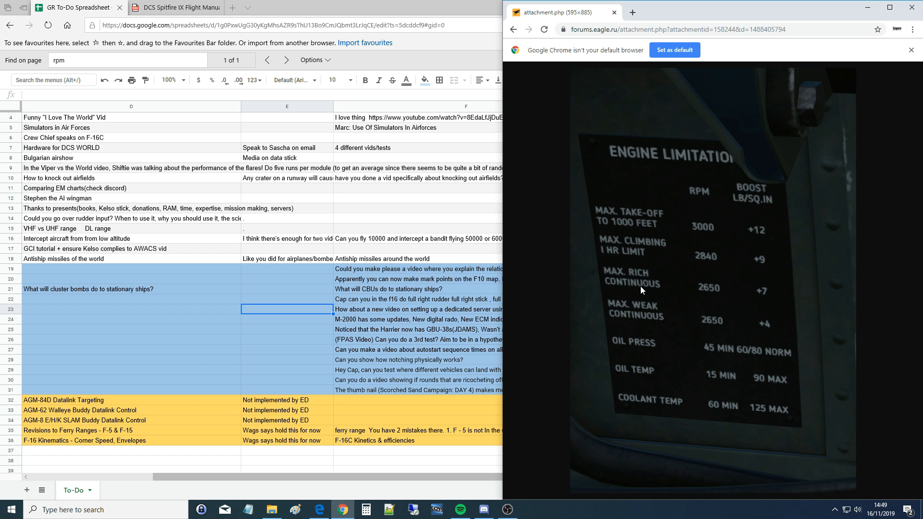
mouse_move(608, 286)
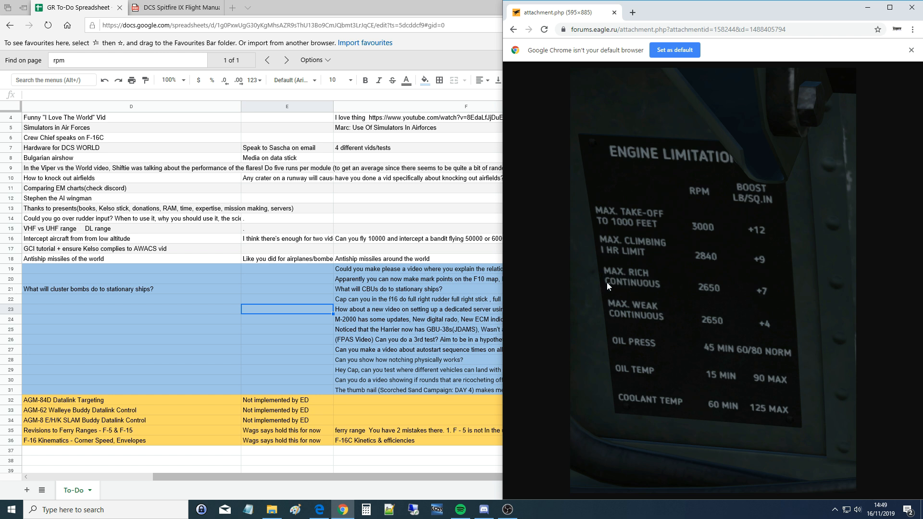
mouse_move(626, 291)
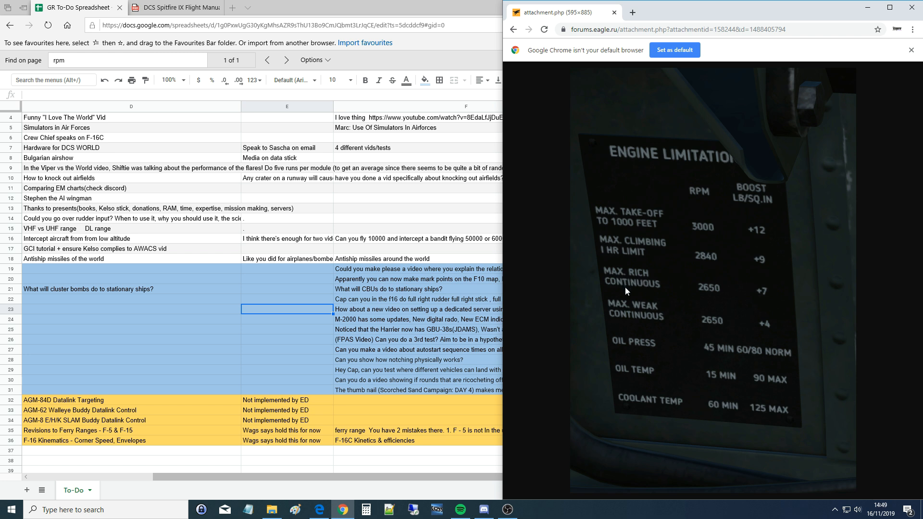
mouse_move(711, 292)
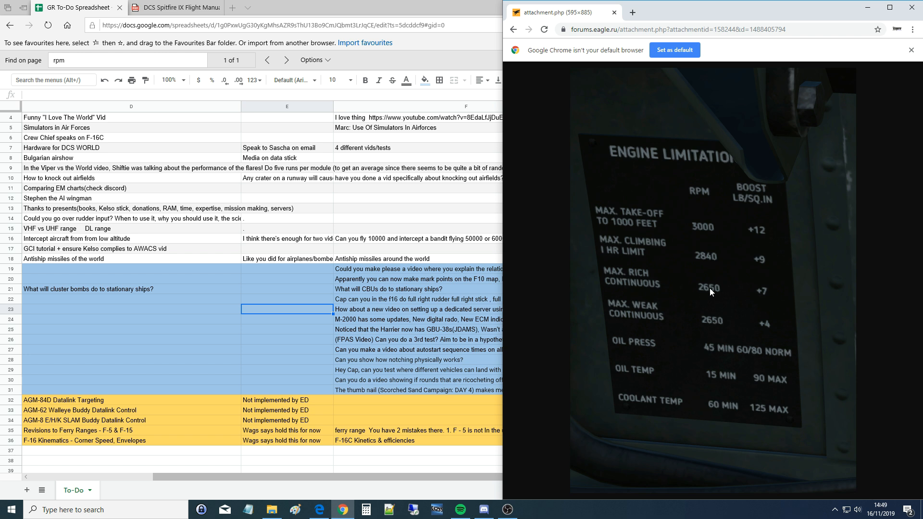
mouse_move(752, 298)
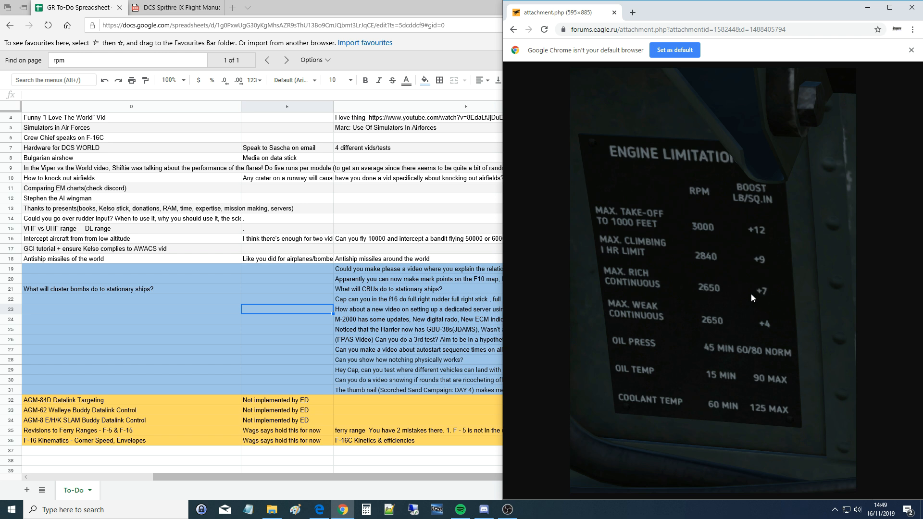
mouse_move(746, 291)
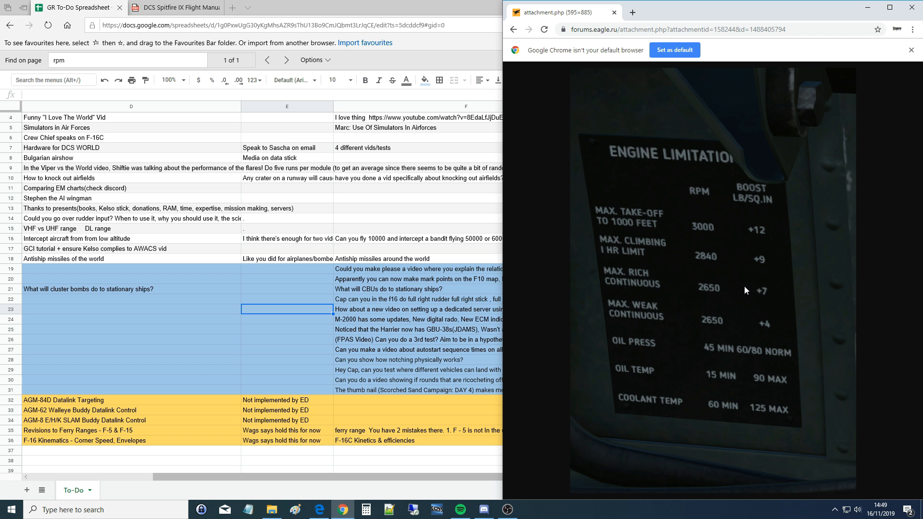
mouse_move(634, 335)
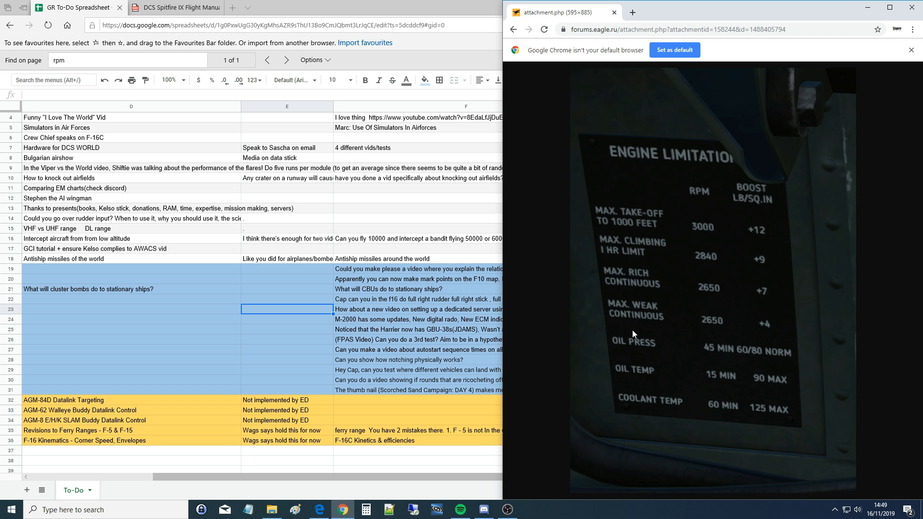
mouse_move(642, 308)
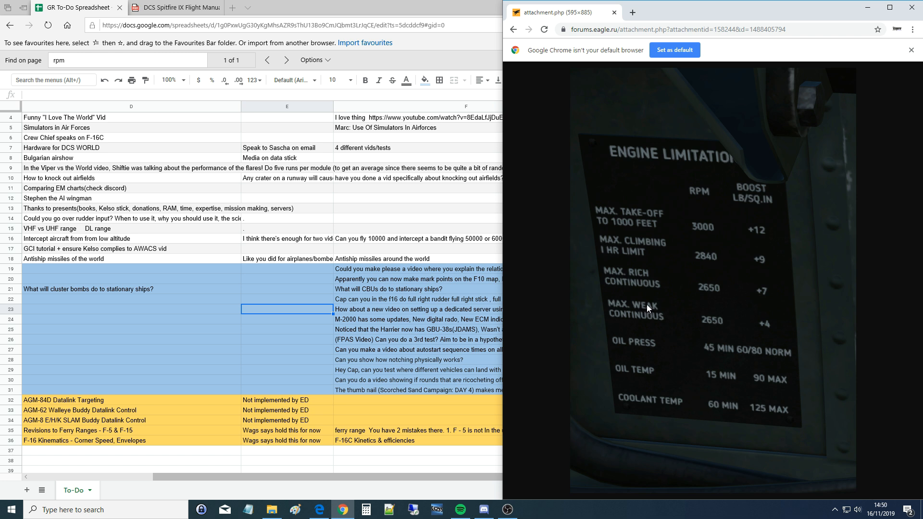
mouse_move(713, 328)
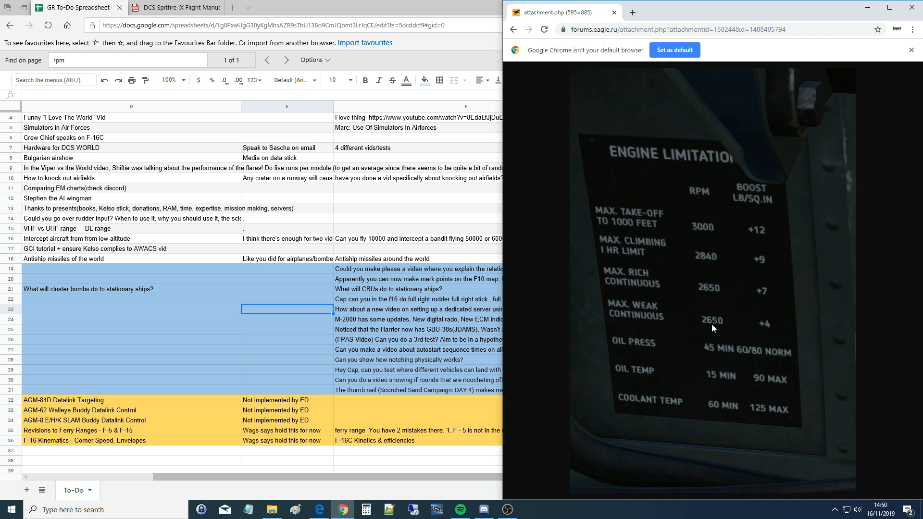
mouse_move(771, 330)
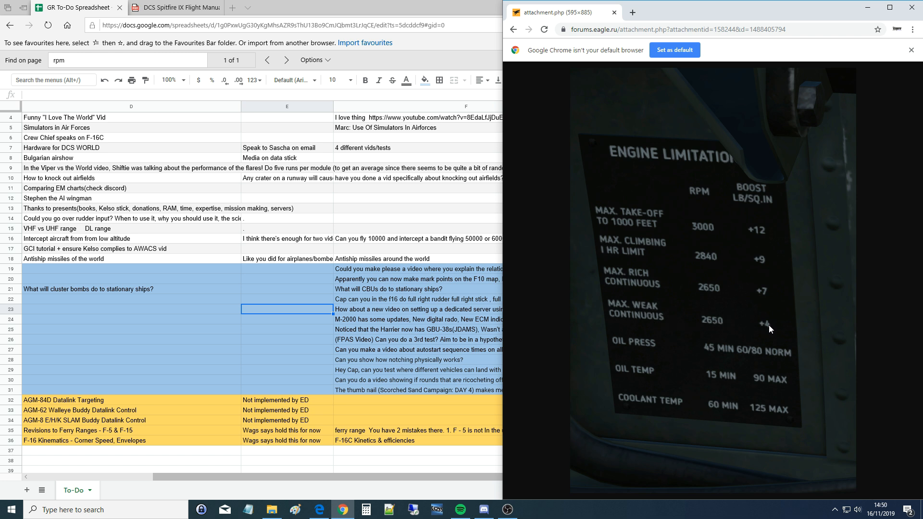
mouse_move(648, 307)
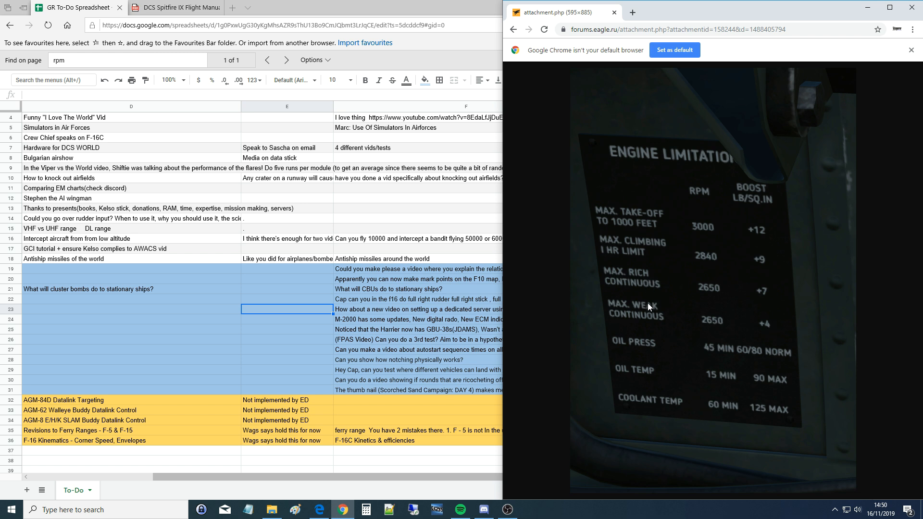
mouse_move(648, 309)
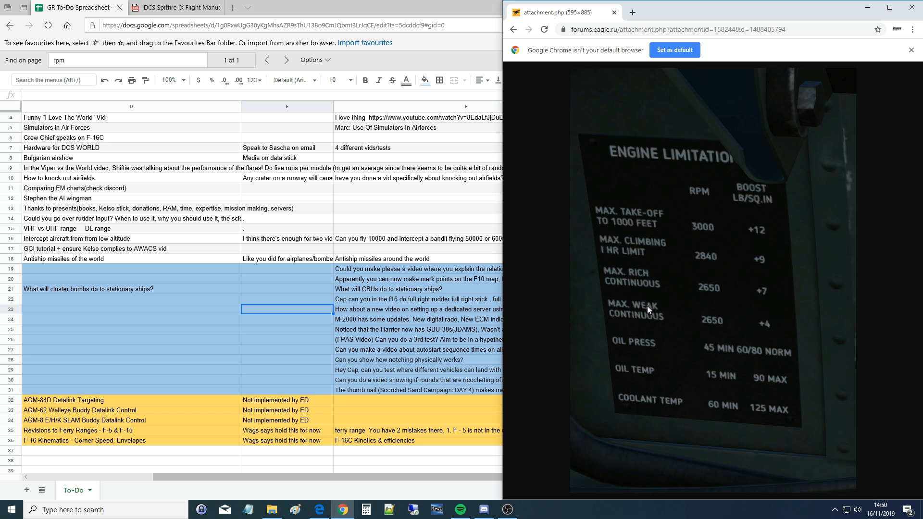
mouse_move(632, 287)
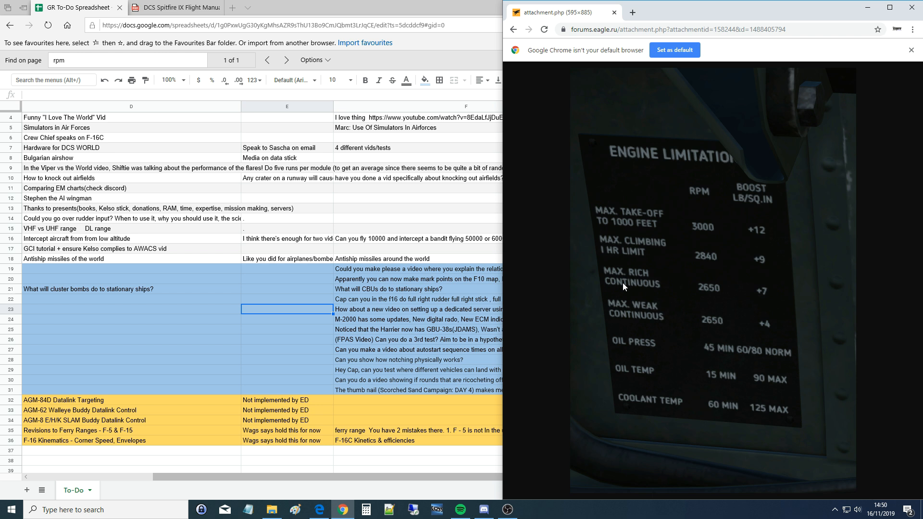
mouse_move(628, 280)
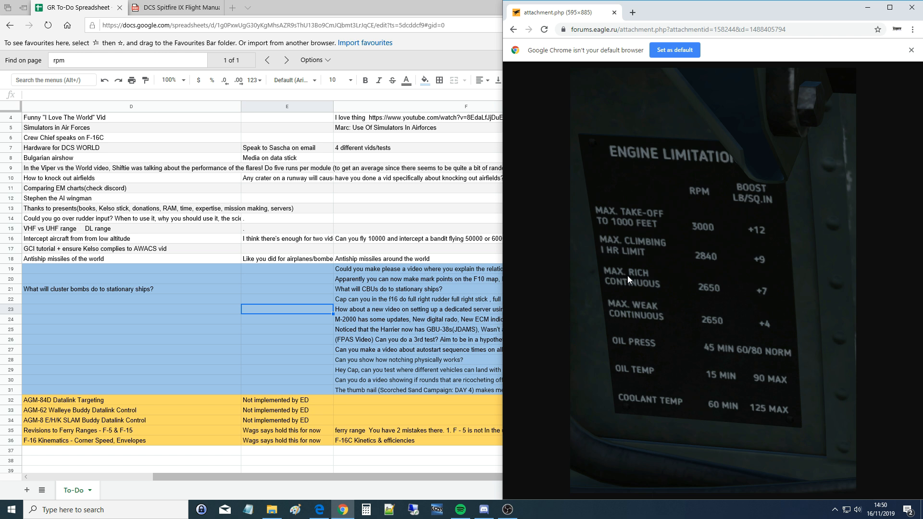
mouse_move(629, 277)
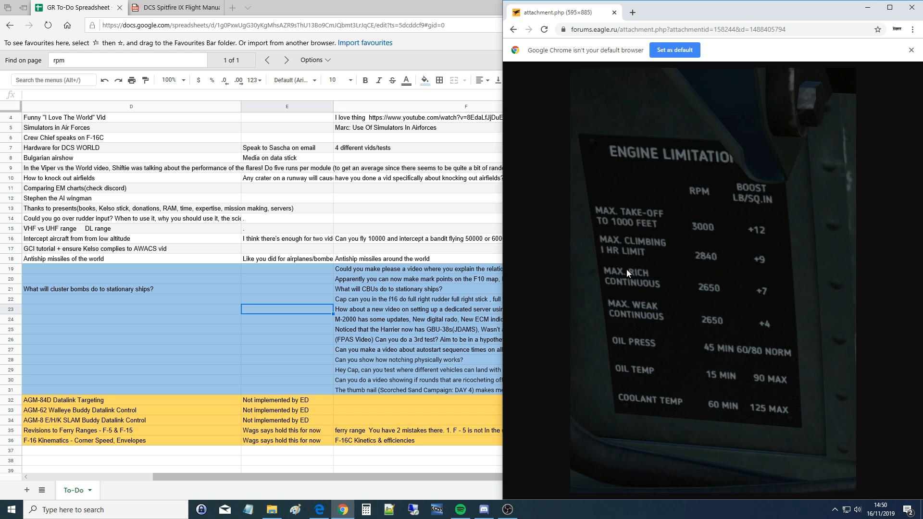
mouse_move(644, 283)
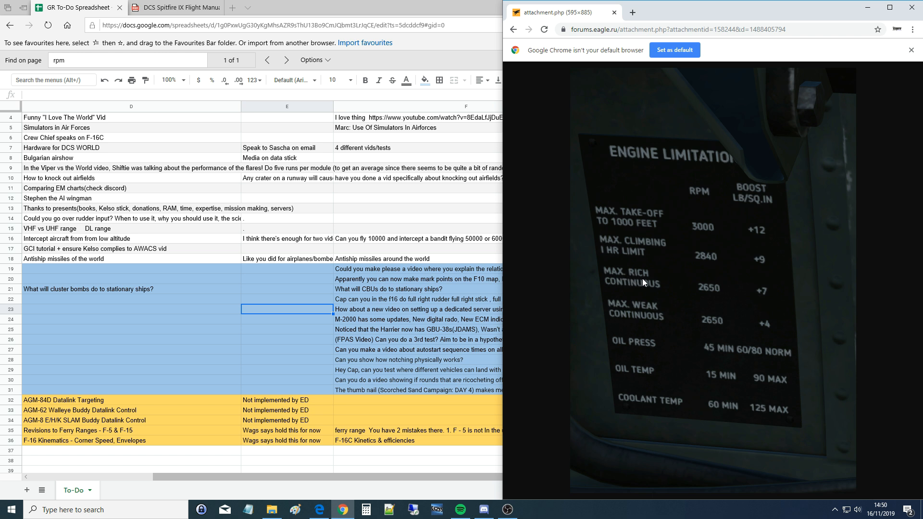
mouse_move(622, 271)
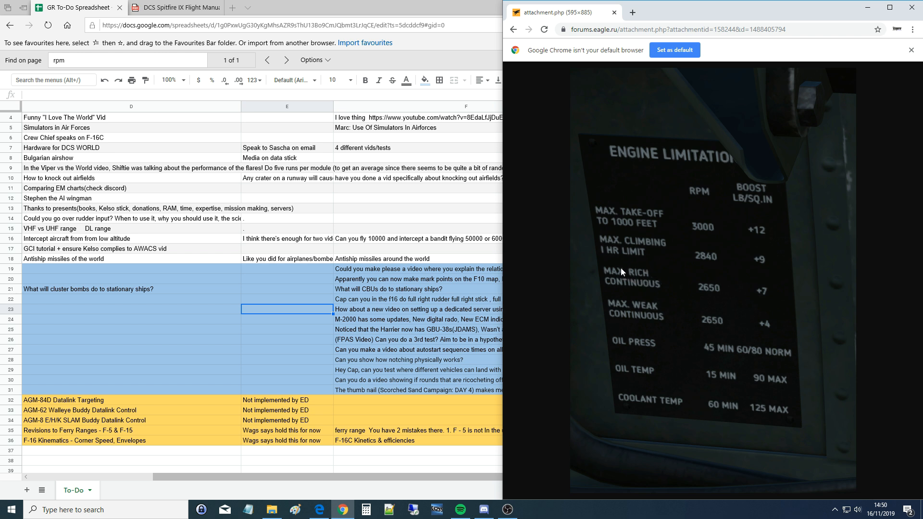
mouse_move(645, 294)
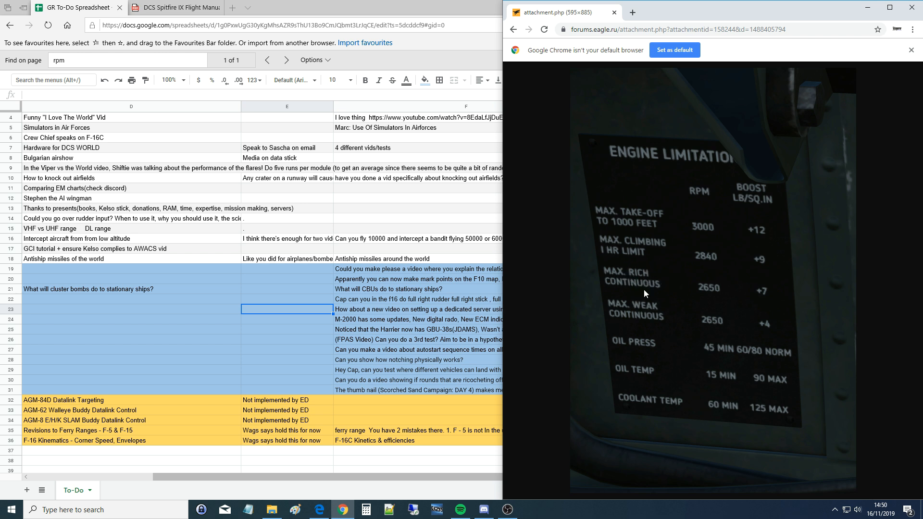
mouse_move(638, 279)
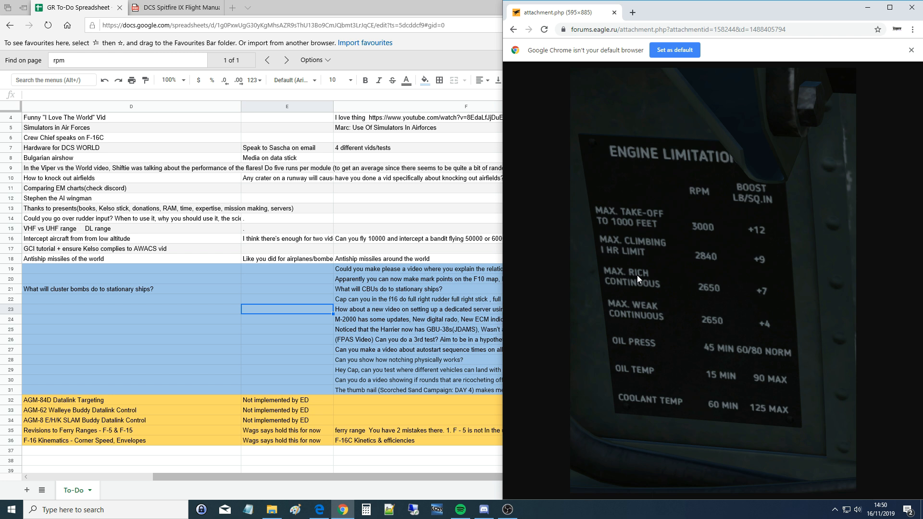
mouse_move(644, 308)
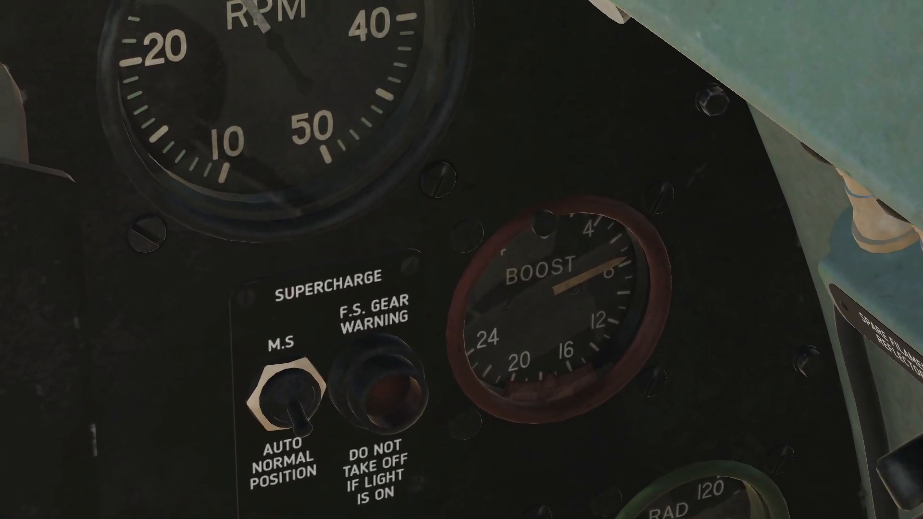
scroll(down, 3)
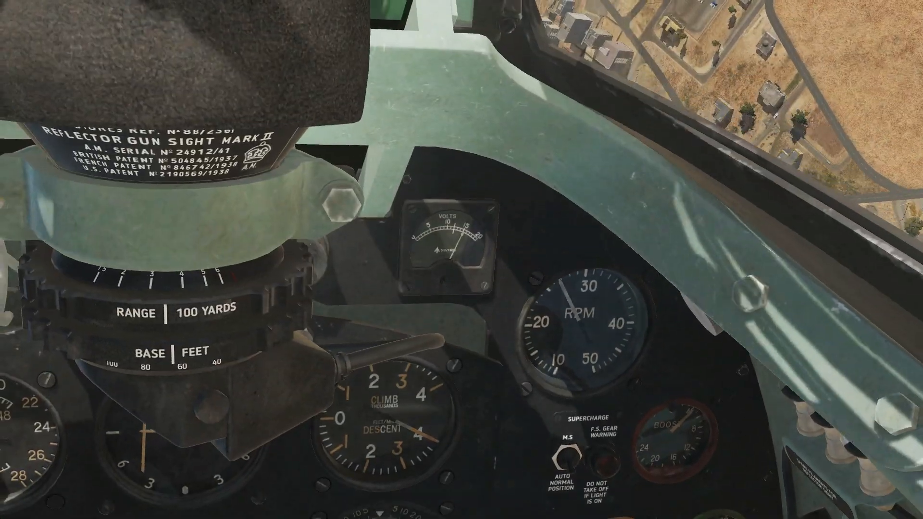